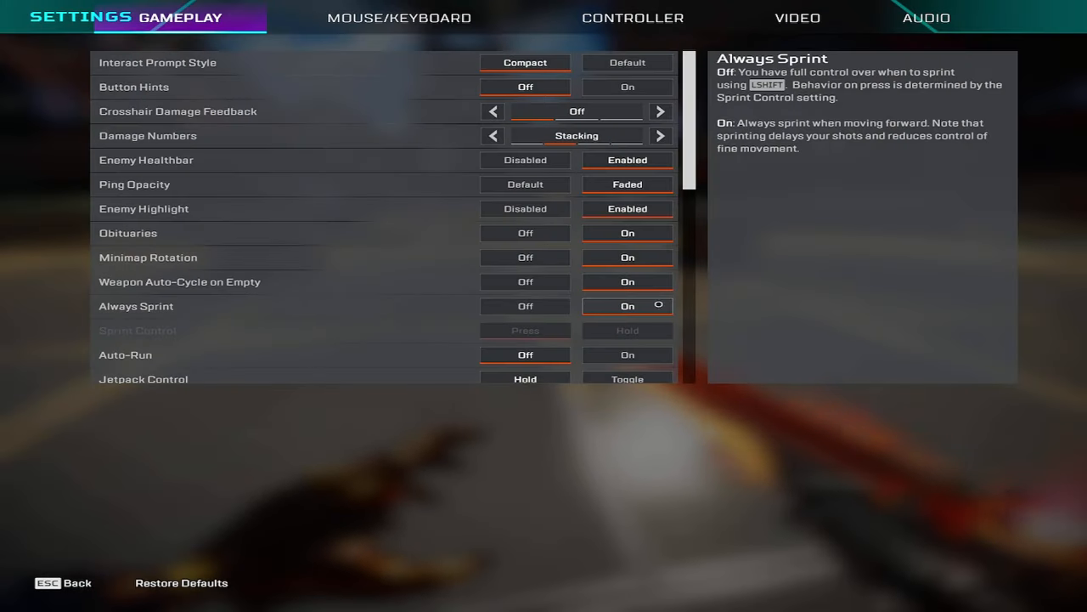
Look around the firing range and bring up its pause menu with Esc
scroll(down, 3)
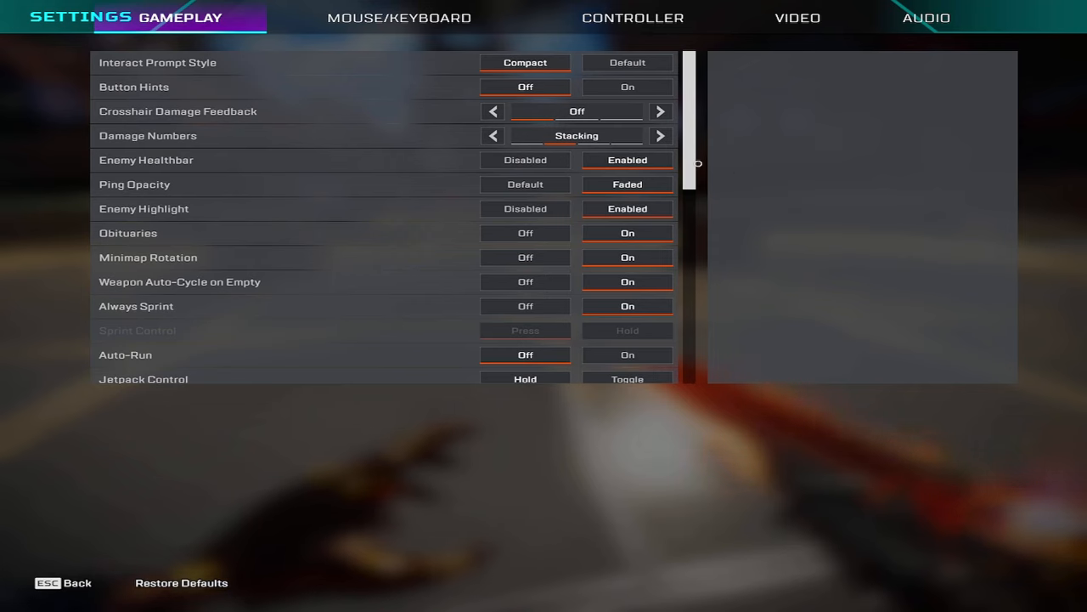
mouse_move(728, 136)
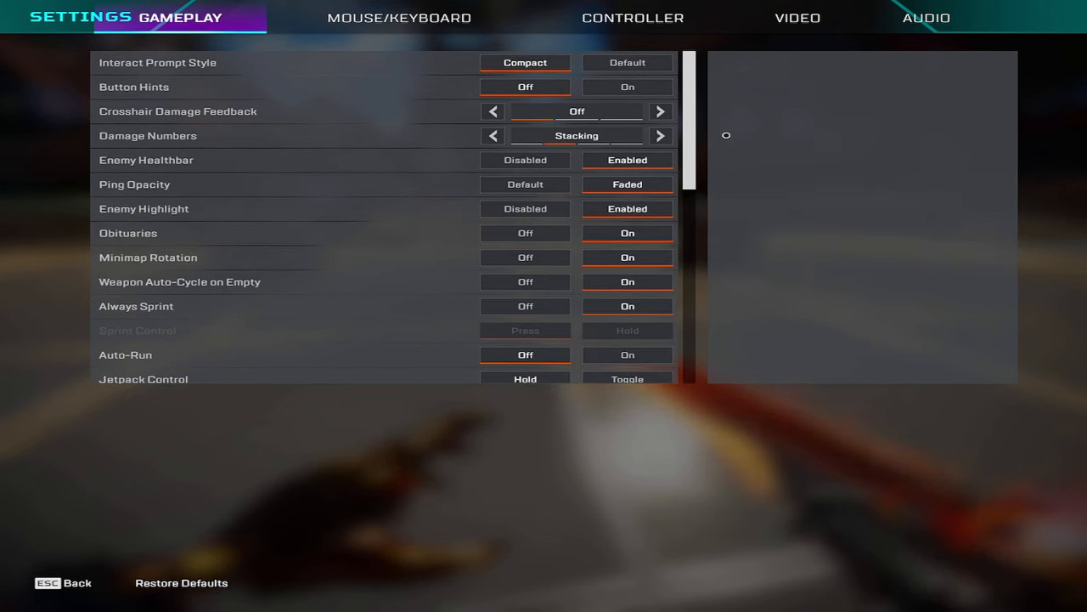
mouse_move(627, 61)
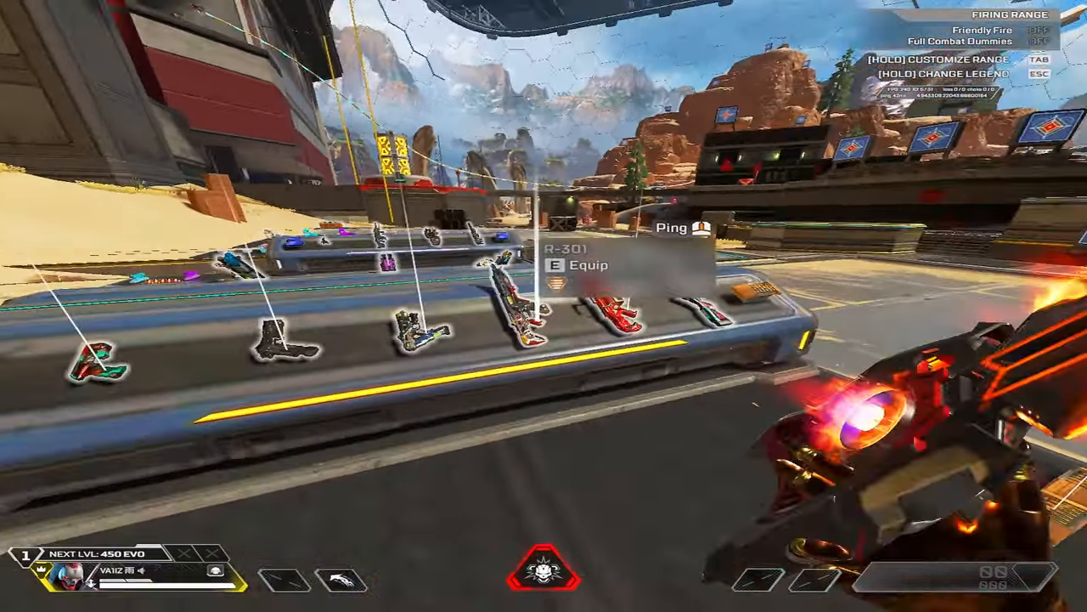
key(Escape)
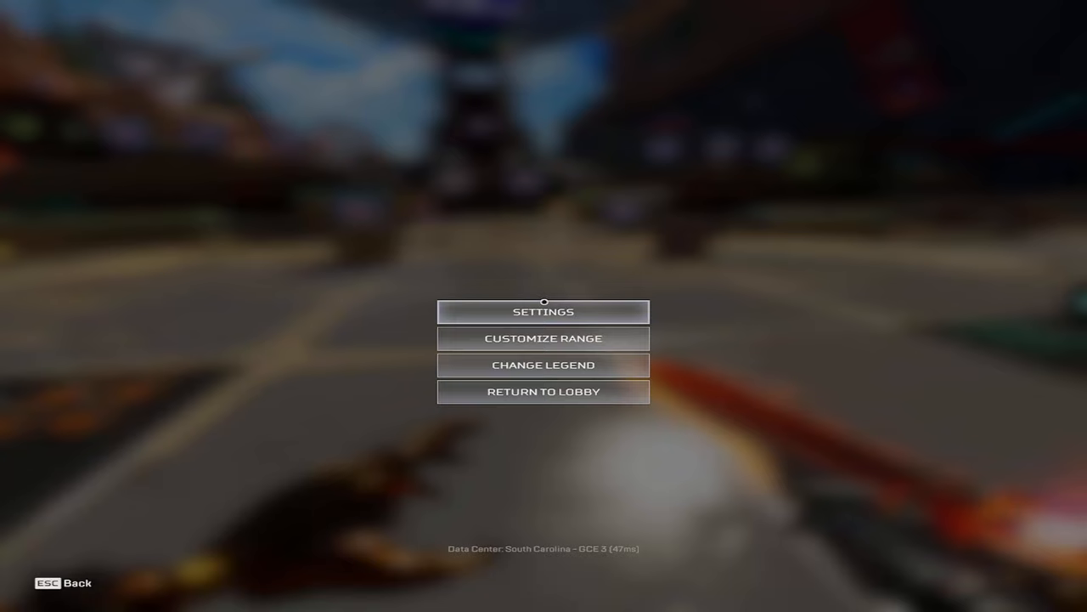
Enter Settings from the pause menu and review the Gameplay tab options
click(544, 311)
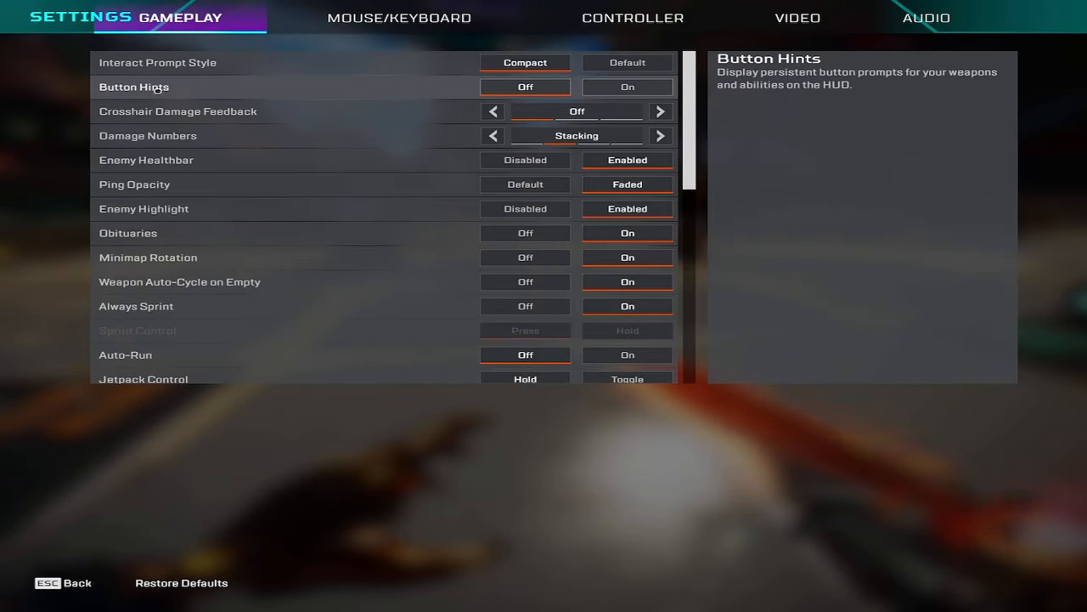
mouse_move(211, 113)
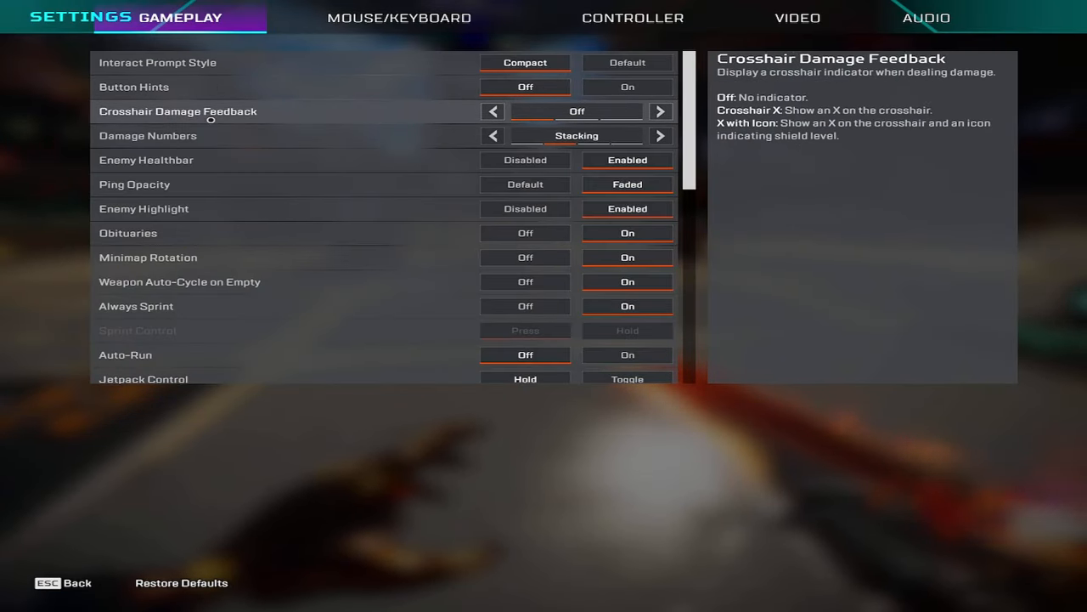
mouse_move(408, 95)
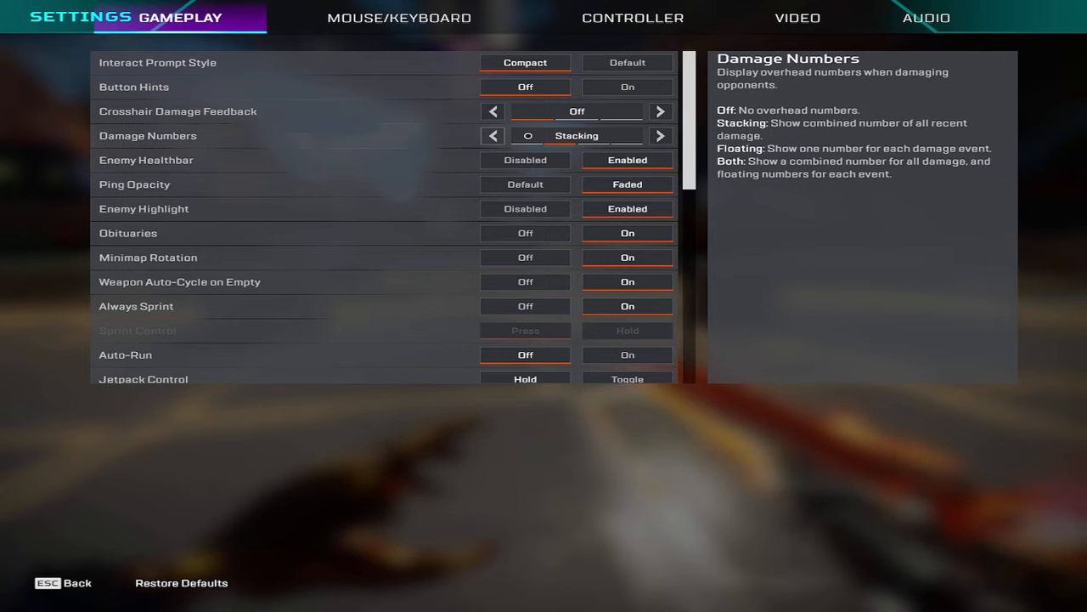
mouse_move(146, 159)
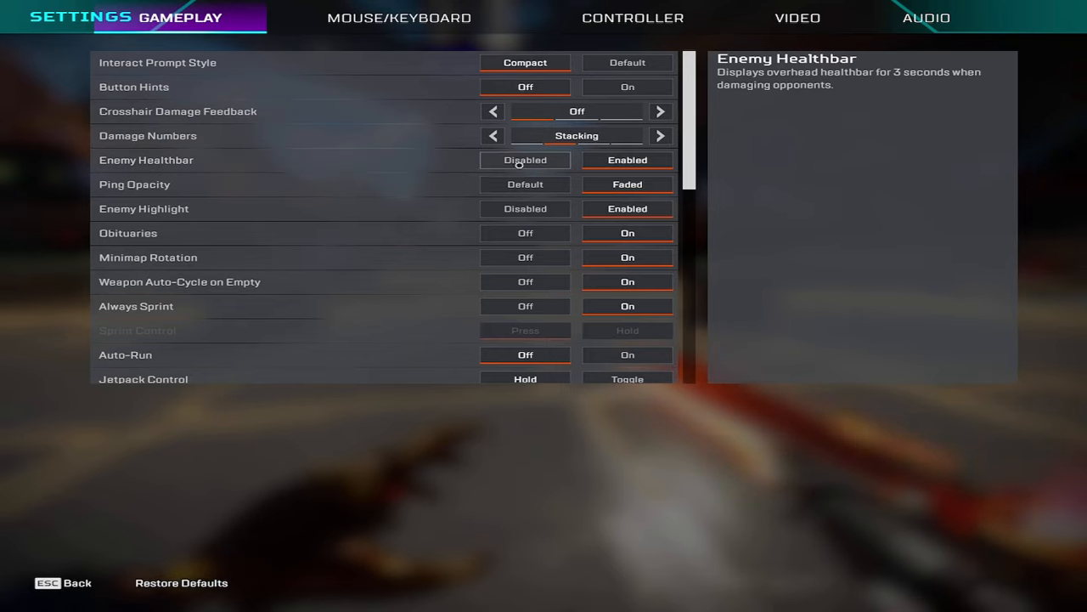
click(627, 160)
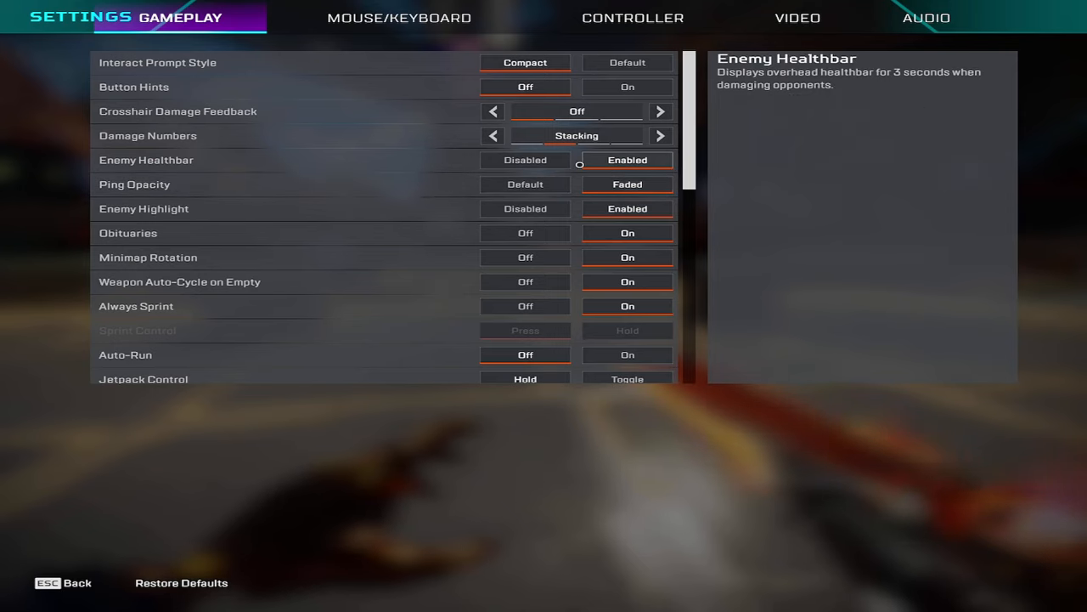
mouse_move(259, 163)
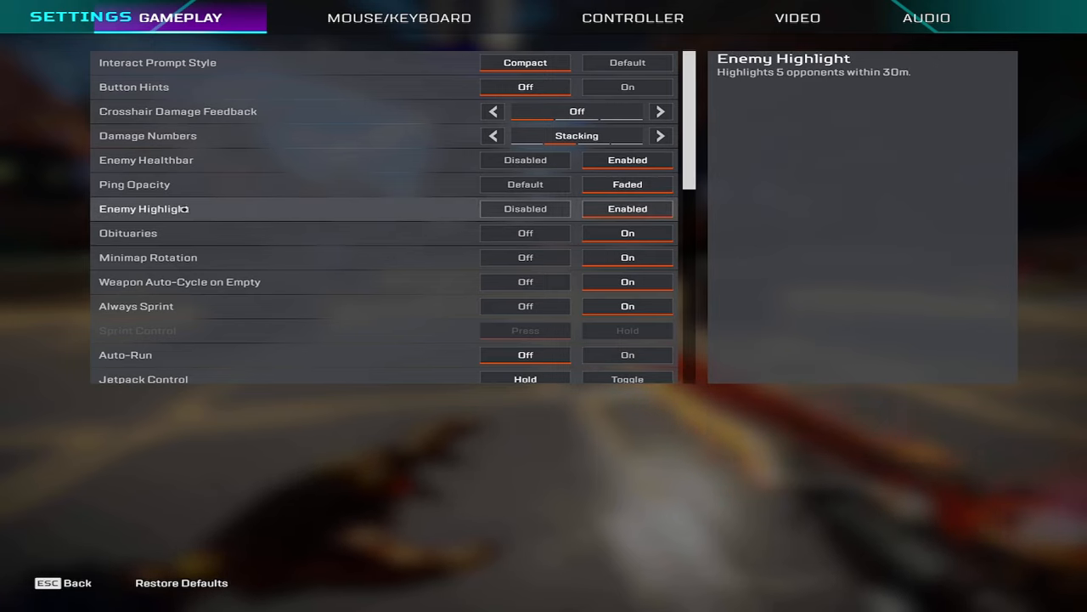
mouse_move(228, 211)
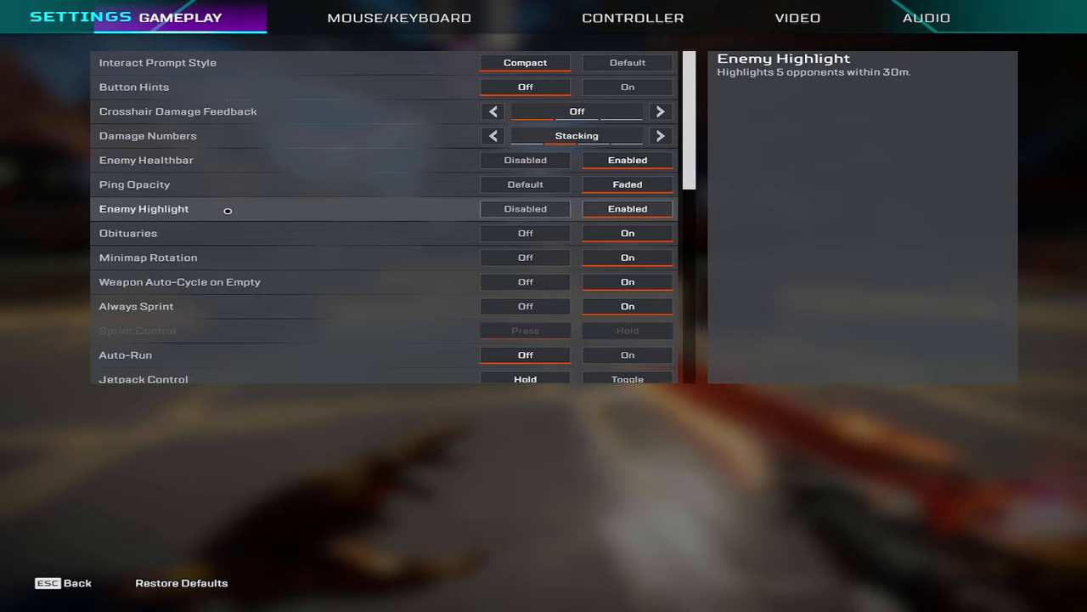
mouse_move(128, 233)
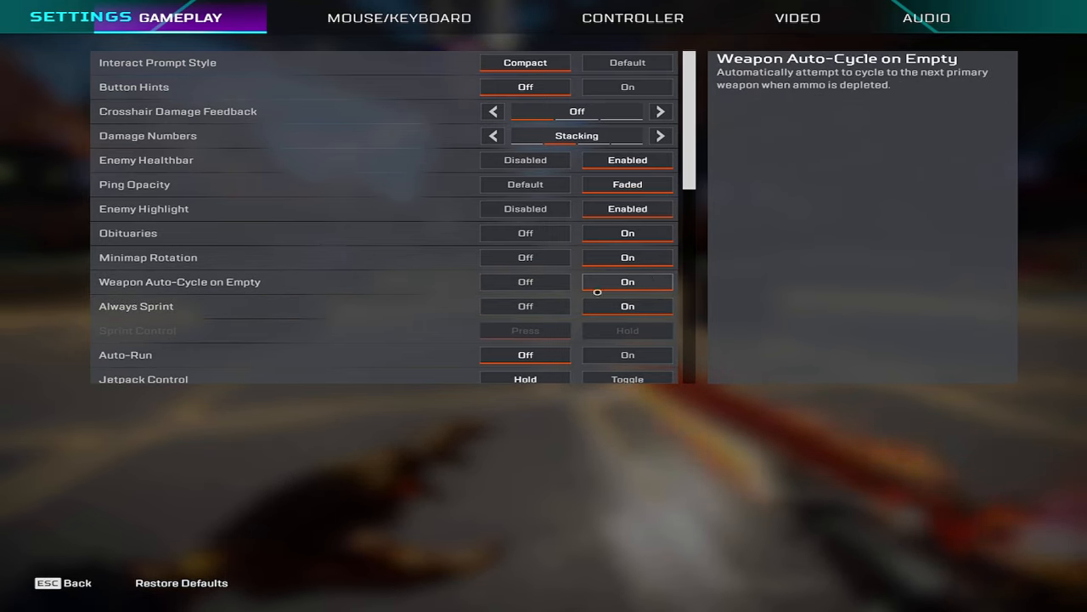
mouse_move(629, 256)
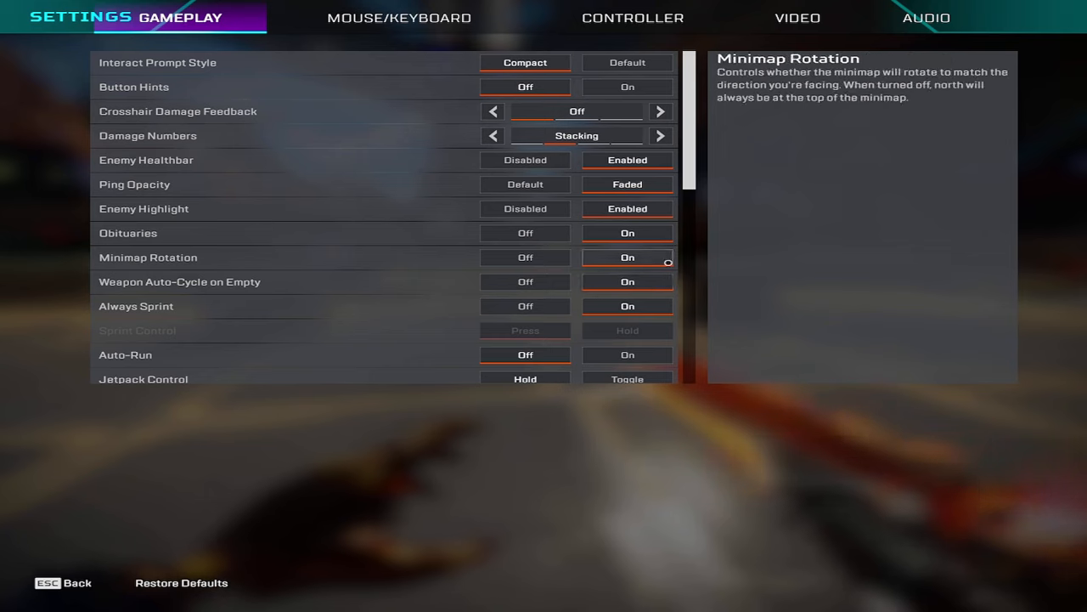
mouse_move(332, 282)
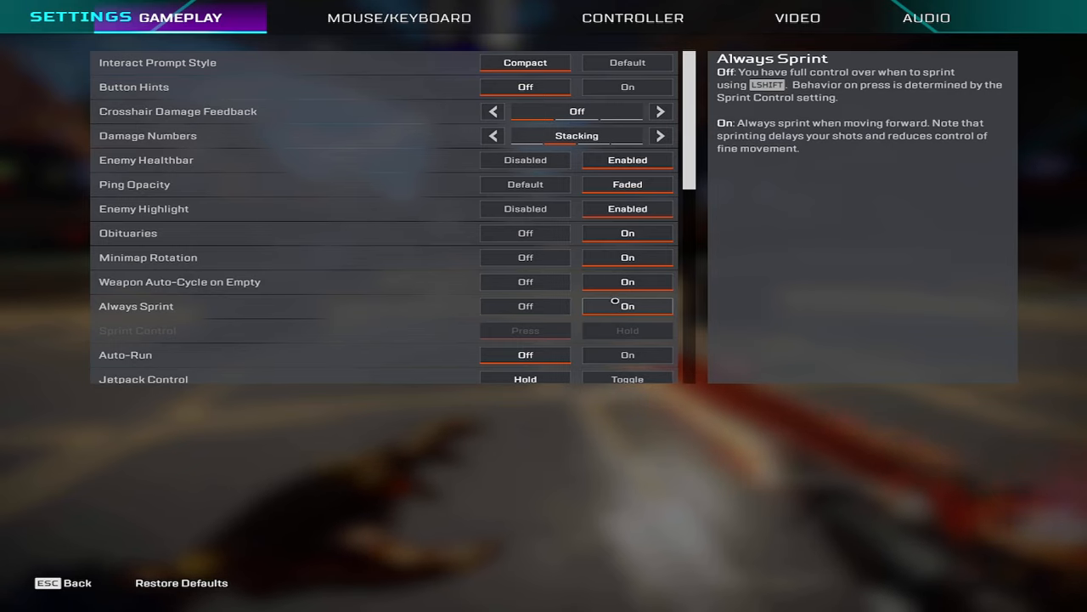
scroll(down, 3)
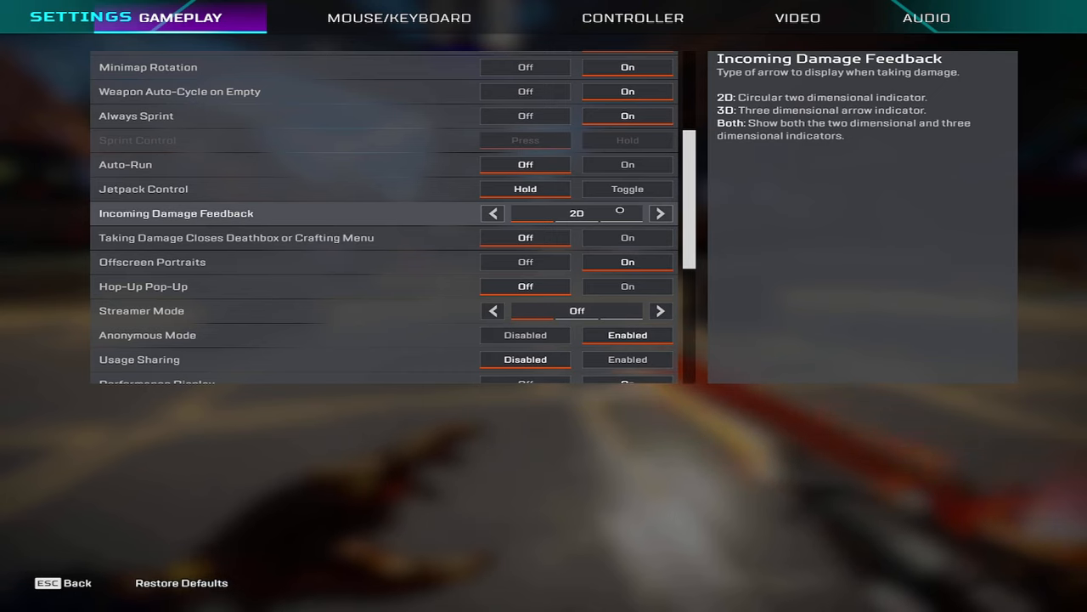
click(493, 214)
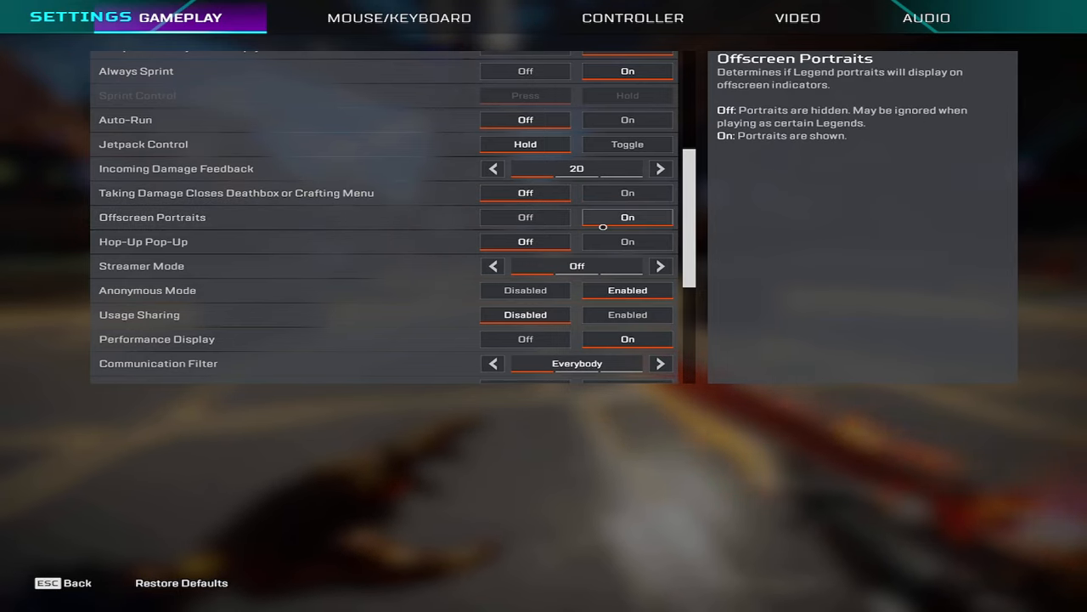
mouse_move(377, 248)
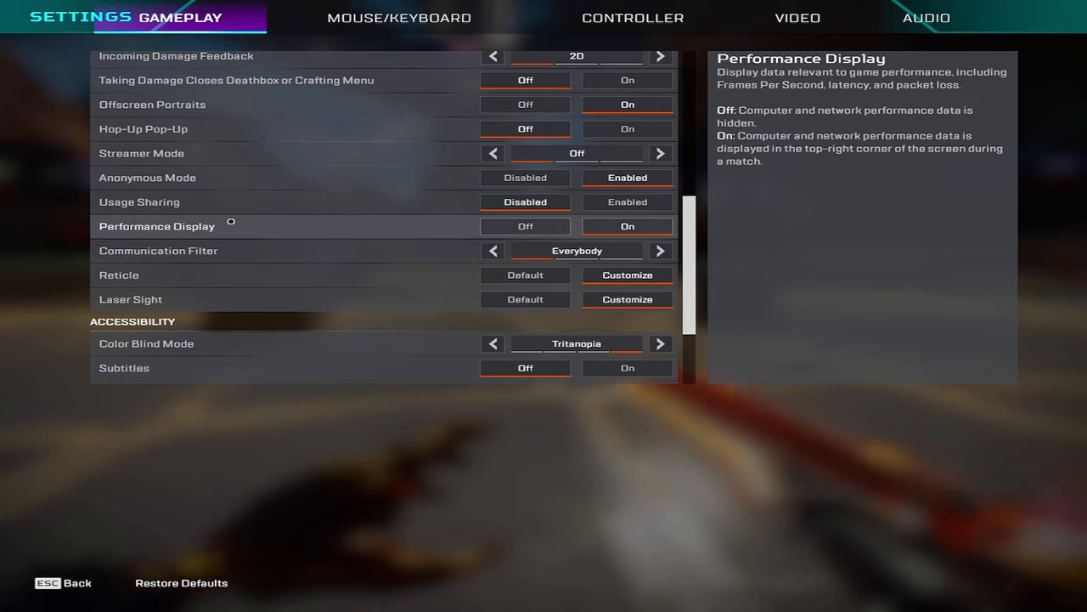
mouse_move(156, 250)
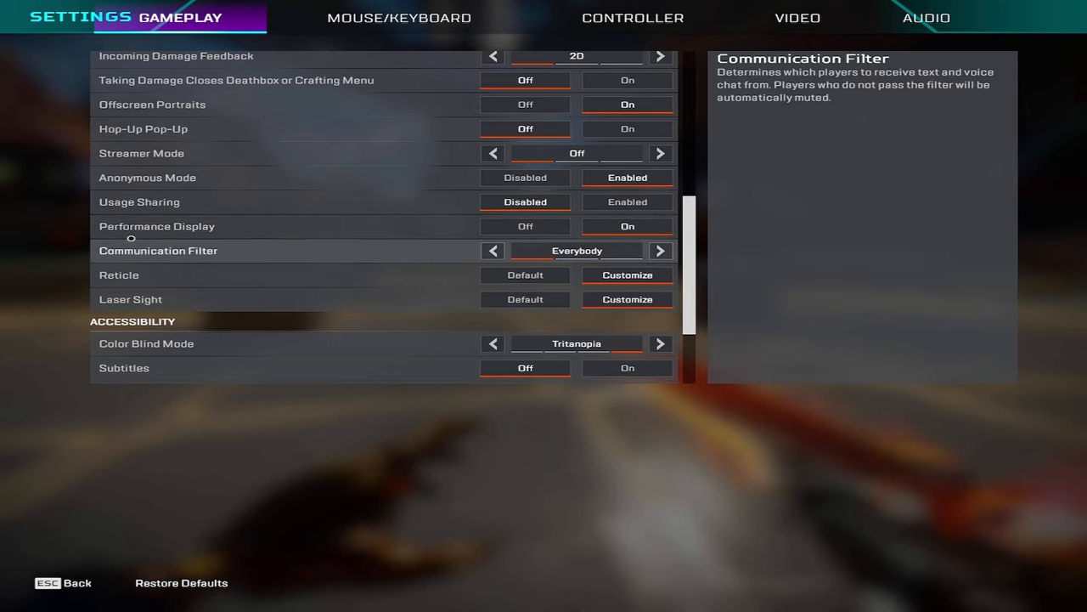
scroll(down, 3)
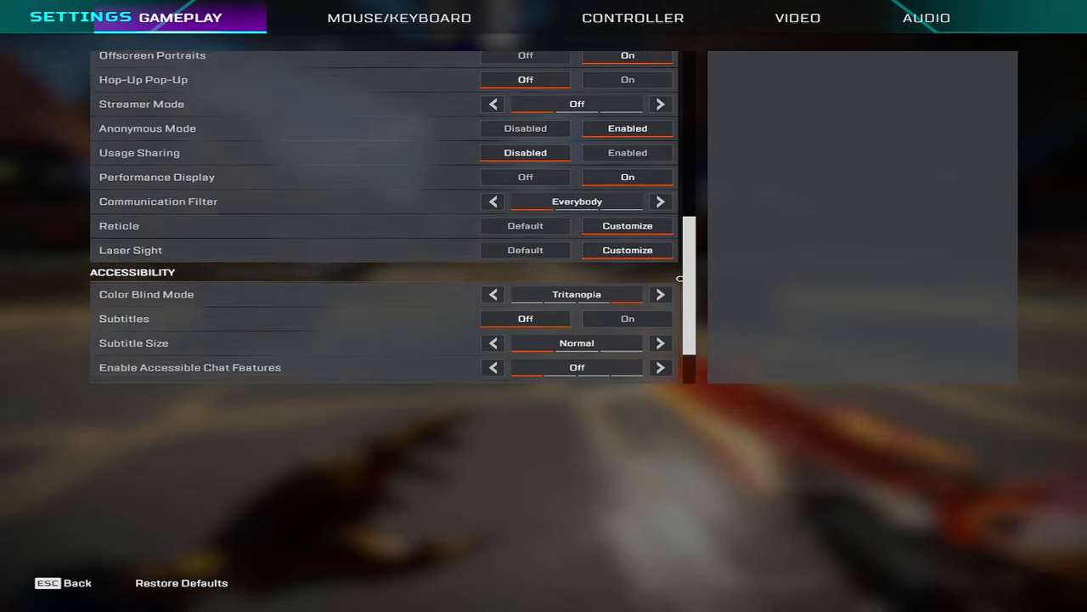
scroll(down, 3)
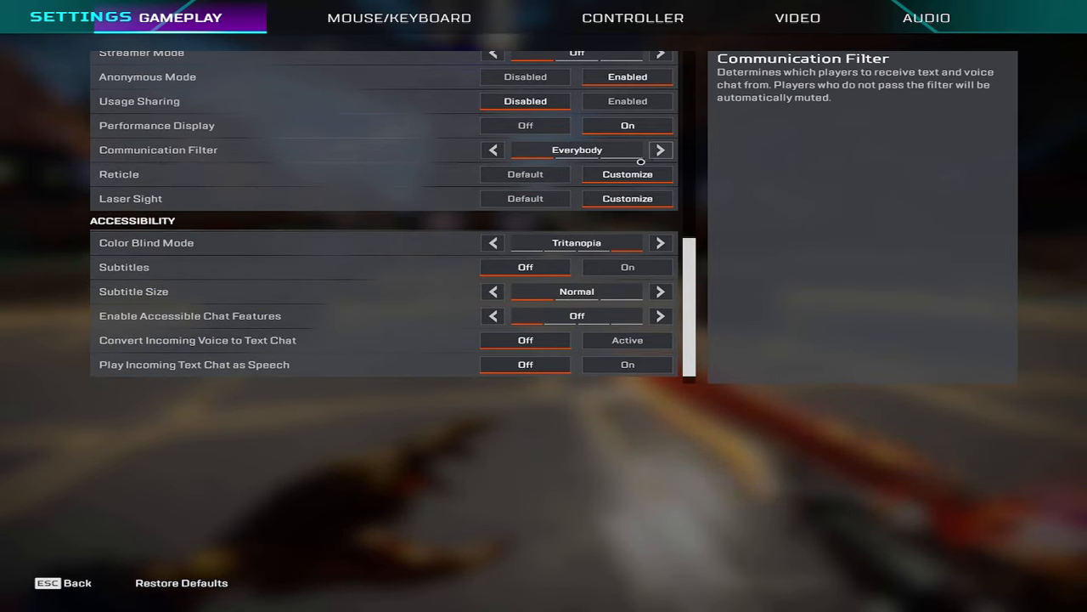
mouse_move(627, 174)
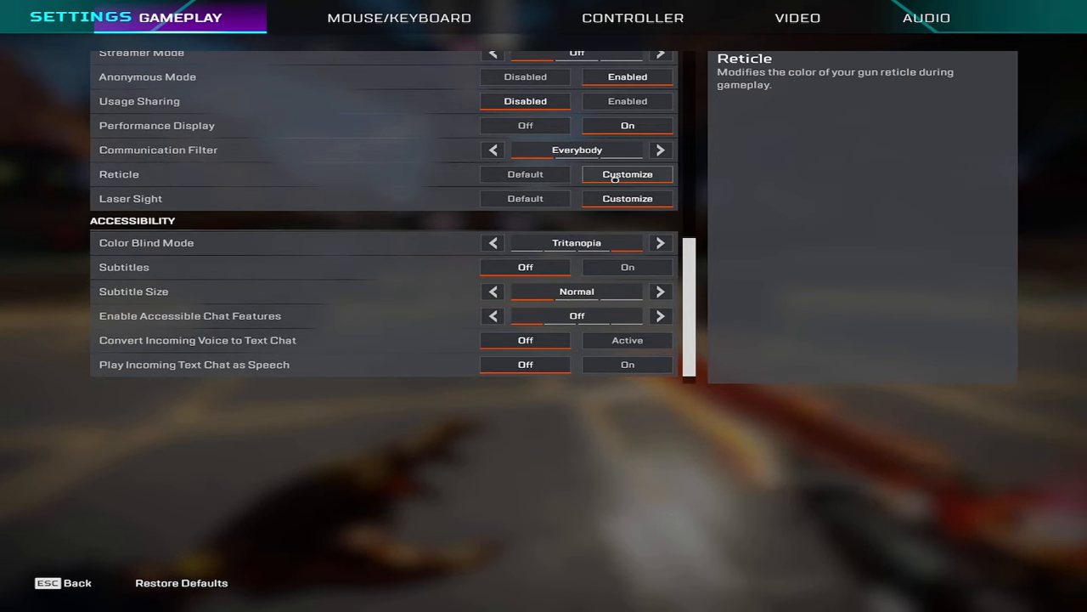
click(627, 173)
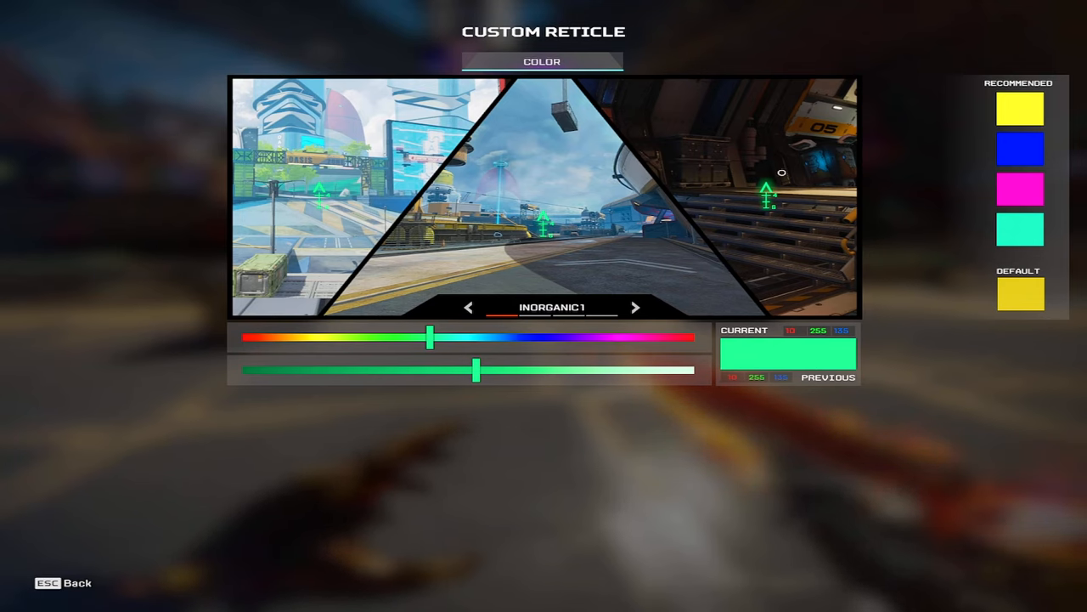
mouse_move(884, 279)
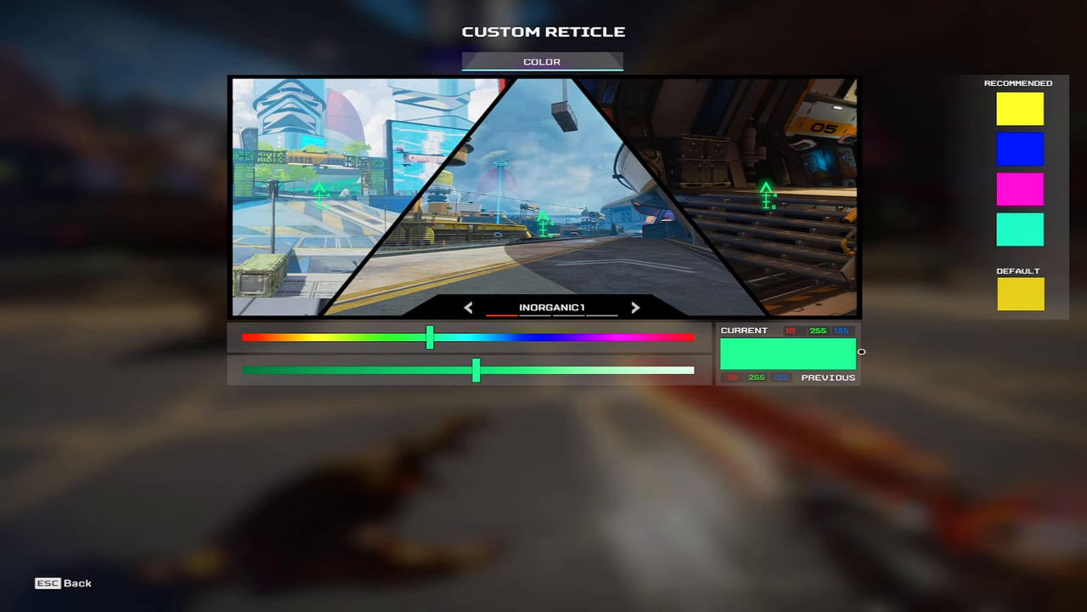
mouse_move(890, 235)
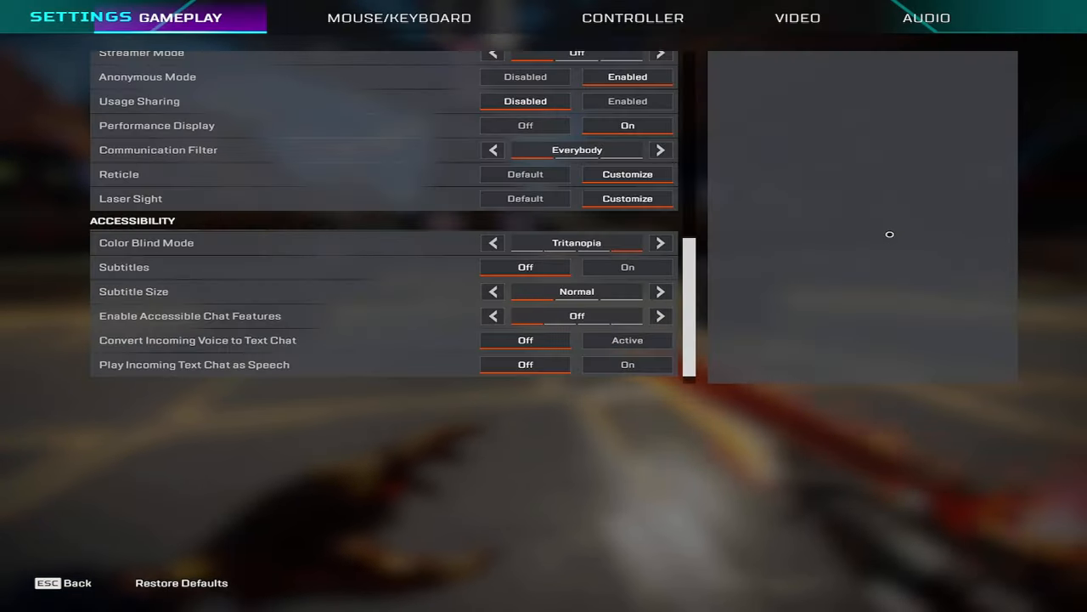
mouse_move(130, 197)
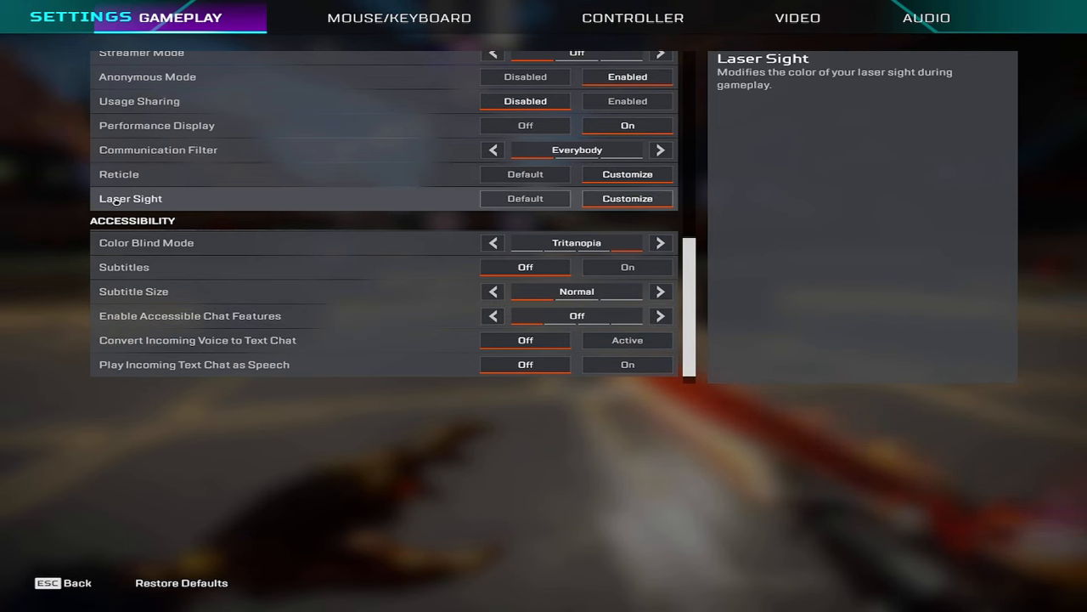
click(627, 197)
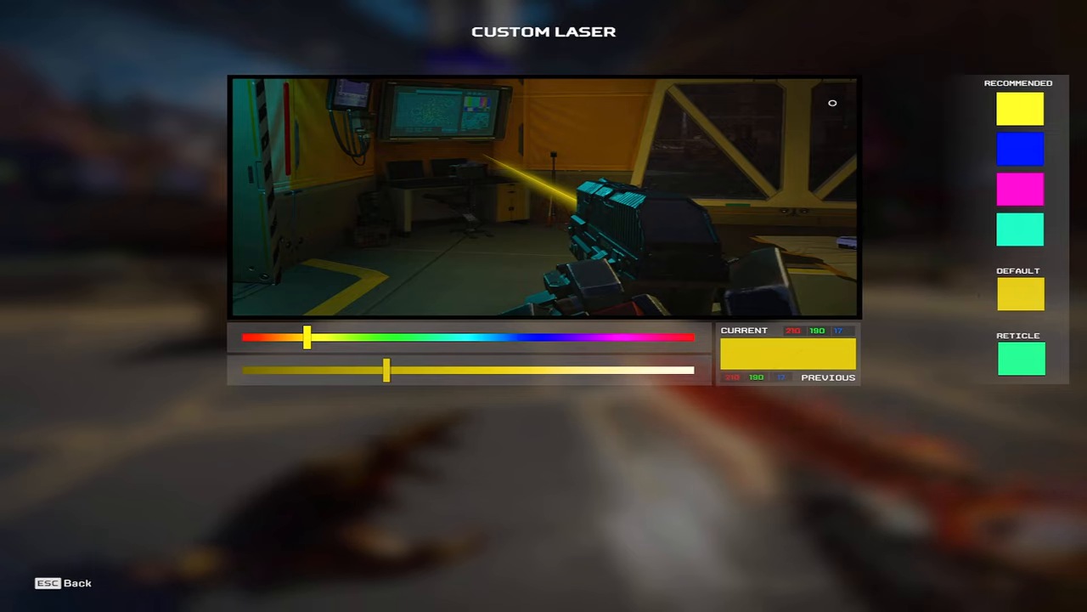
mouse_move(841, 163)
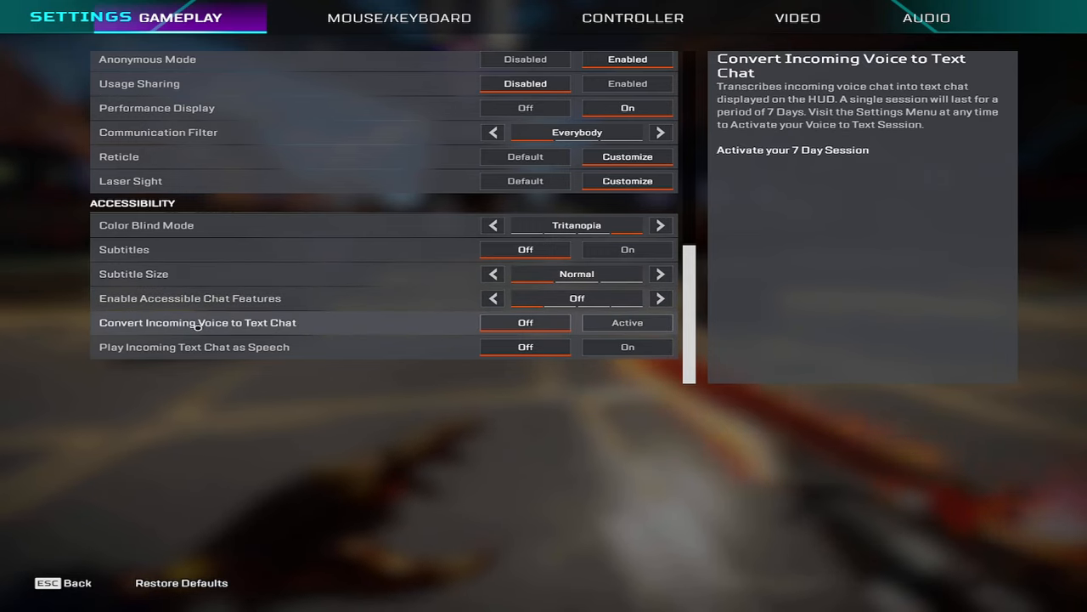
mouse_move(525, 347)
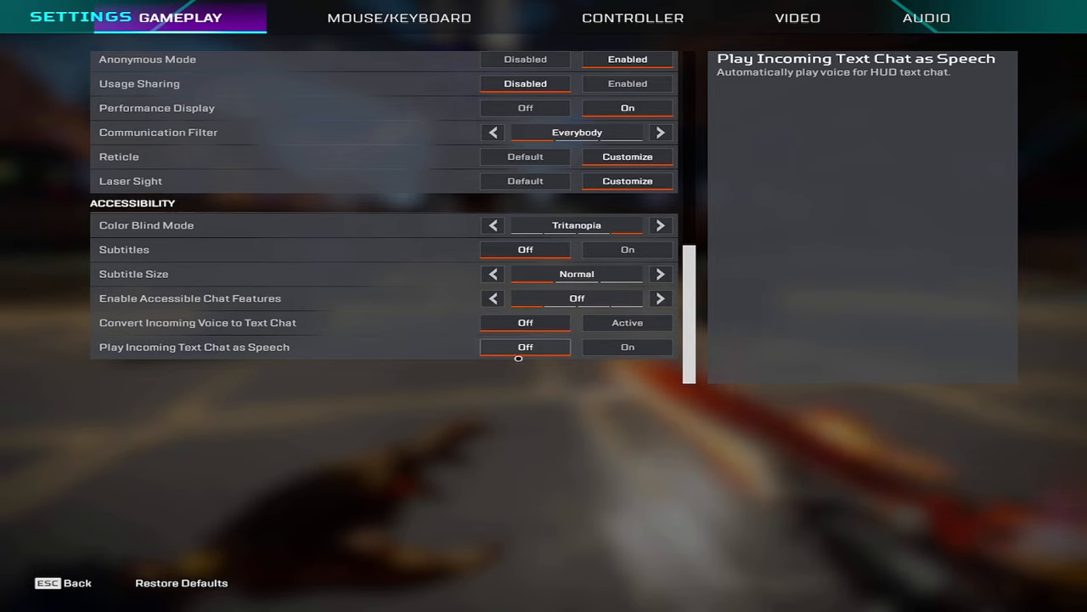
In Mouse/Keyboard settings, turn Per Optic ADS Sensitivity on and return to the main page
click(400, 17)
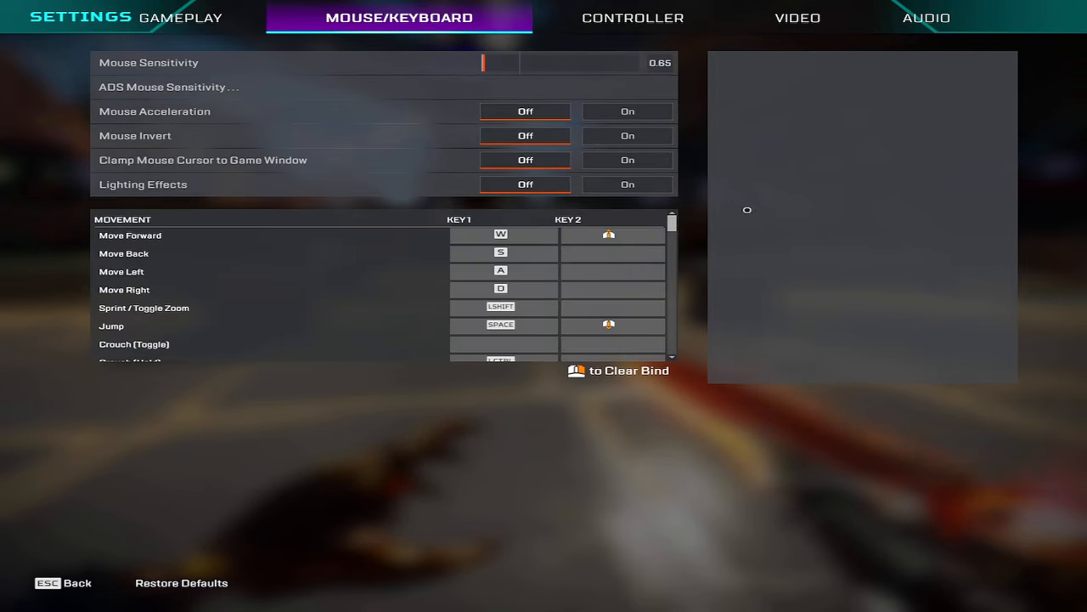
mouse_move(544, 136)
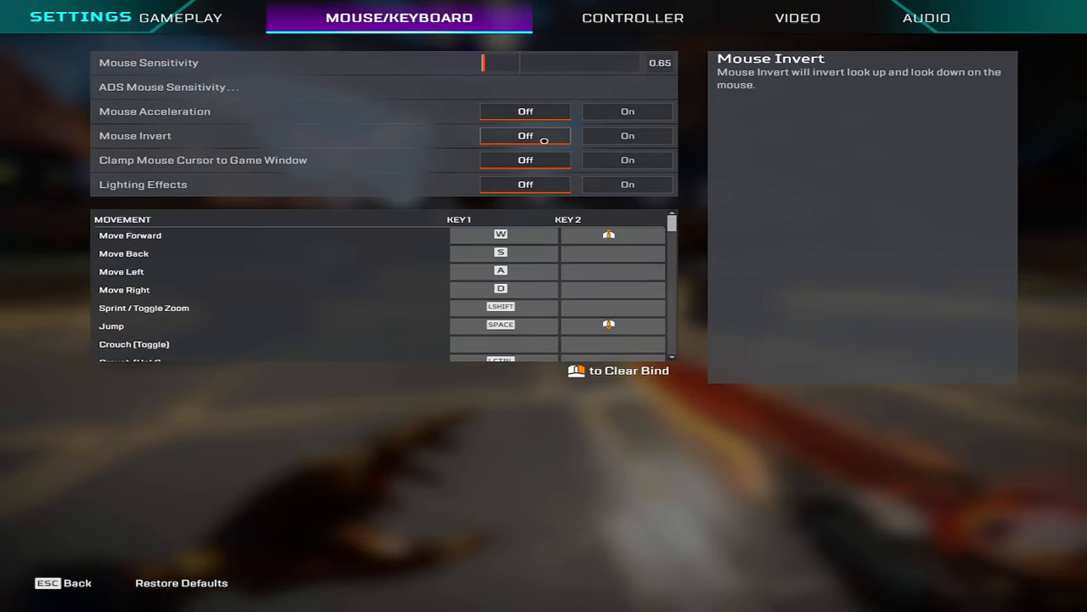
mouse_move(398, 87)
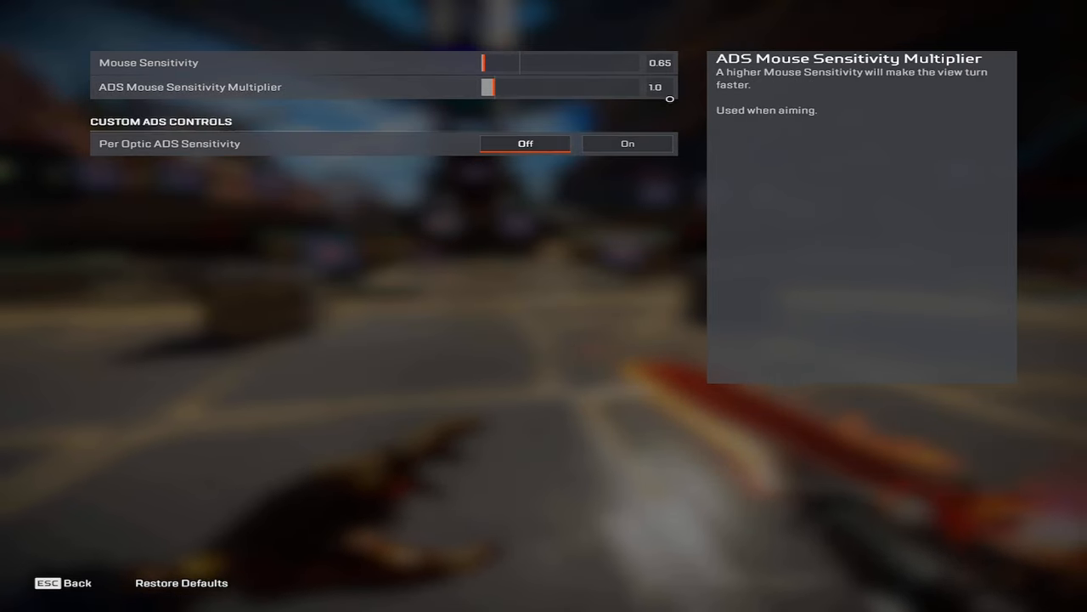
click(627, 143)
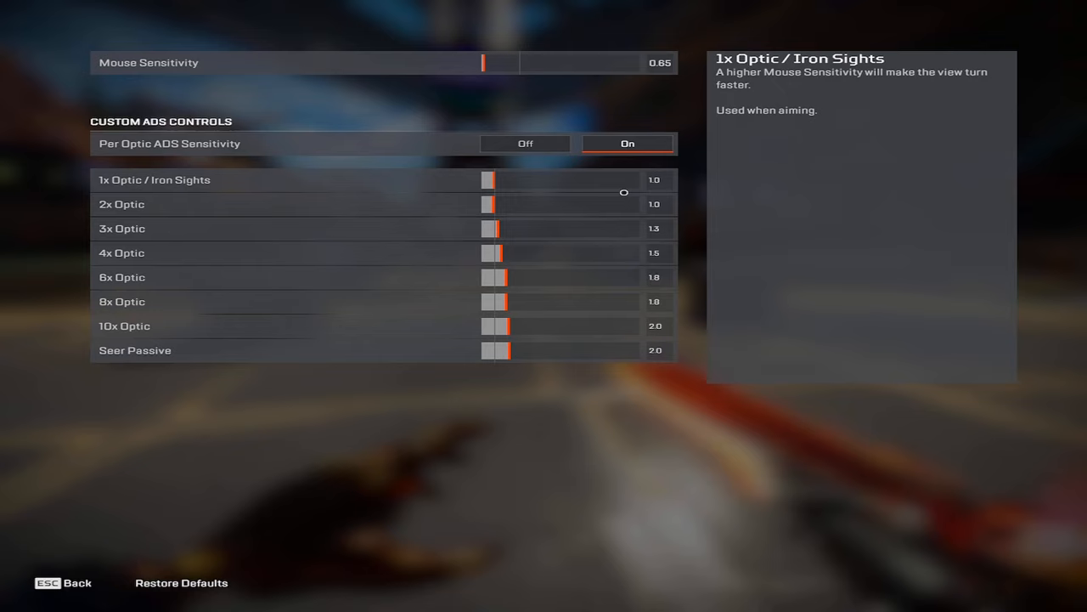
mouse_move(702, 209)
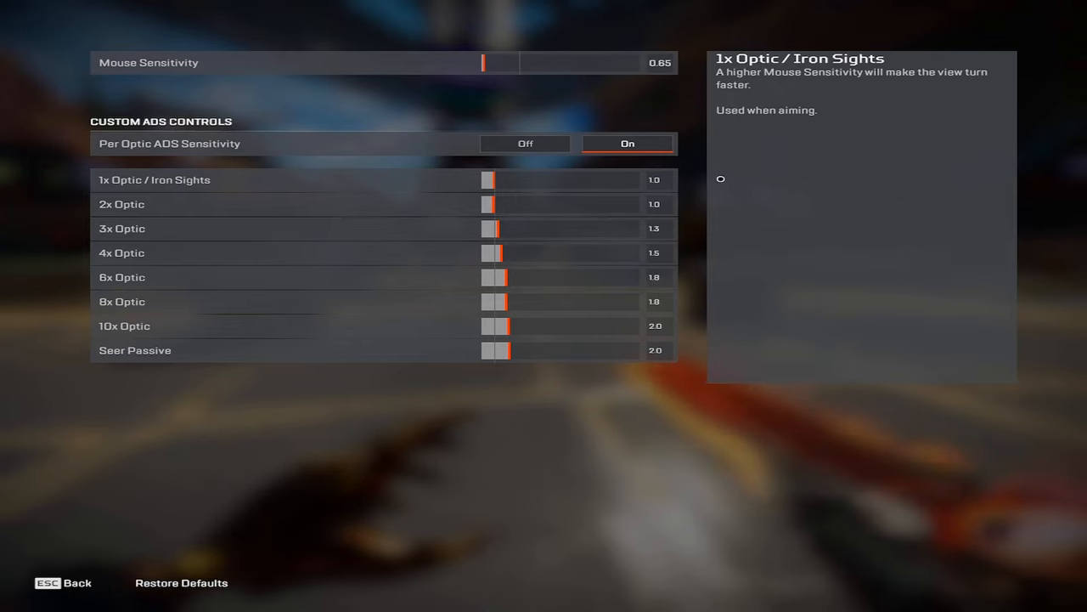
click(525, 143)
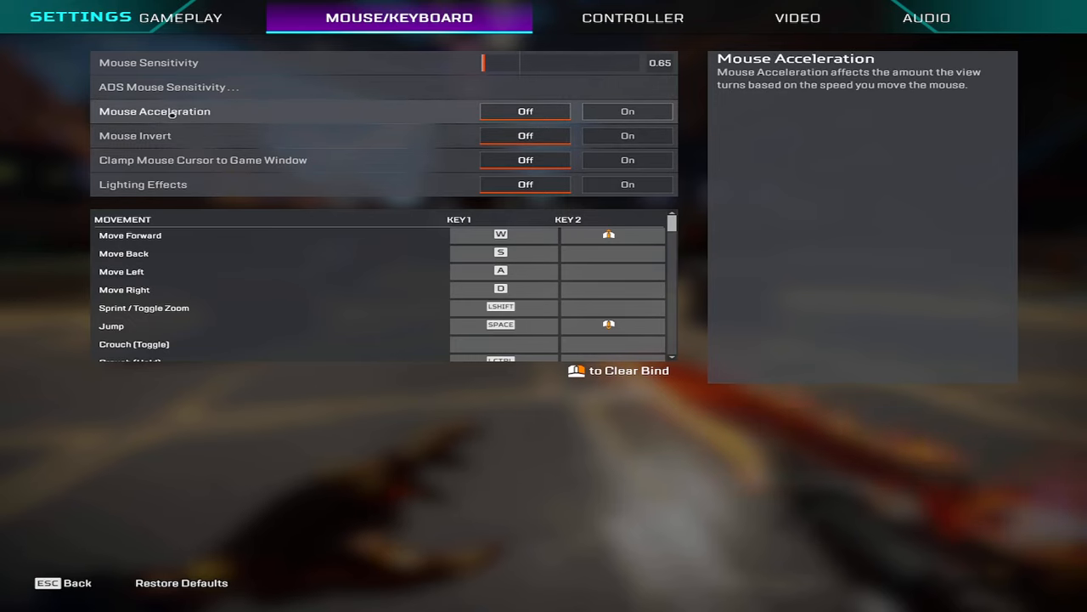
mouse_move(360, 164)
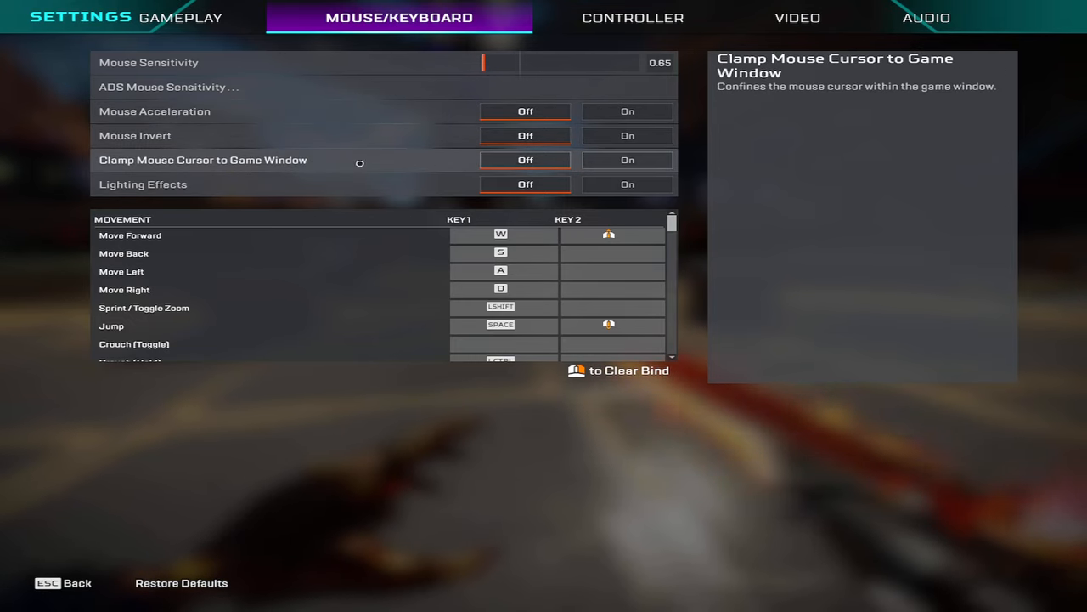
mouse_move(142, 183)
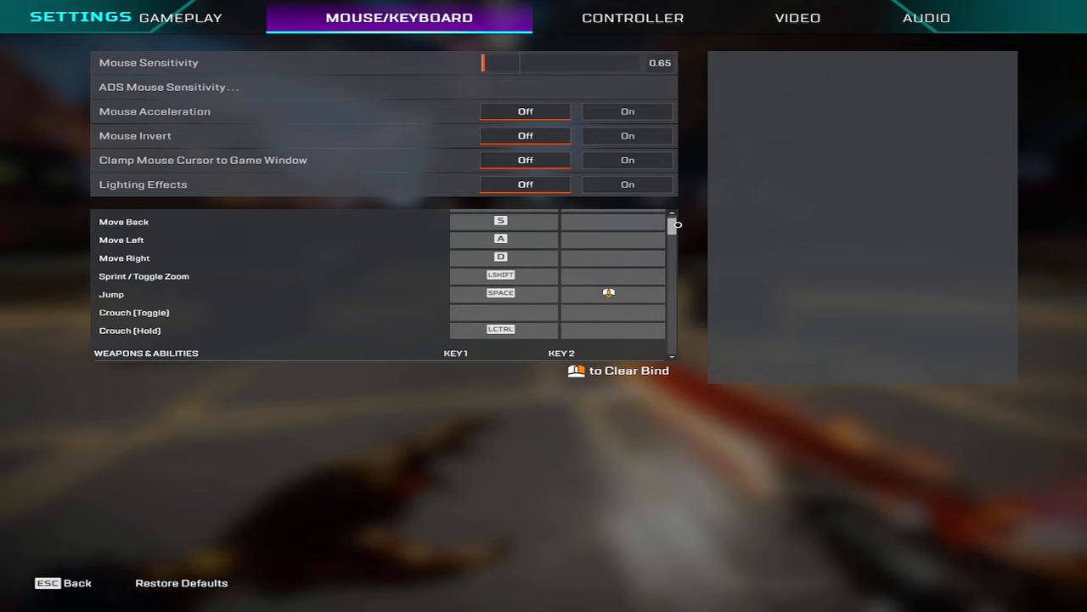
Scroll through the full list of key bindings
scroll(down, 3)
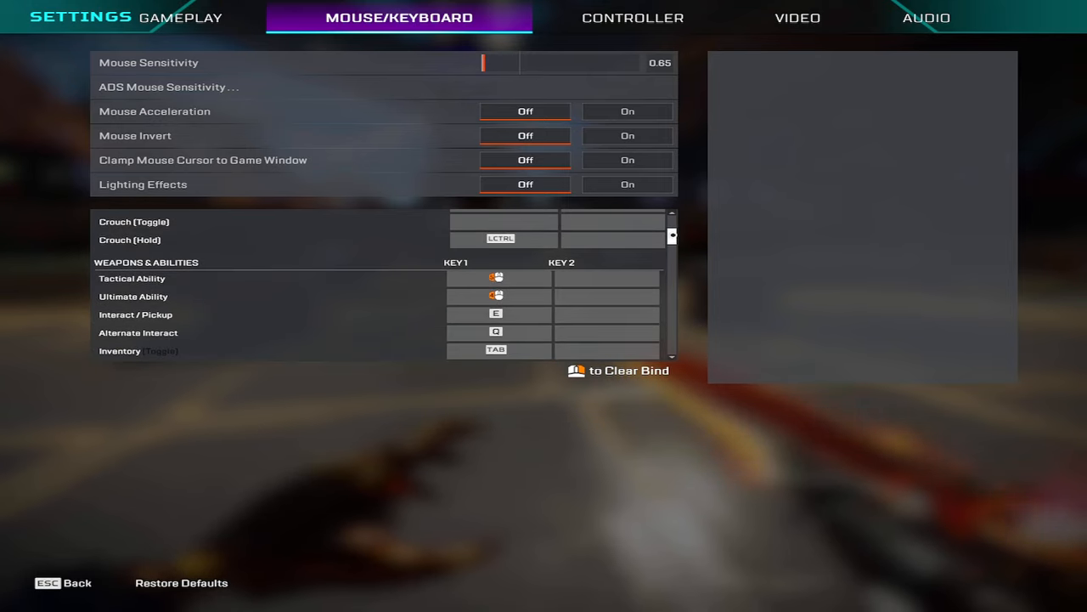
scroll(down, 3)
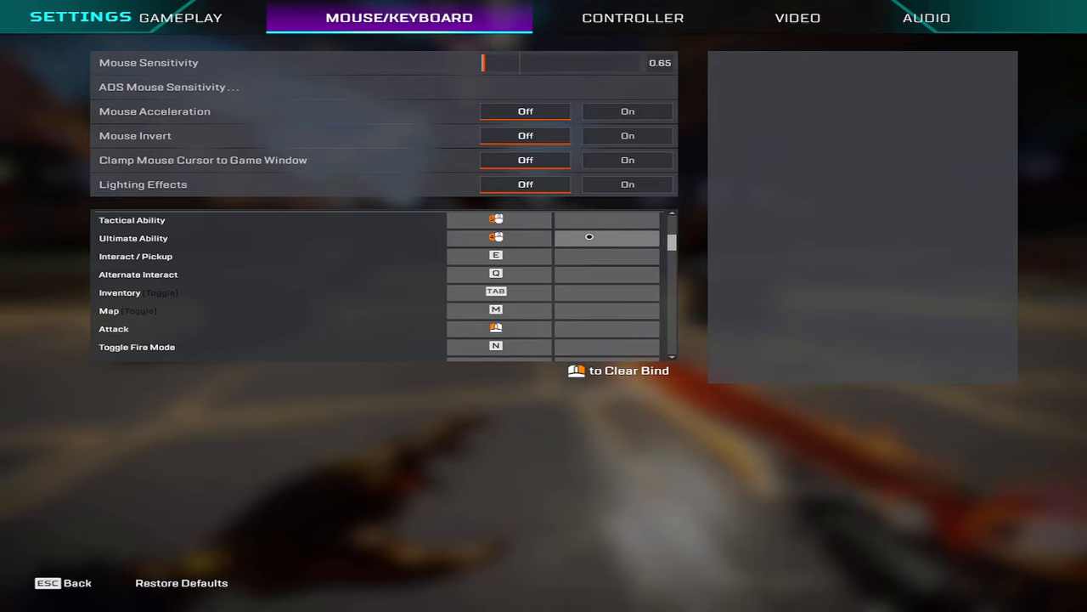
scroll(down, 3)
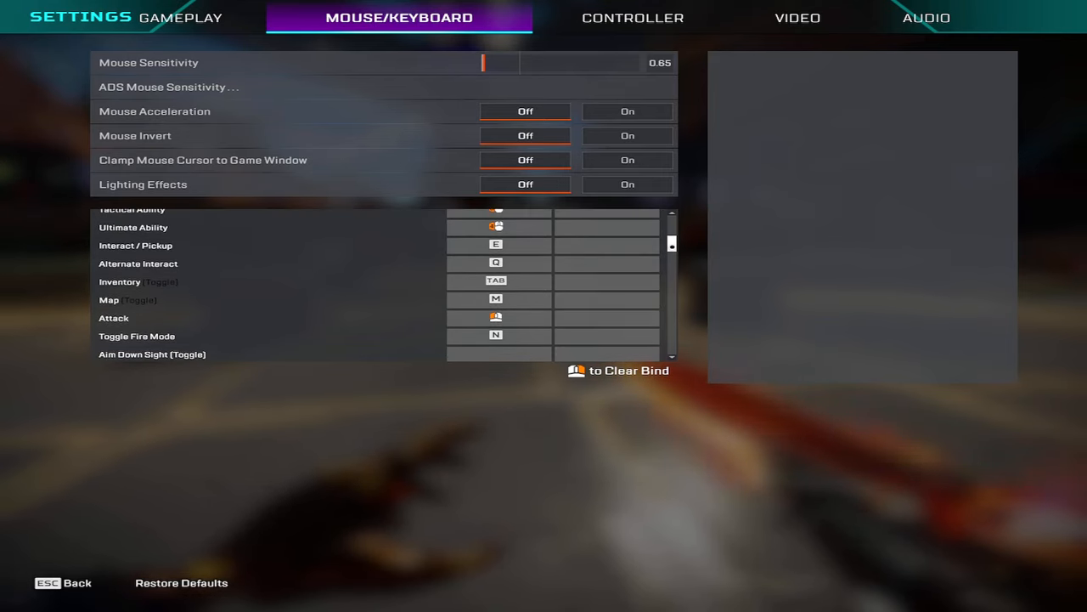
scroll(down, 3)
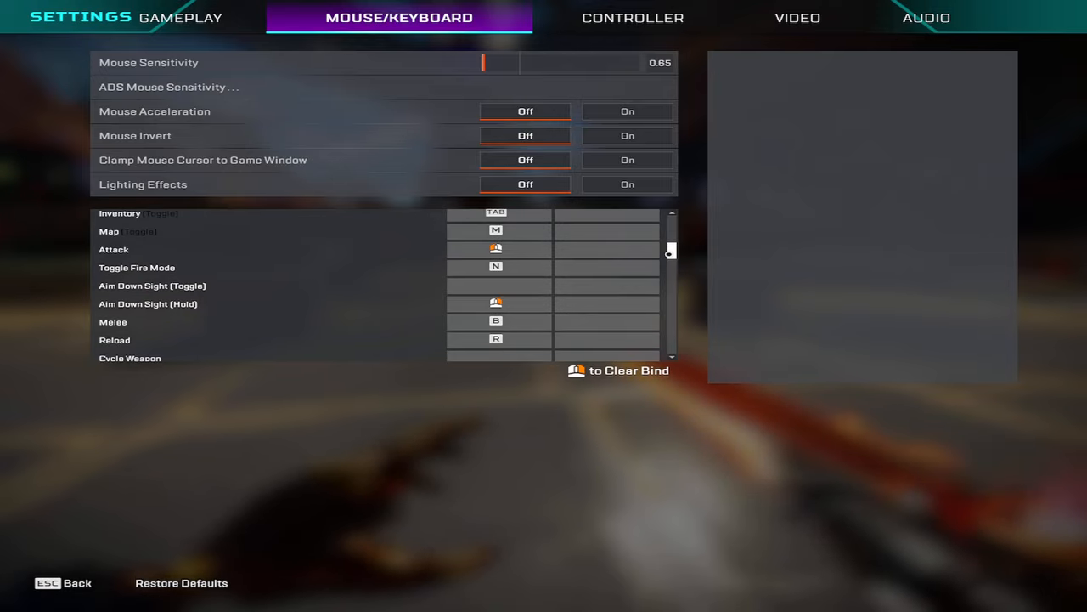
scroll(down, 3)
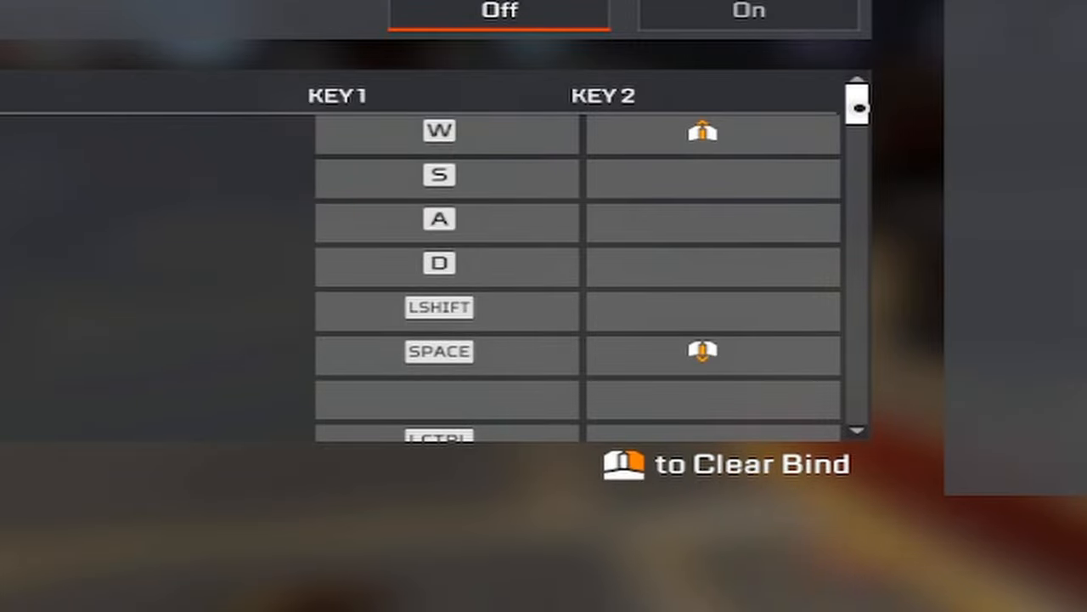
scroll(down, 3)
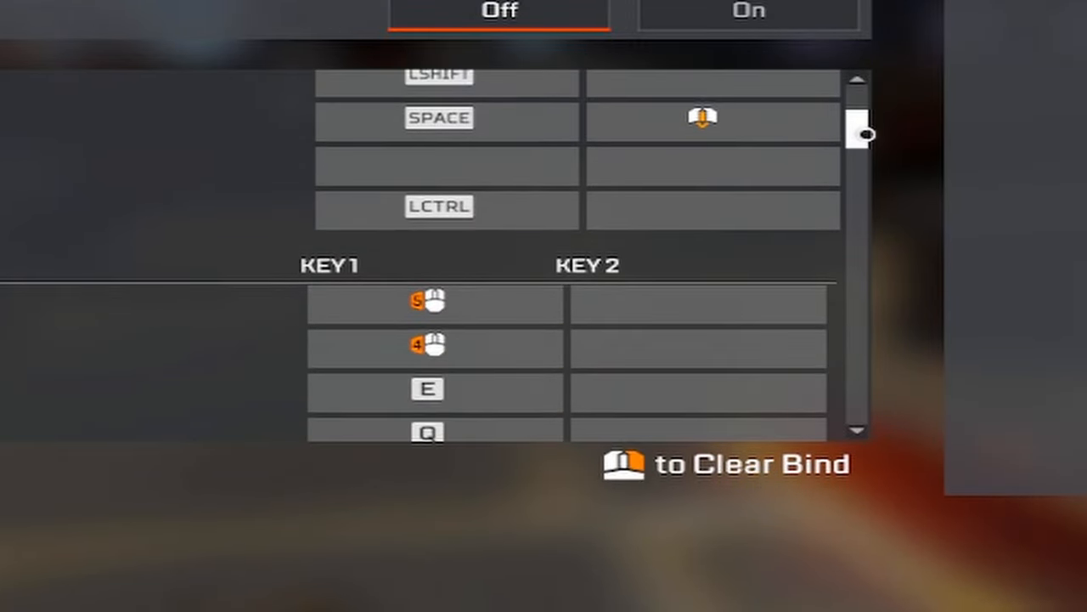
scroll(down, 3)
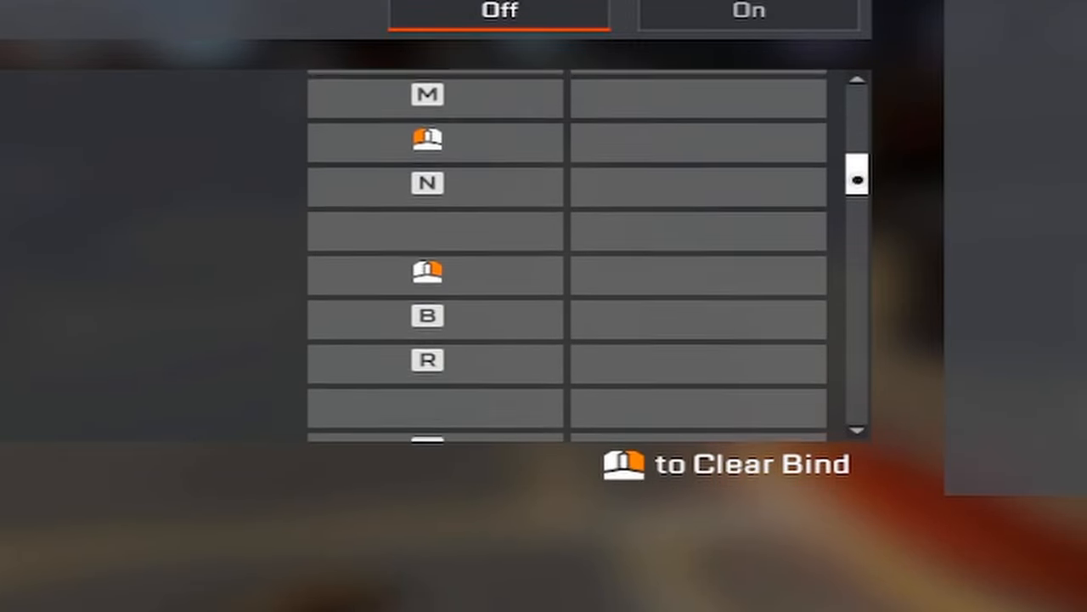
scroll(down, 3)
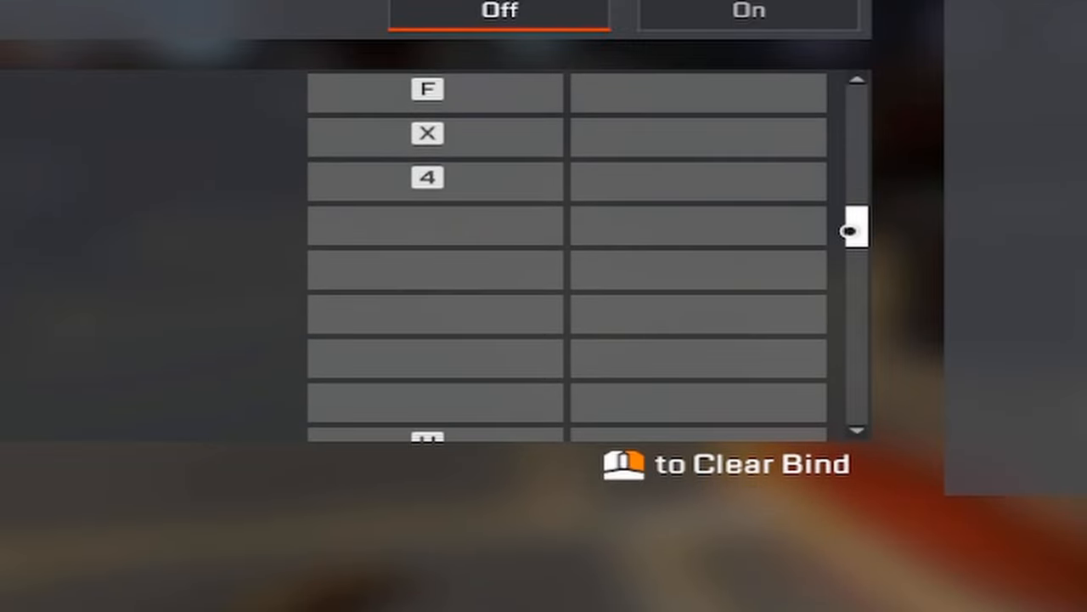
scroll(down, 3)
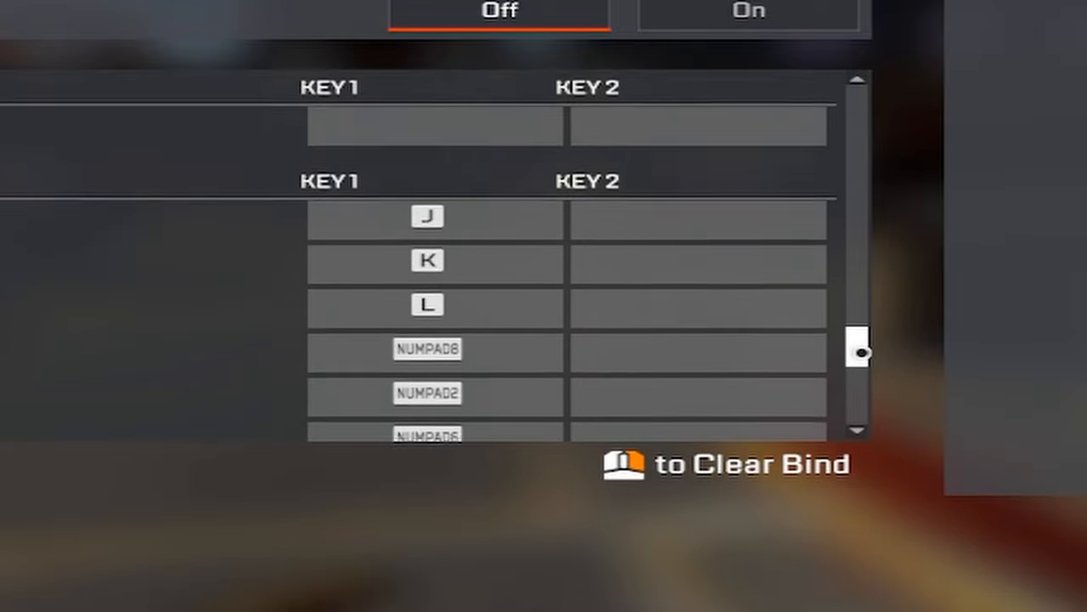
scroll(down, 3)
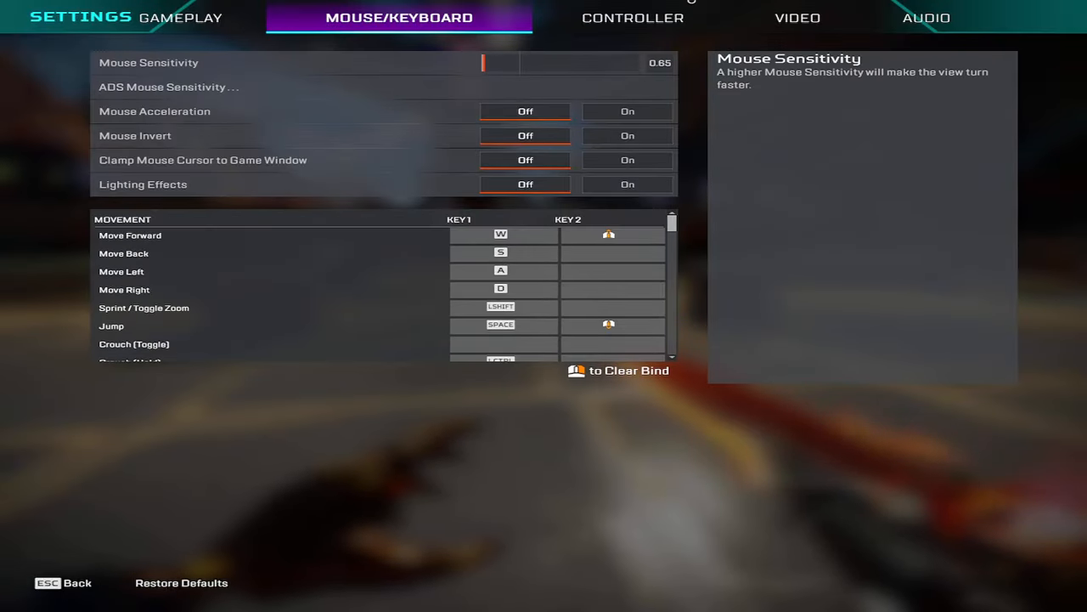
Review the Controller settings, then move to the Video settings
click(632, 17)
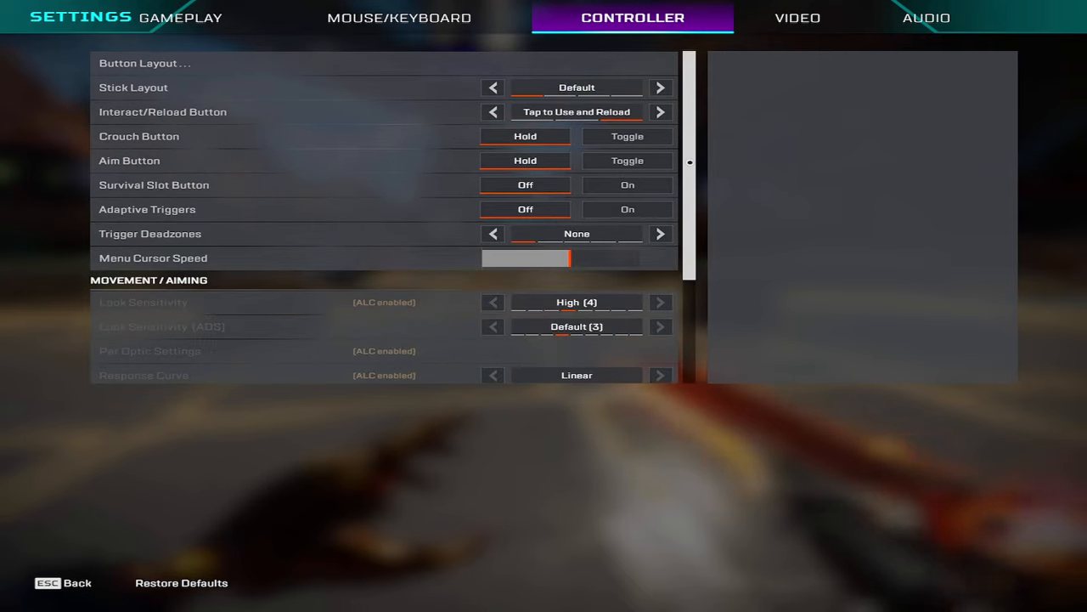
mouse_move(834, 217)
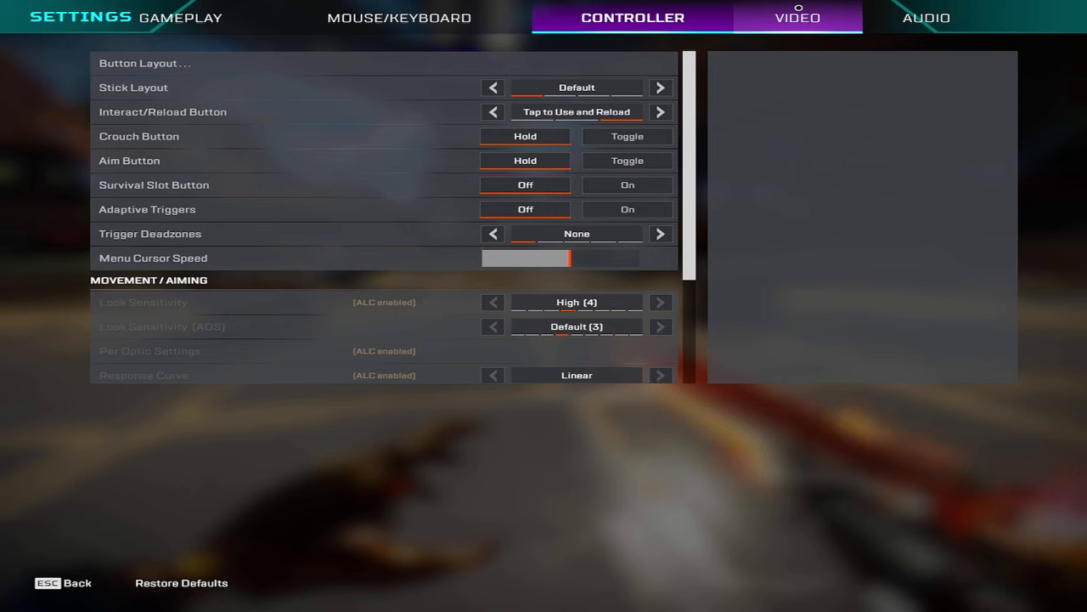
click(797, 17)
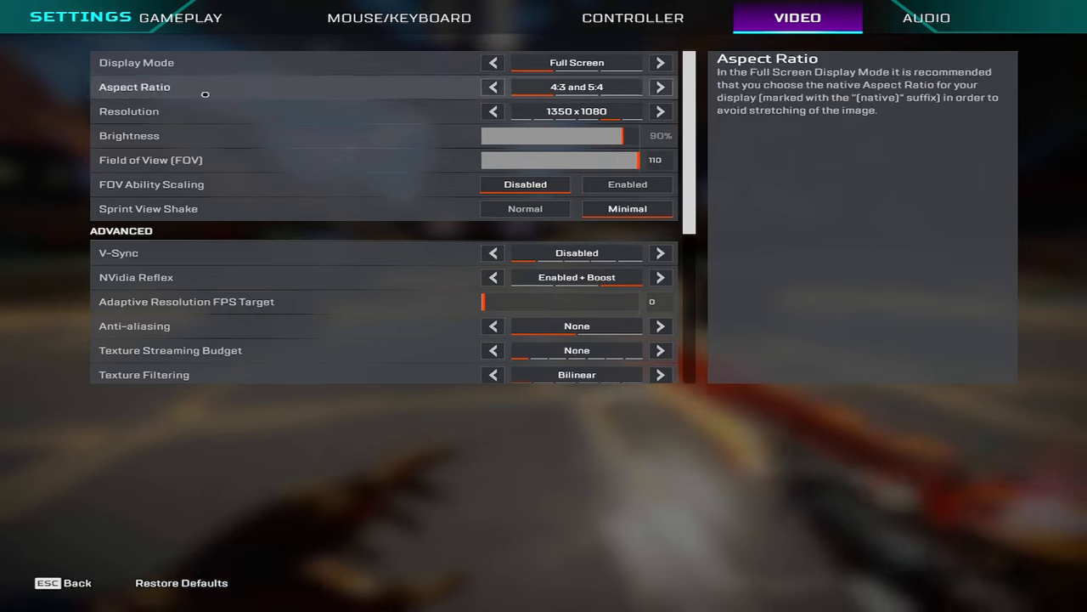
mouse_move(653, 160)
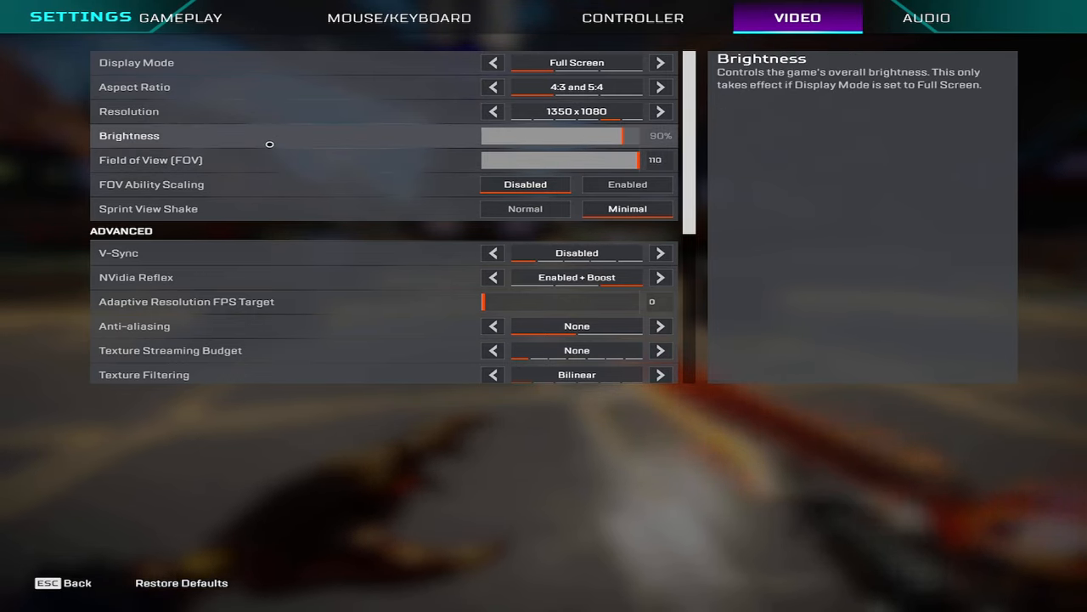
mouse_move(129, 112)
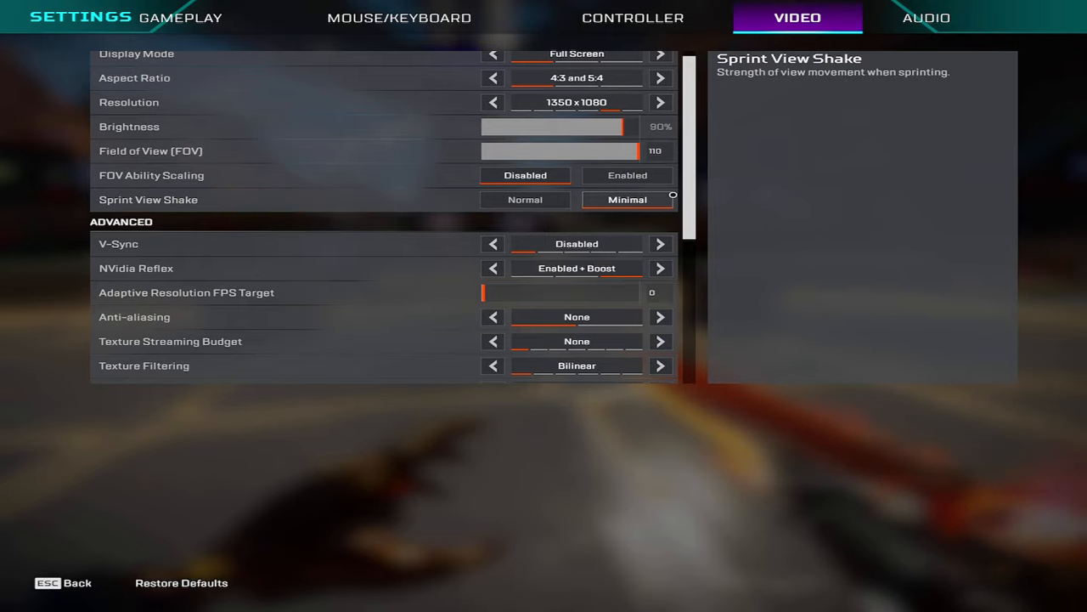
Finish scanning the video options and switch to the Audio settings
scroll(down, 3)
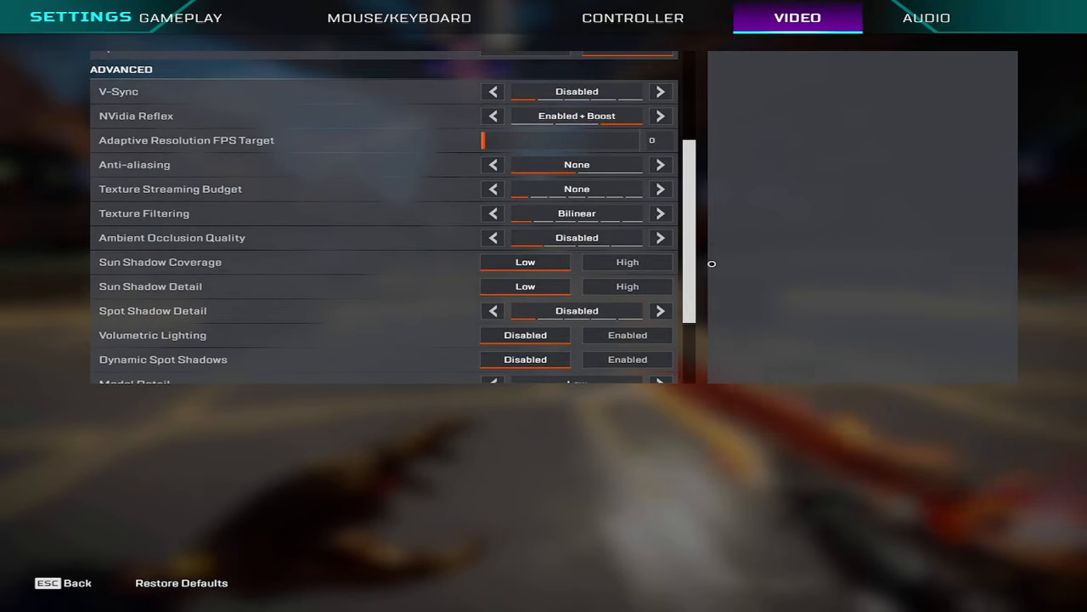
scroll(down, 3)
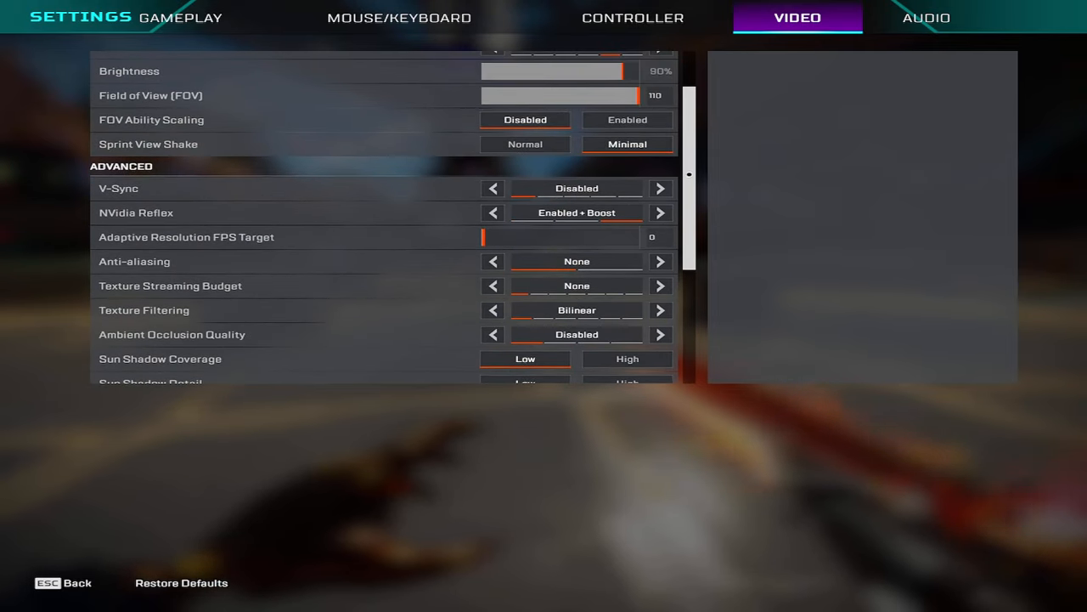
mouse_move(578, 213)
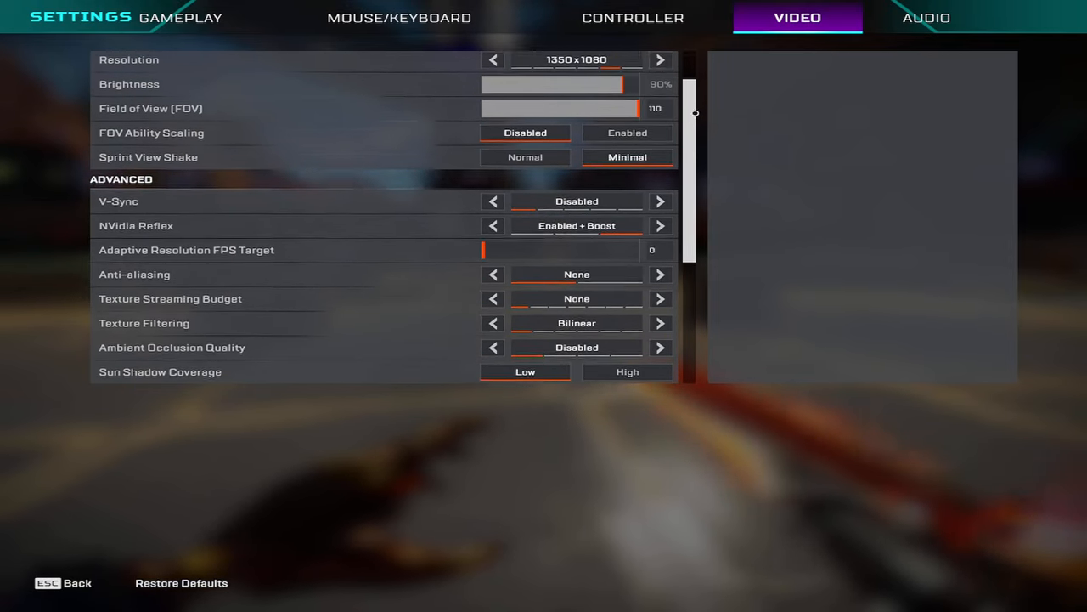
scroll(up, 3)
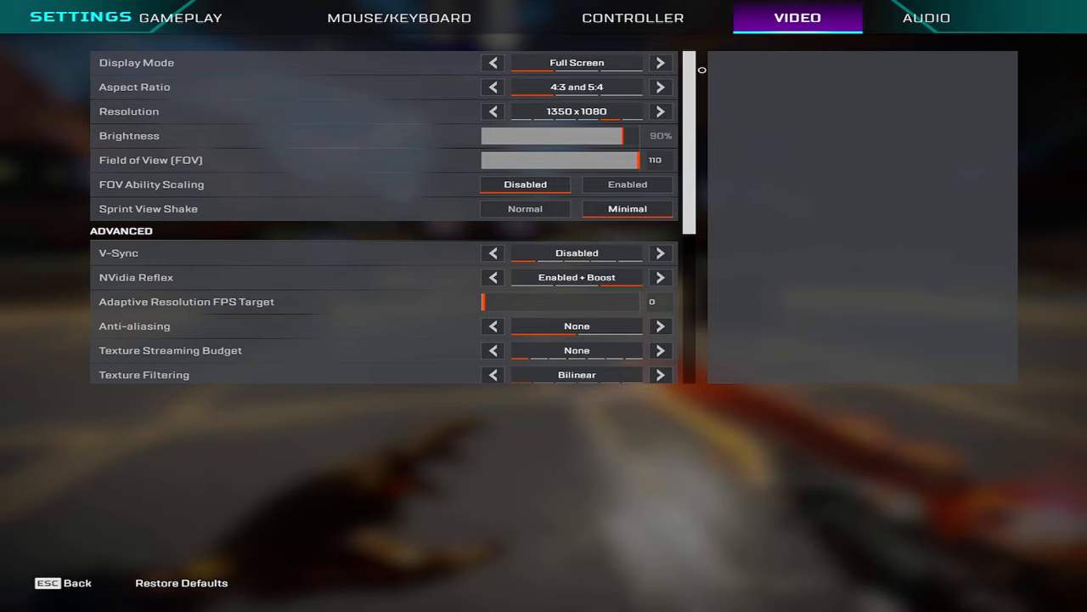
click(926, 17)
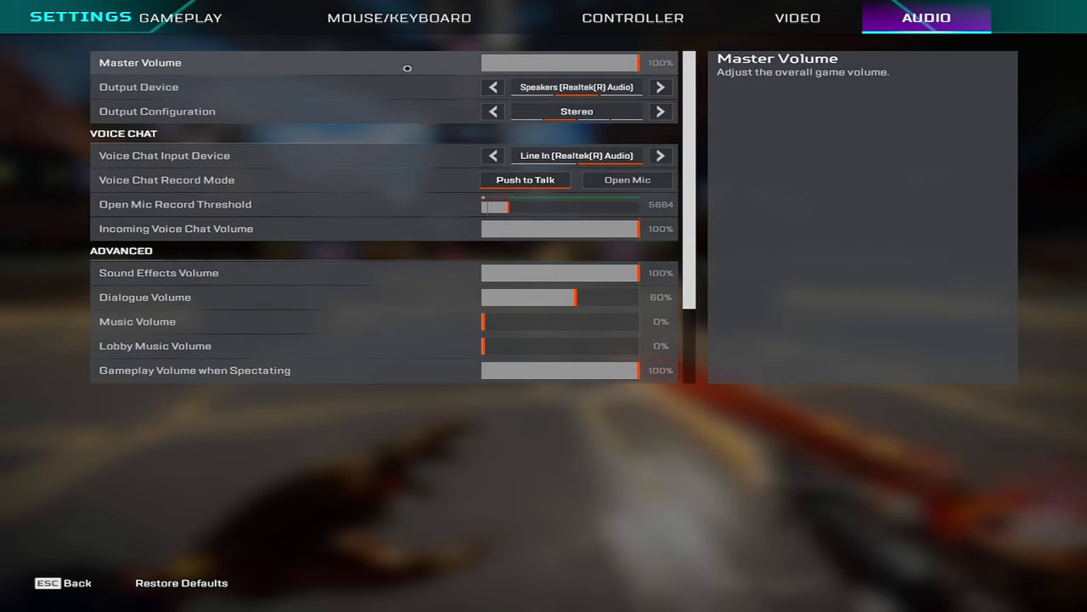
mouse_move(140, 87)
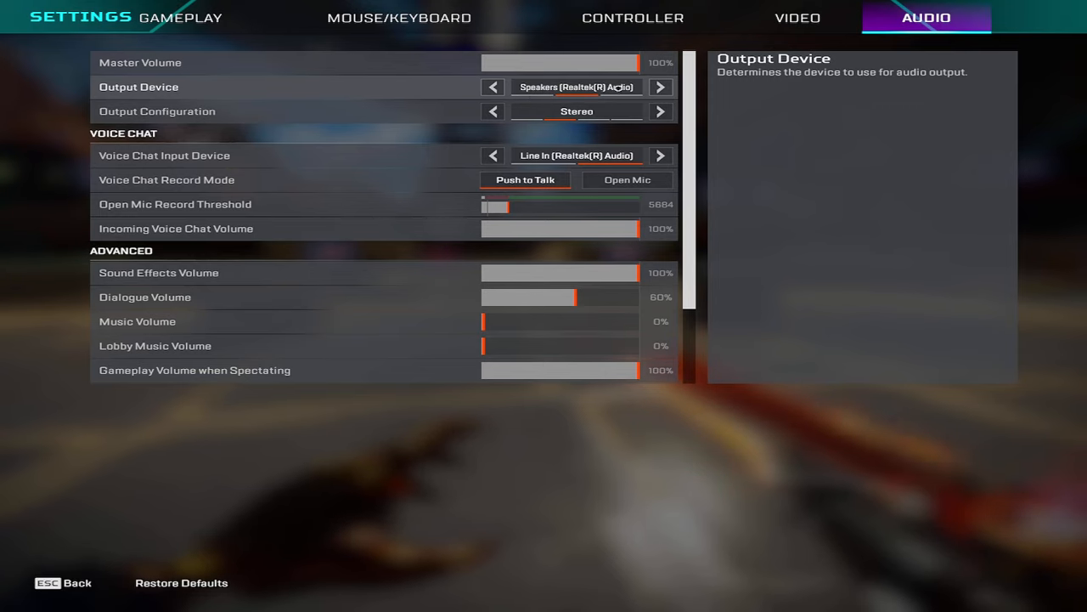
mouse_move(578, 112)
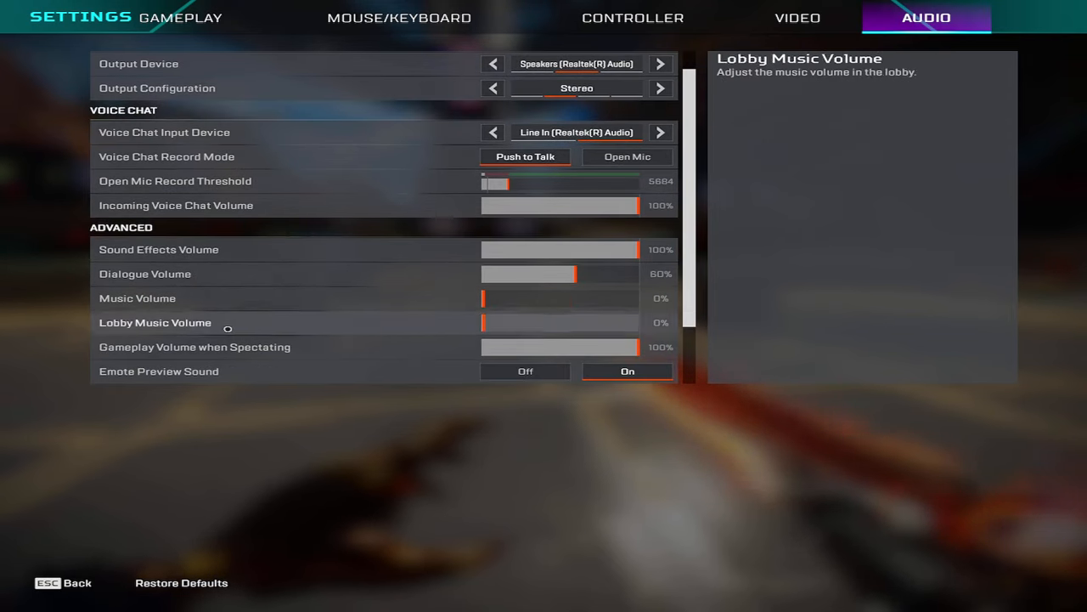
scroll(down, 3)
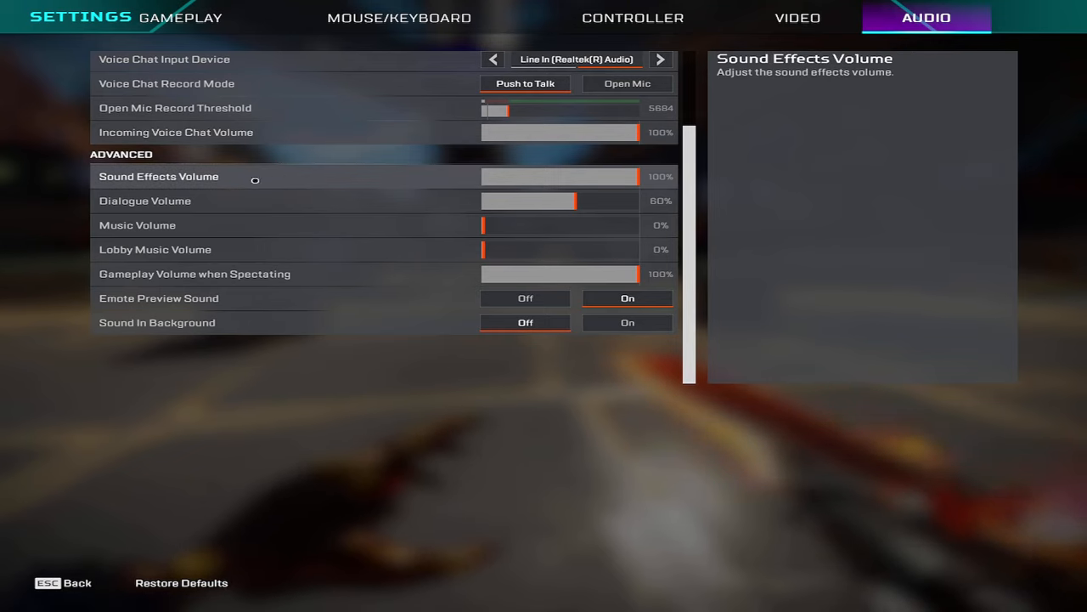
mouse_move(191, 214)
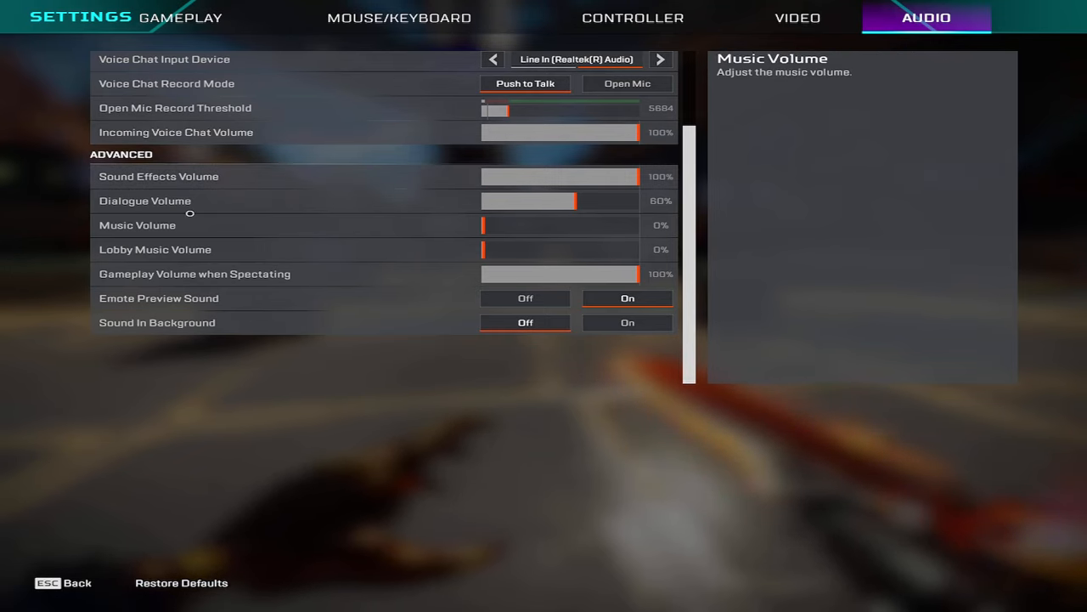
mouse_move(432, 235)
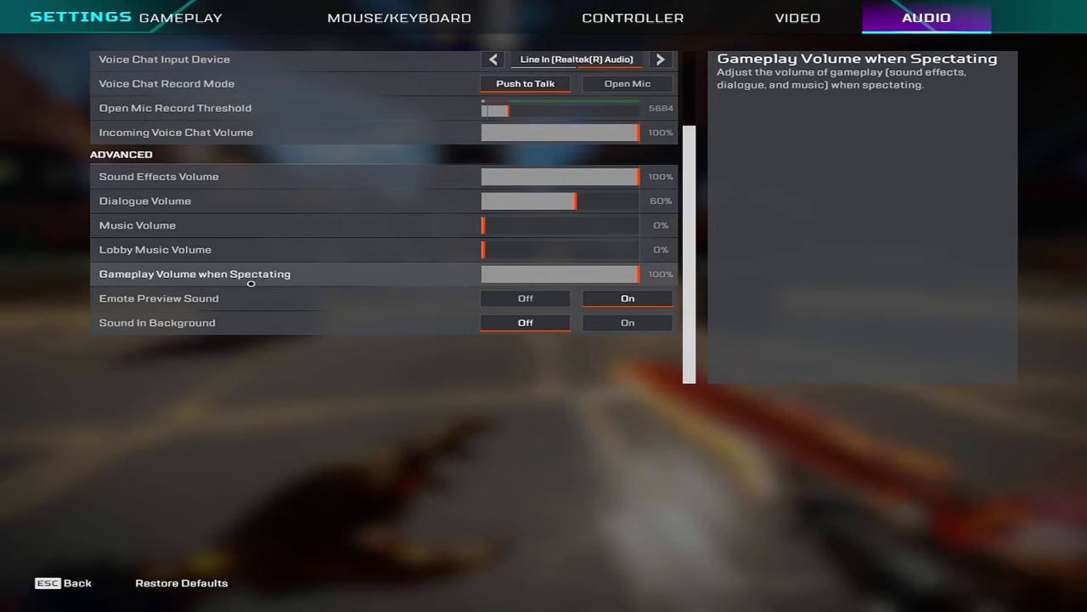
mouse_move(195, 299)
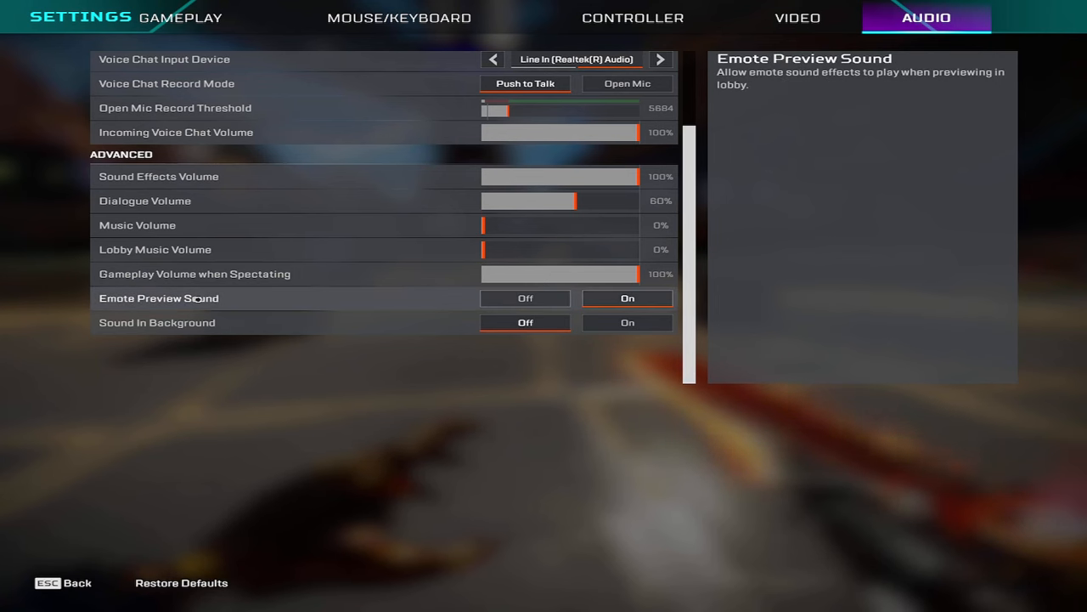
mouse_move(262, 326)
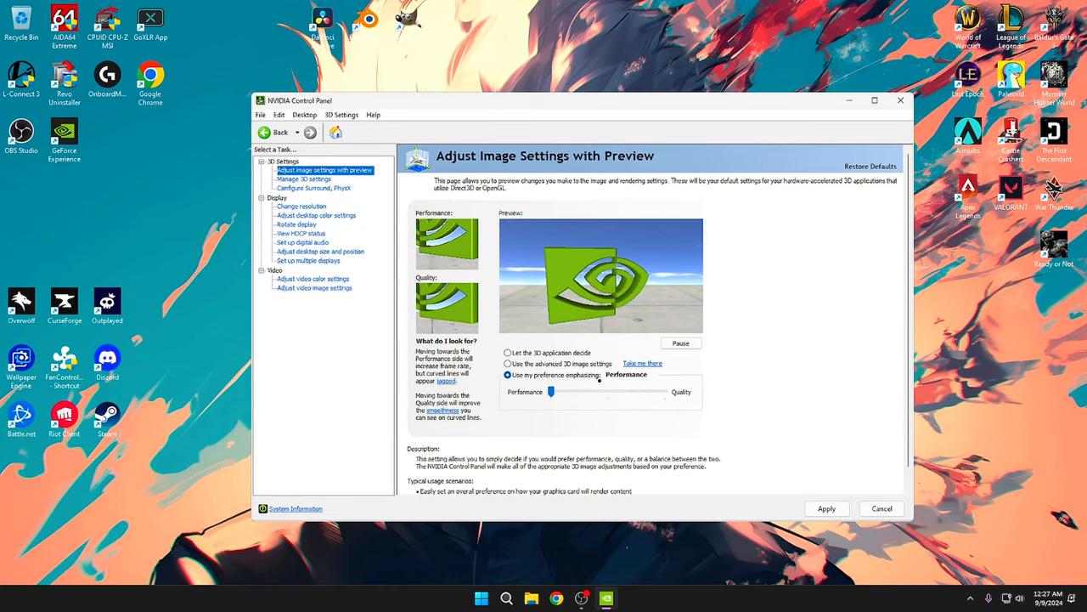
Preview the Performance/Quality slider, choose 'Use the advanced 3D image settings', and go to Manage 3D settings
drag(551, 391, 609, 391)
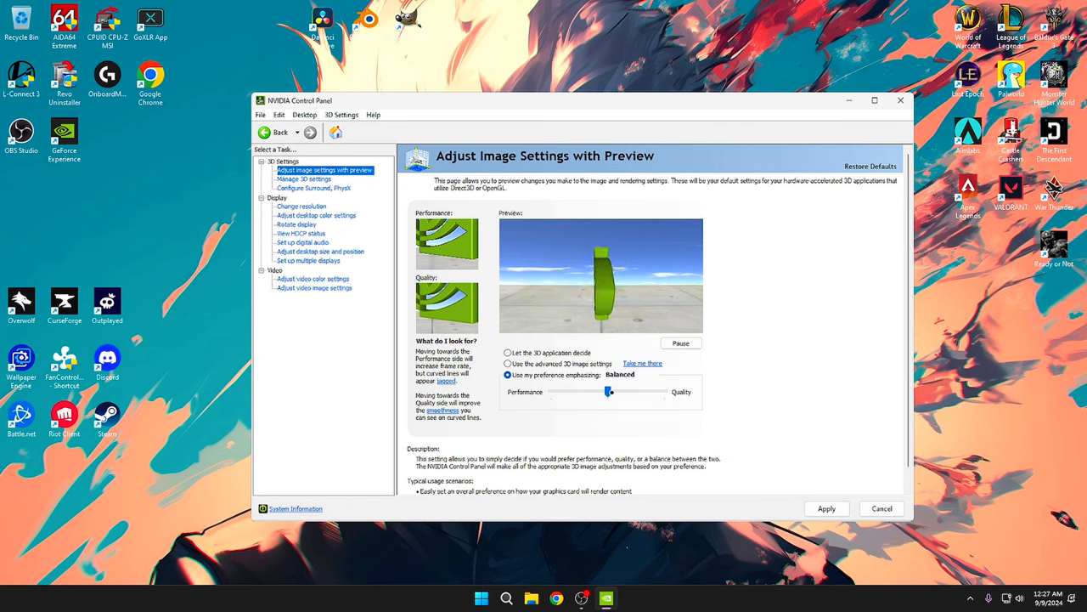
drag(608, 390, 666, 391)
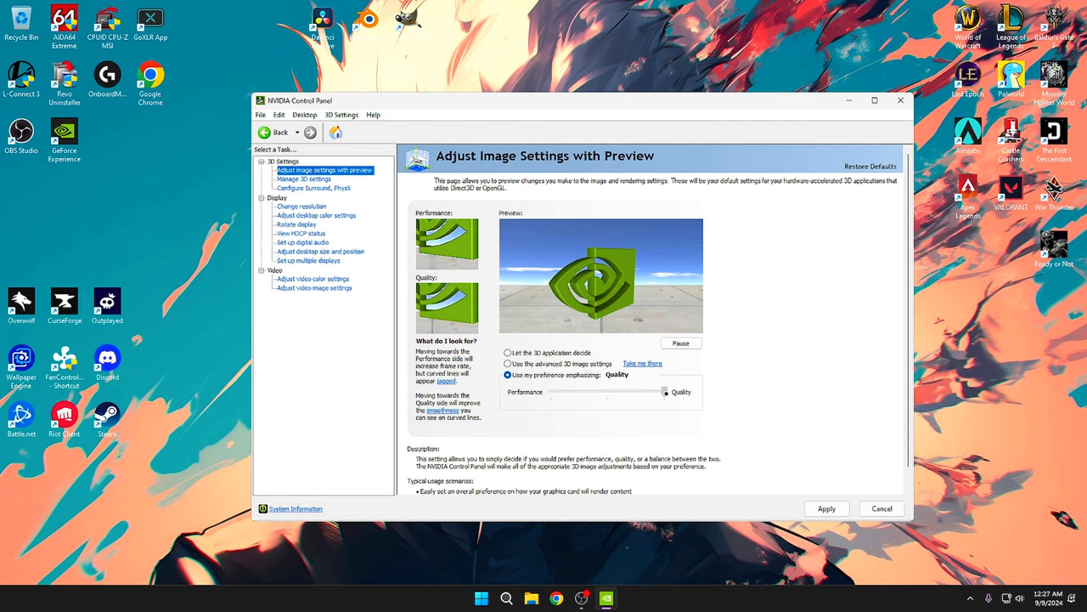
drag(666, 391, 550, 391)
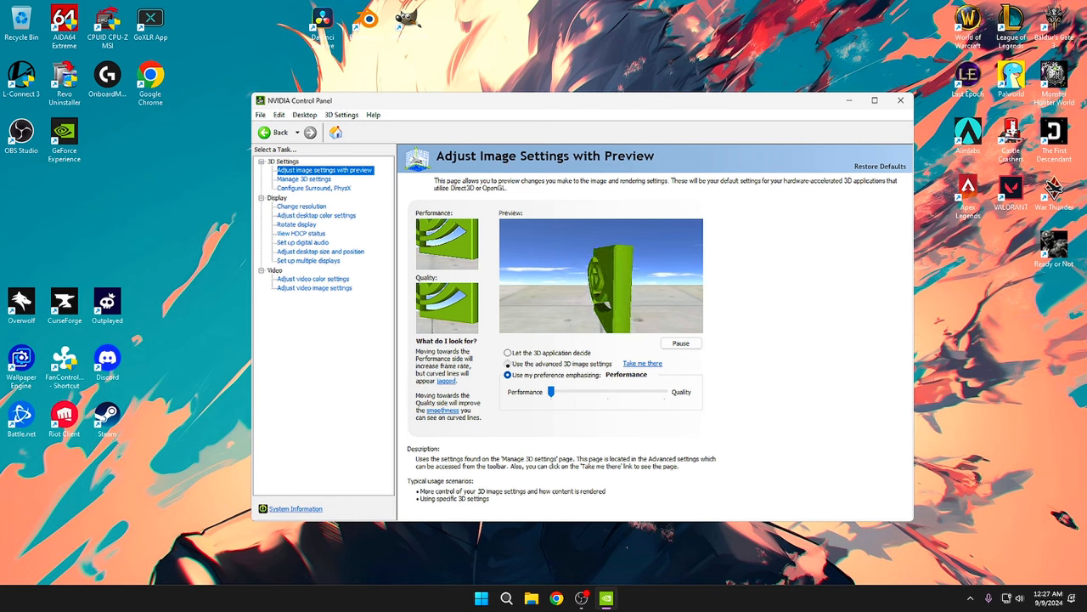
click(508, 364)
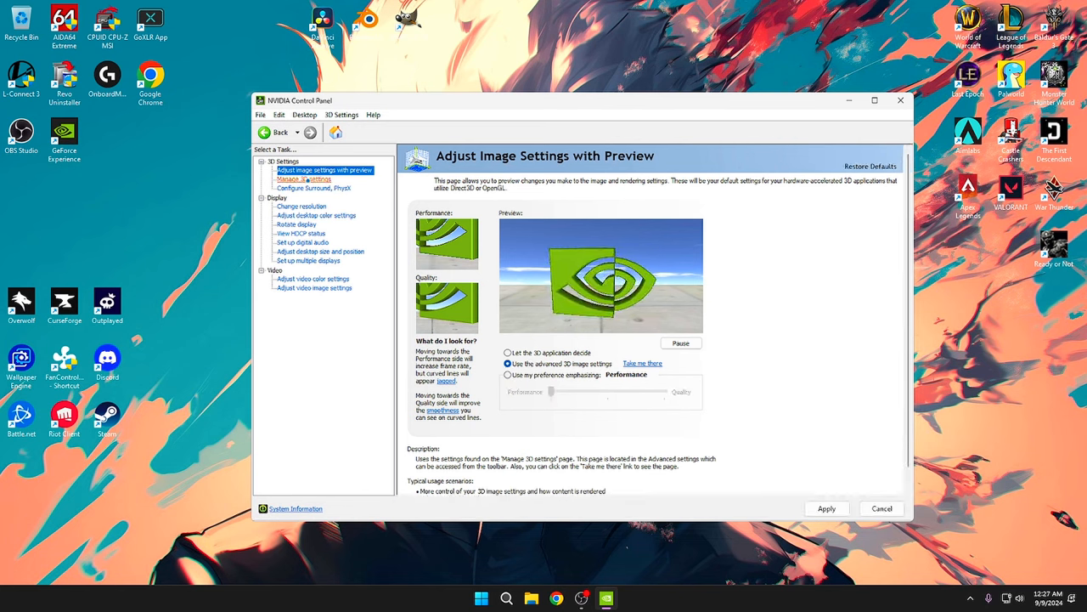
click(304, 180)
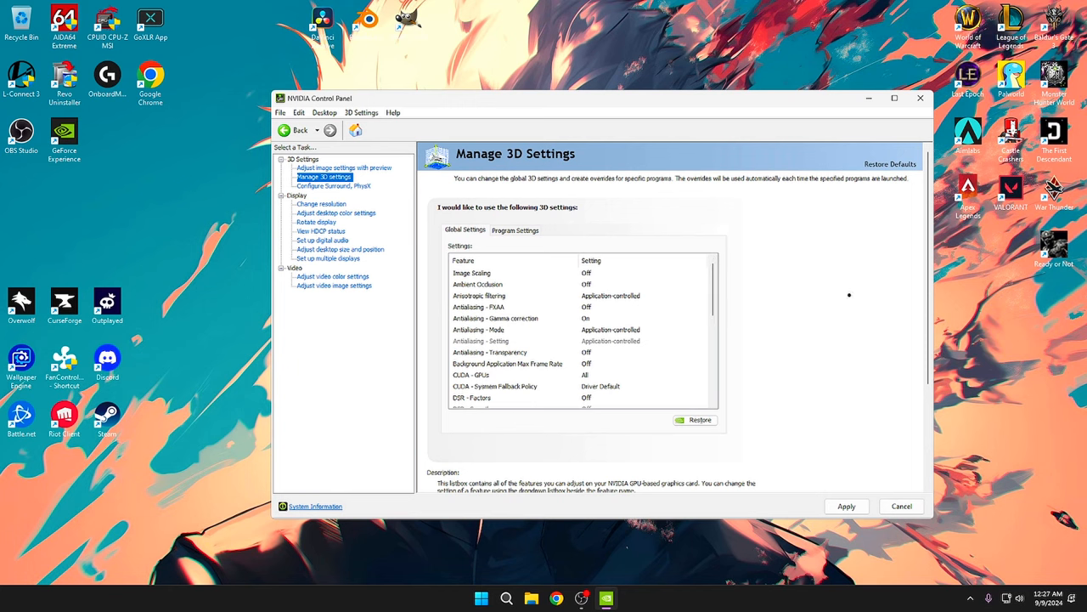
mouse_move(741, 333)
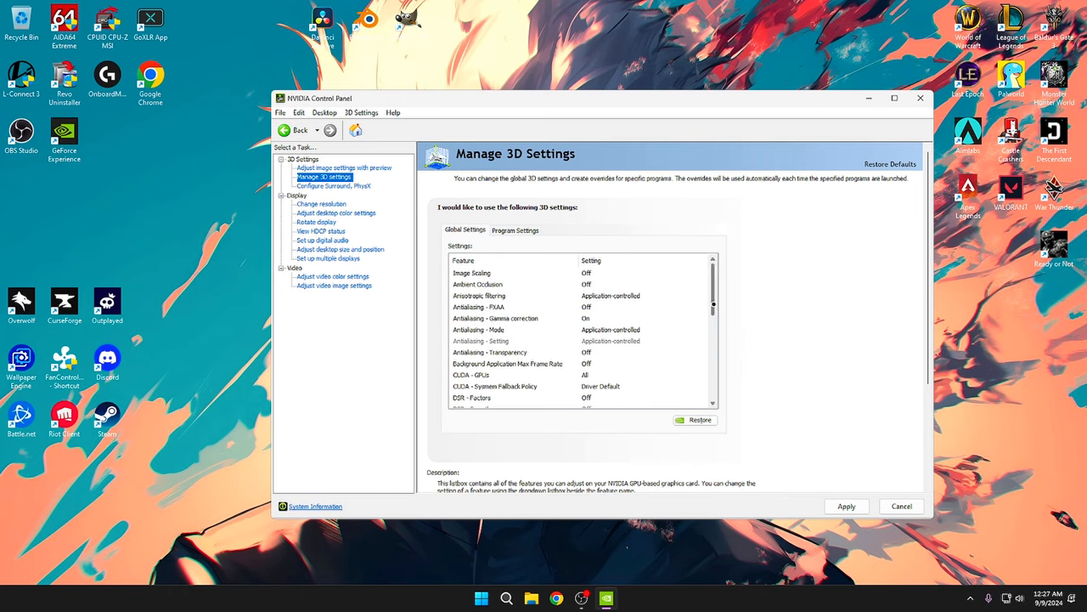
click(472, 272)
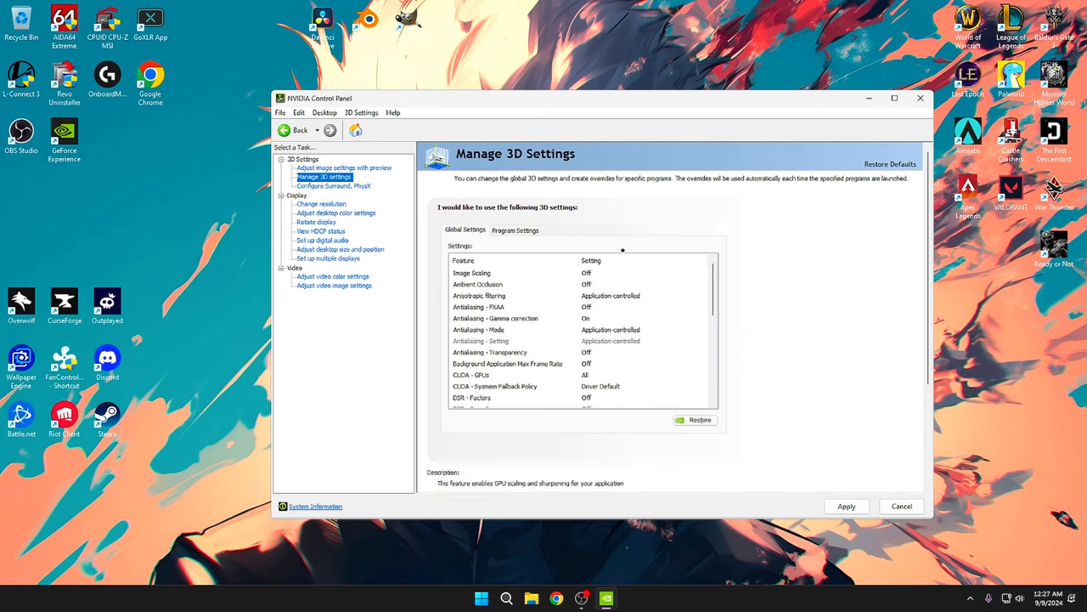
click(479, 284)
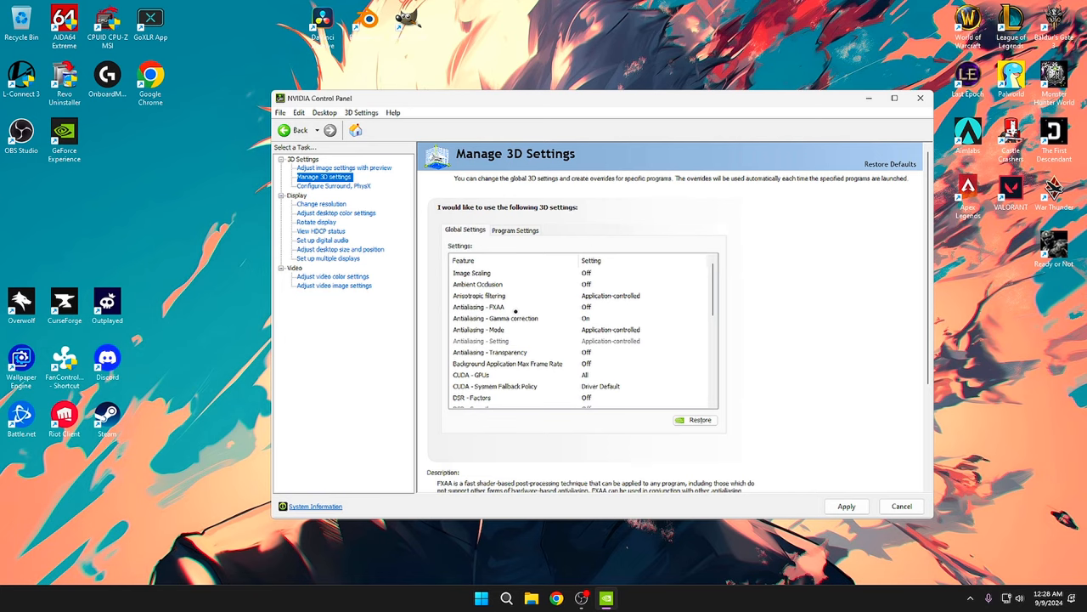
click(496, 317)
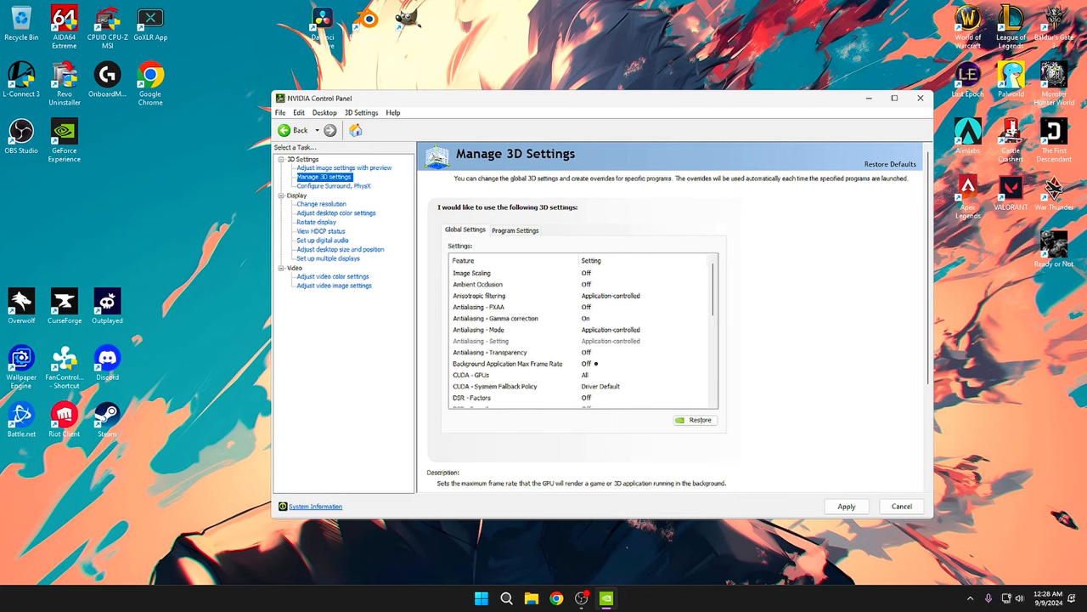
scroll(down, 3)
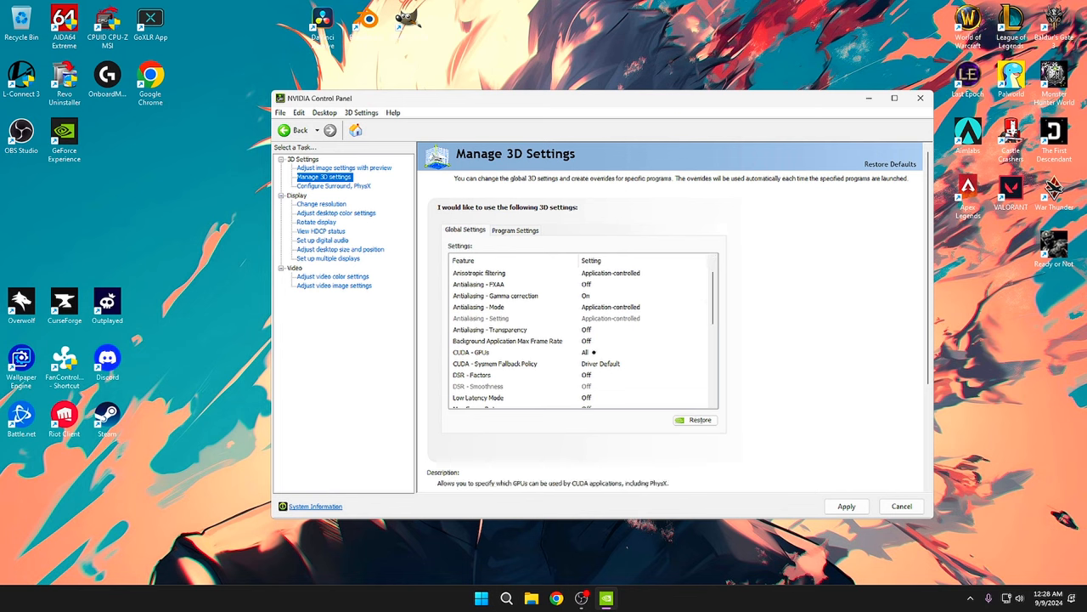
click(494, 363)
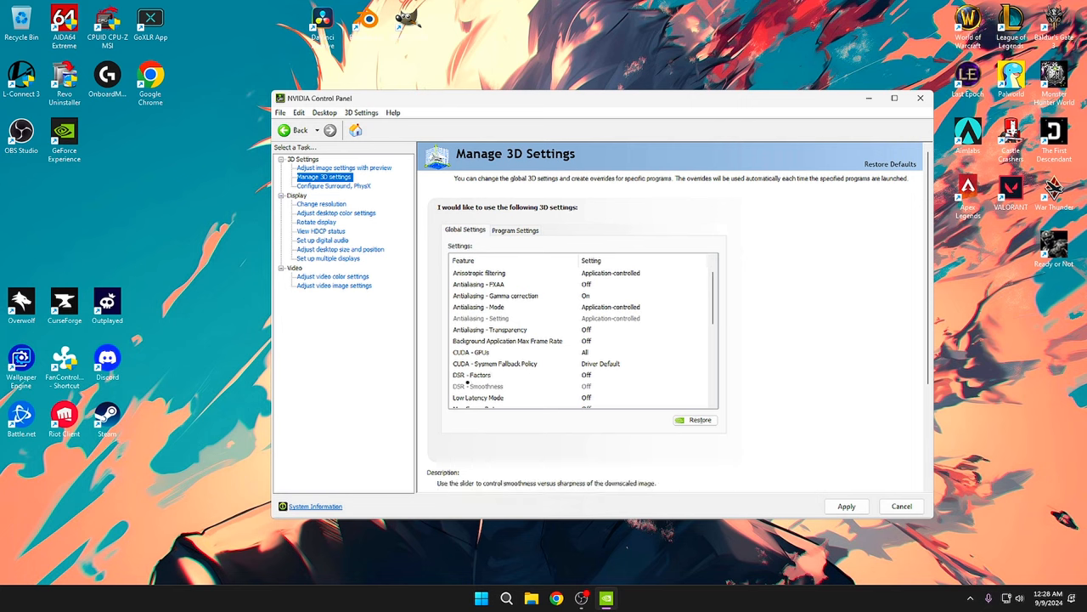
click(479, 397)
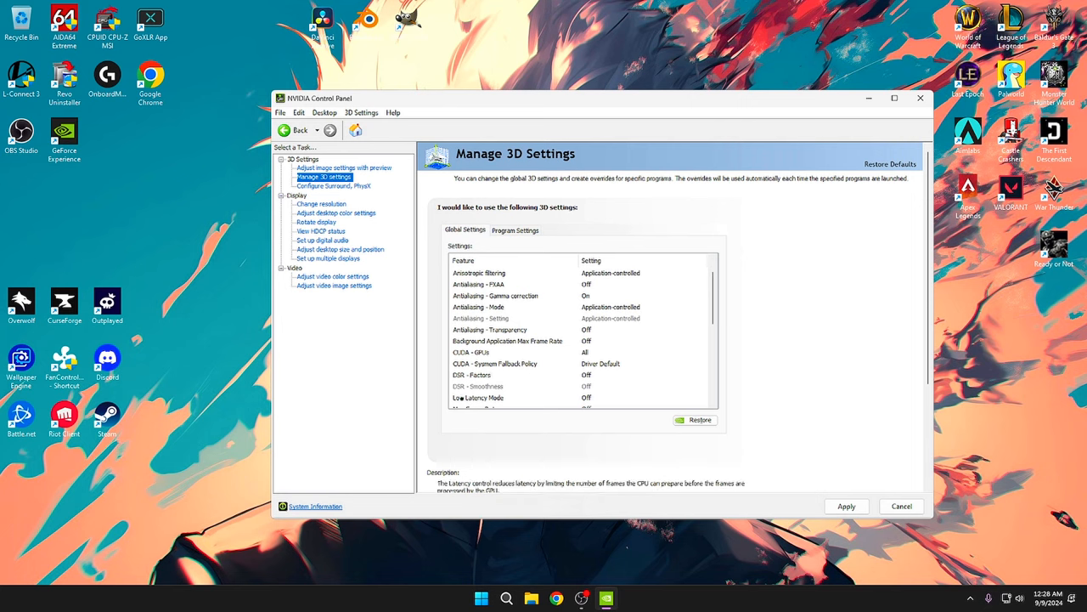
scroll(down, 3)
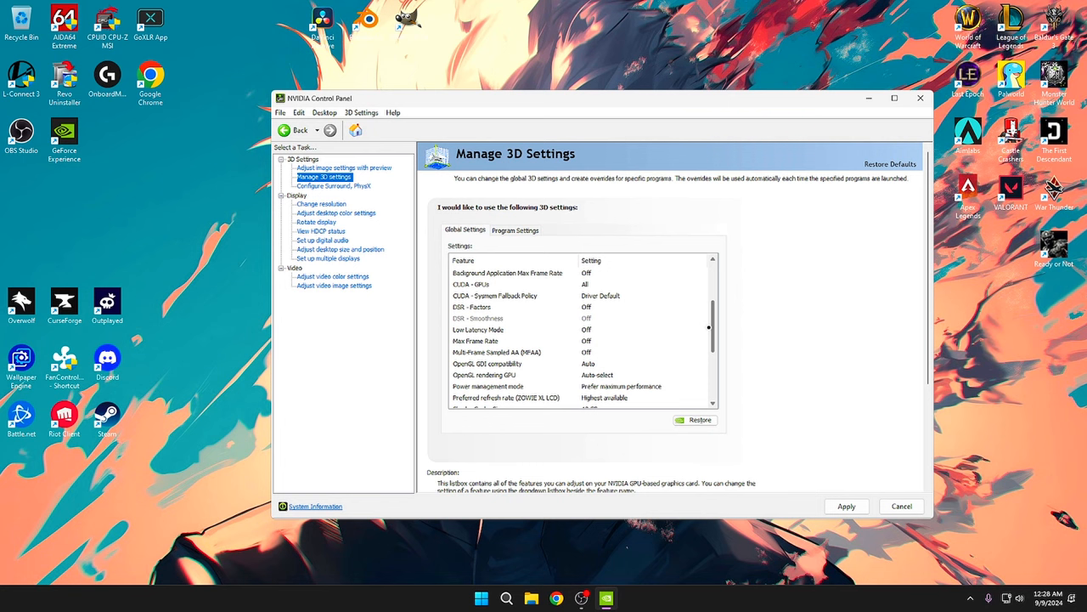
click(704, 317)
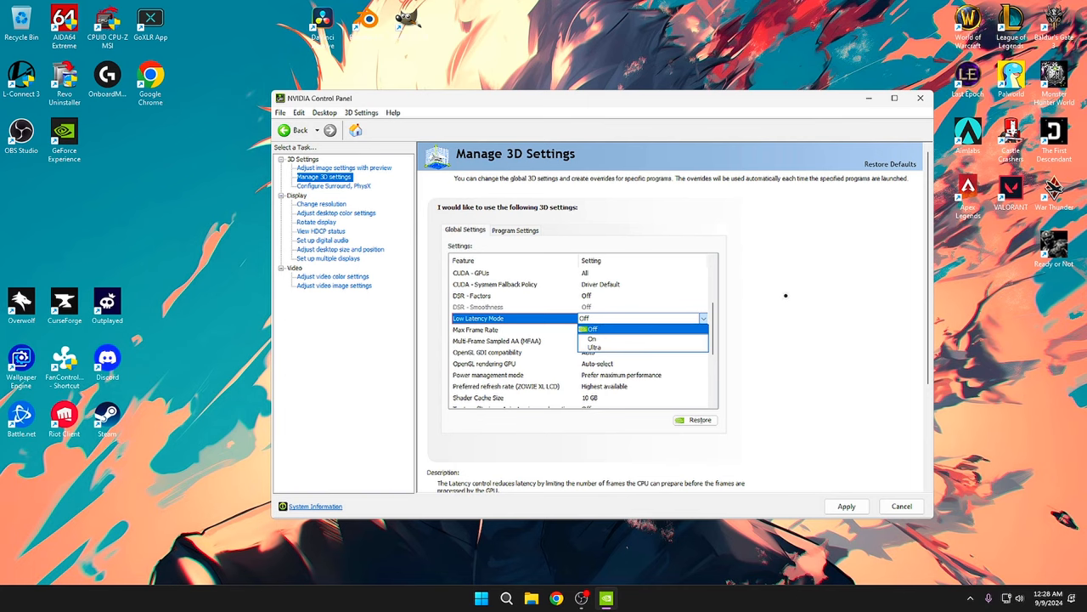
click(591, 329)
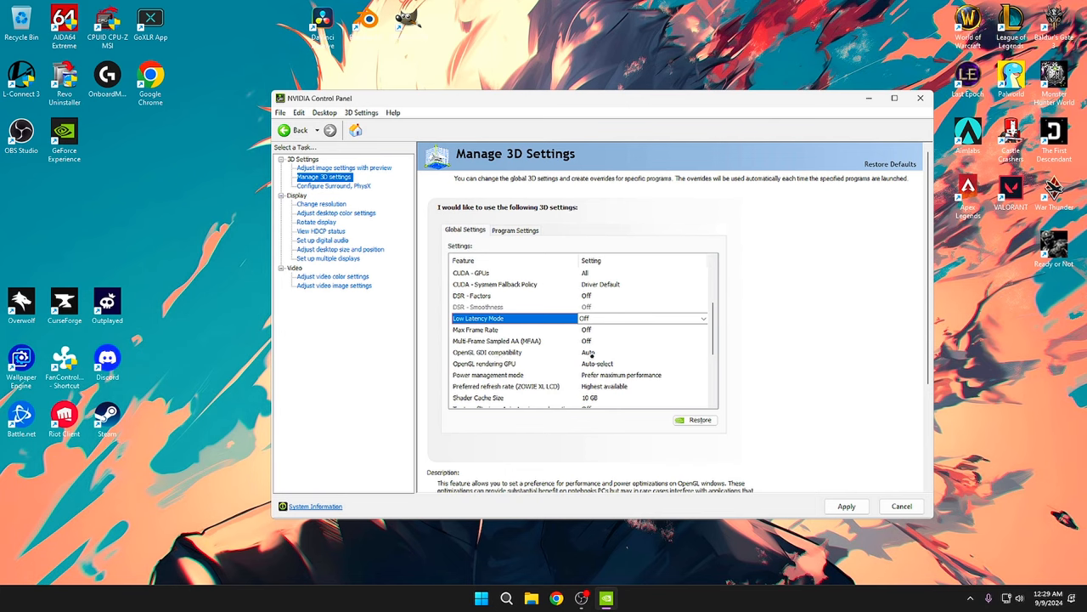
click(484, 364)
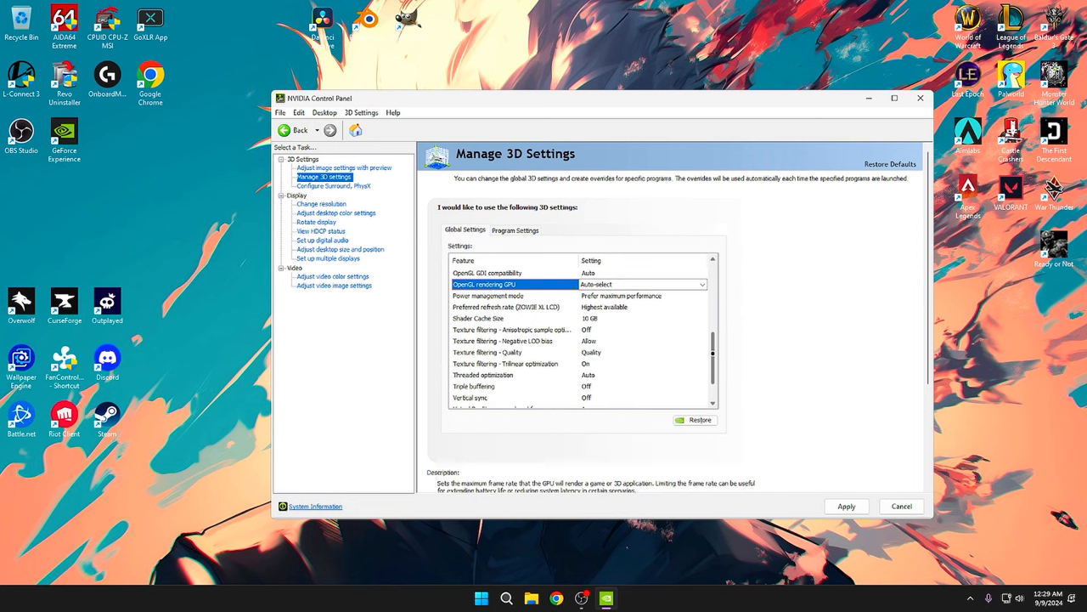
Check the power management mode choices and set Shader Cache Size to 10 GB
click(488, 296)
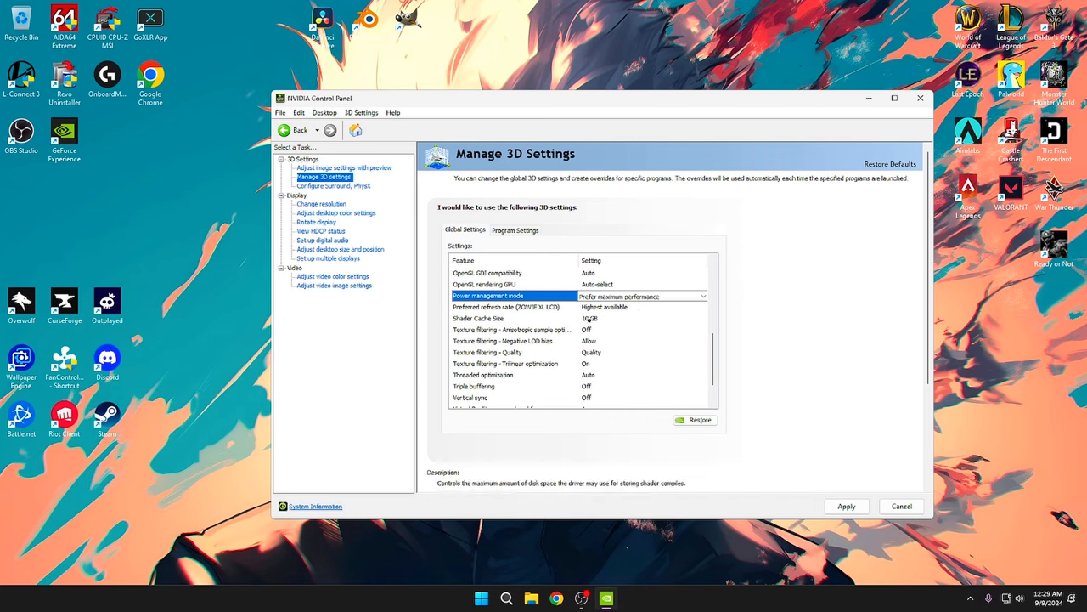
click(510, 306)
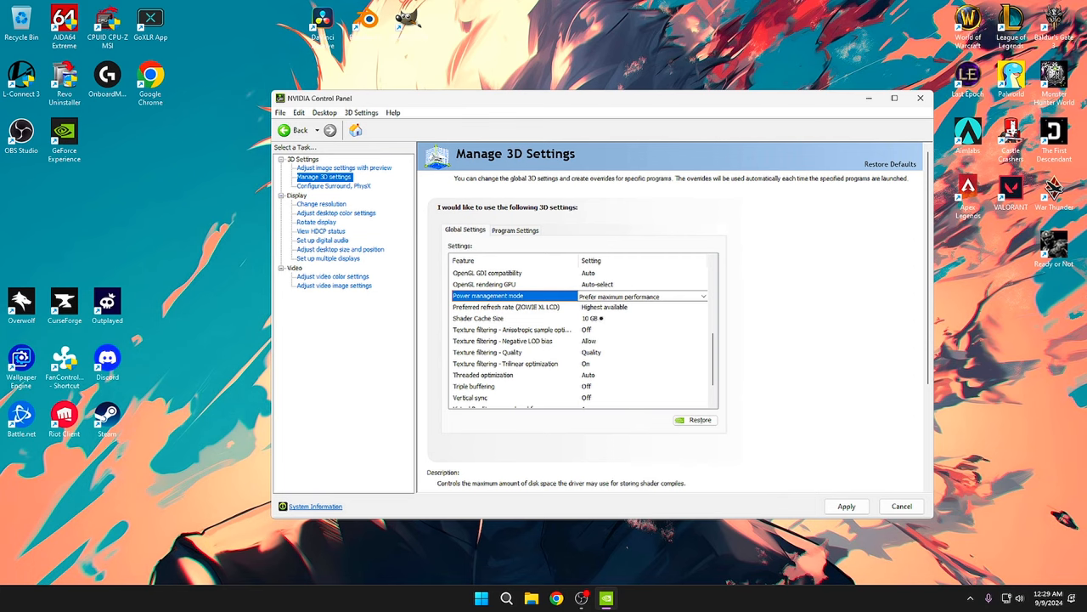
click(704, 318)
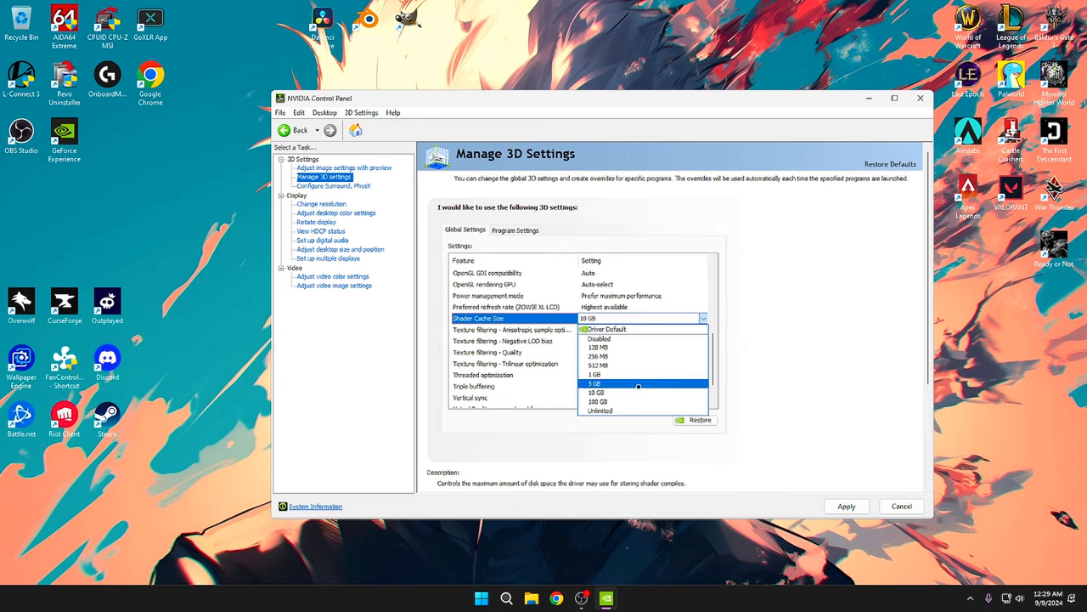
click(595, 391)
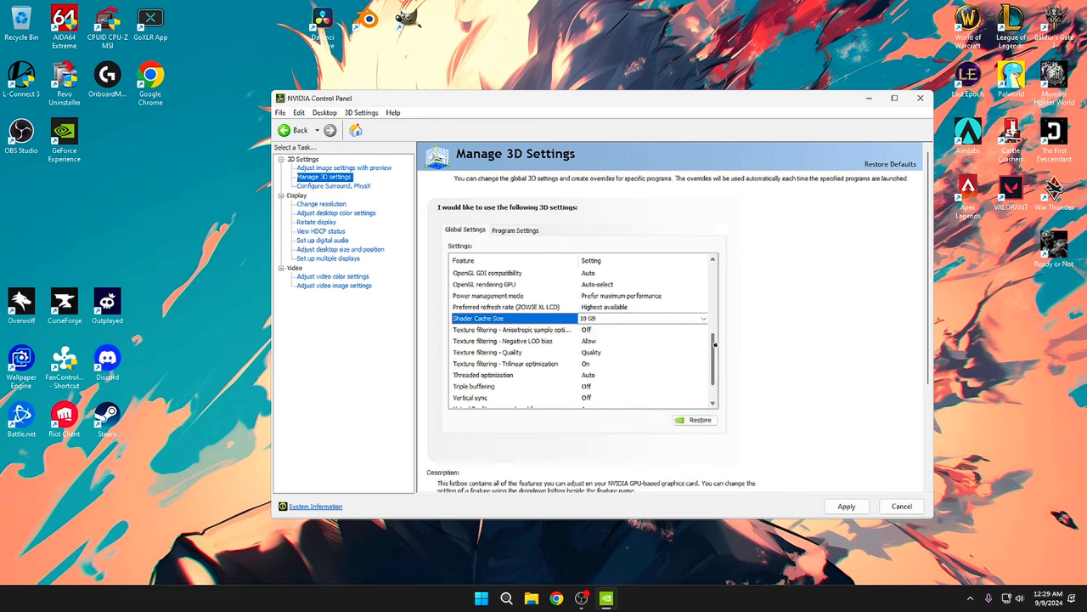
Review the texture filtering and threaded optimization entries, then go to Change resolution
scroll(down, 3)
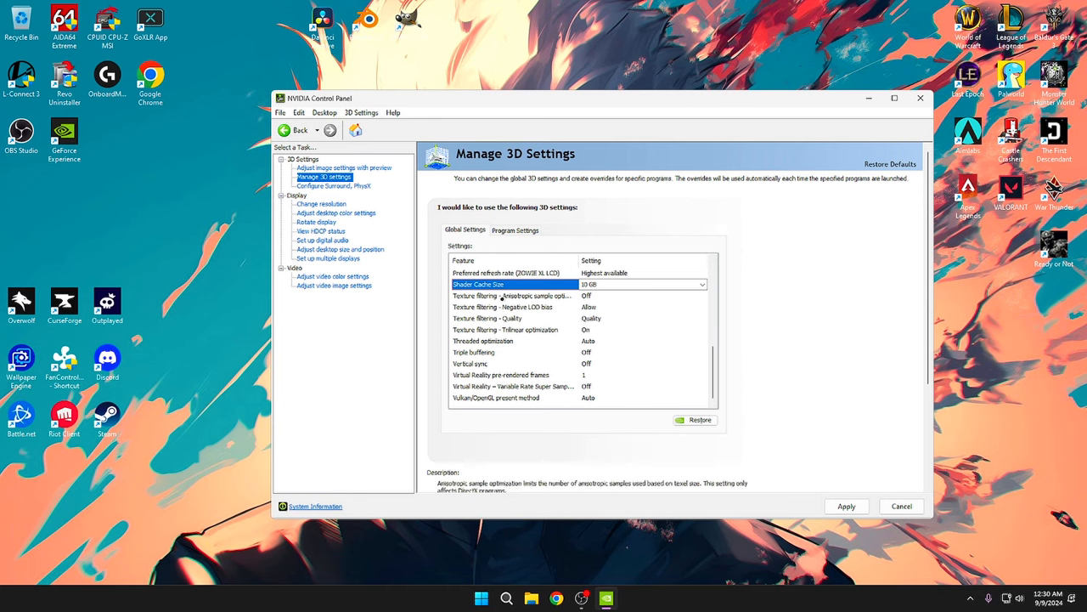
click(513, 295)
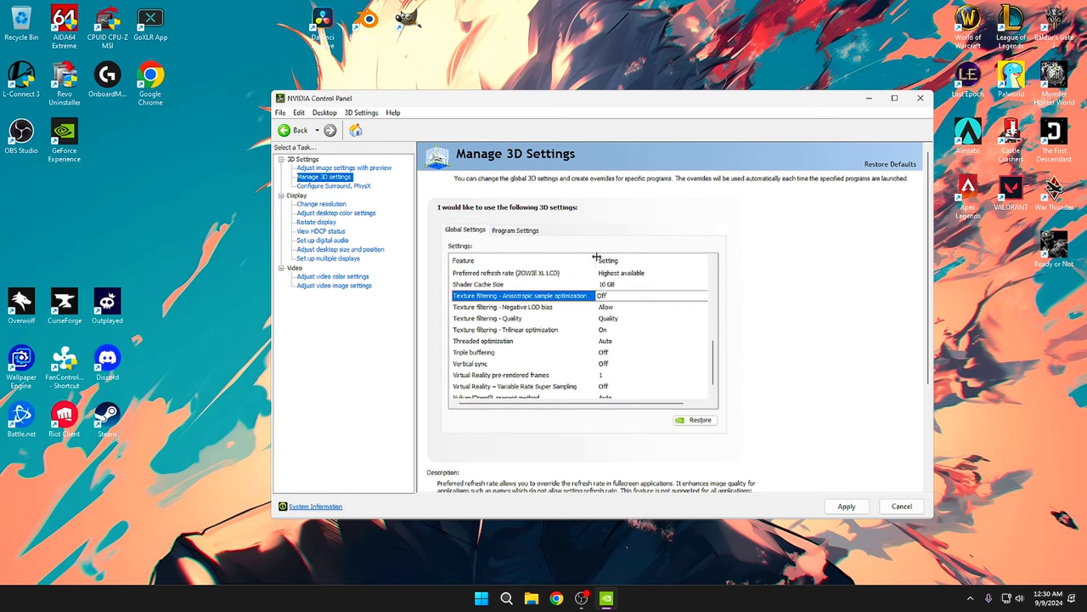
click(501, 305)
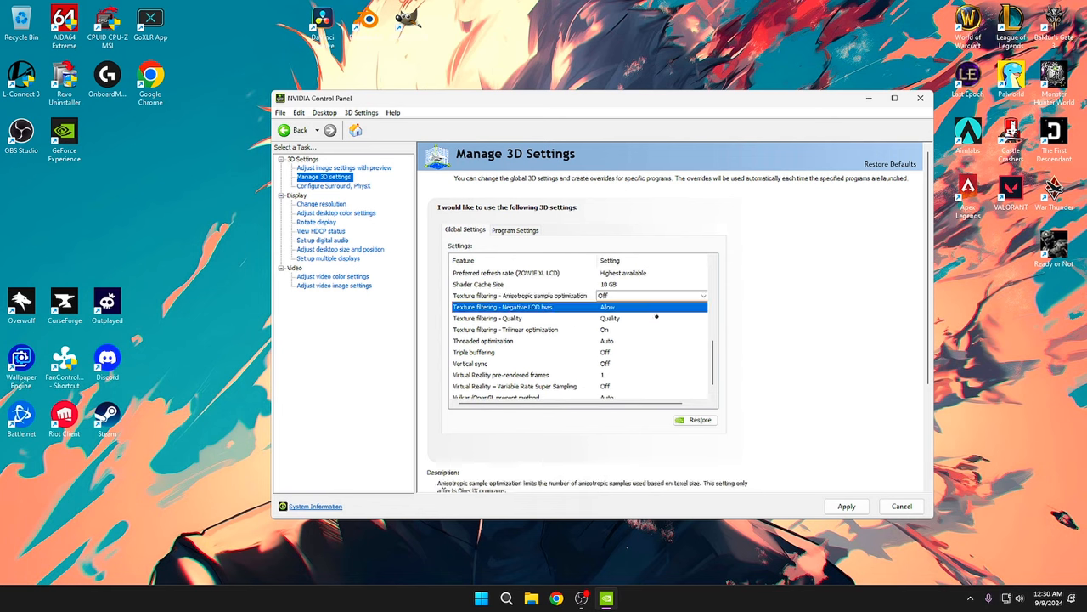
click(653, 306)
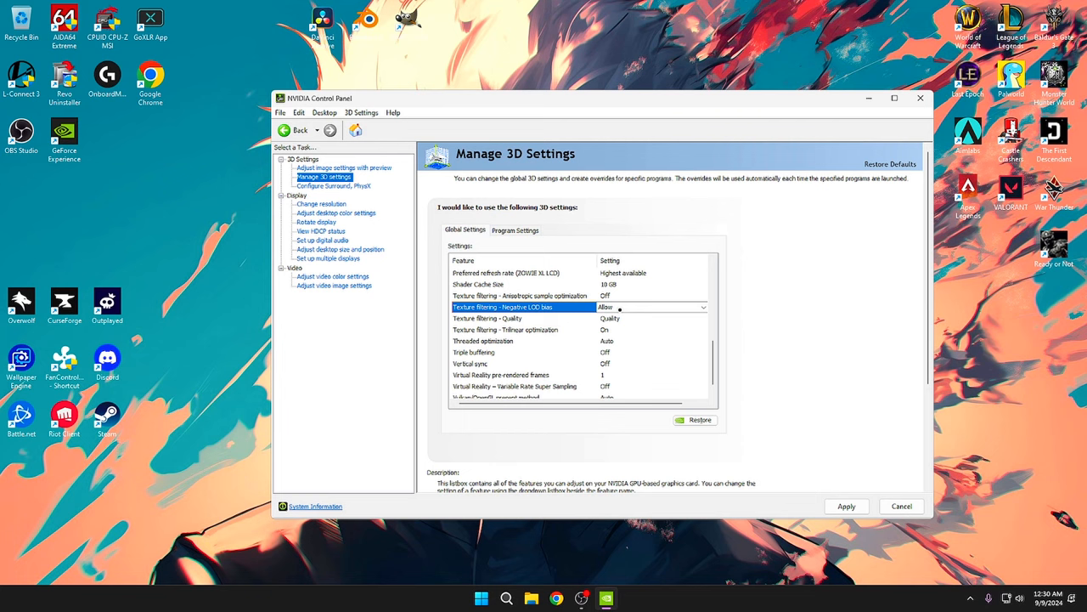
click(486, 318)
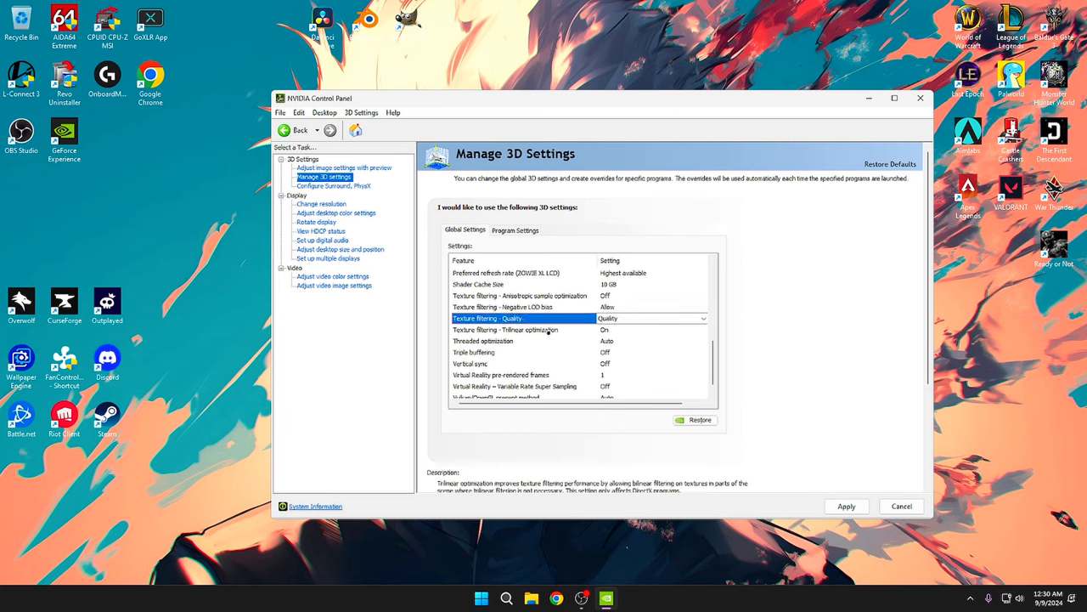
click(505, 330)
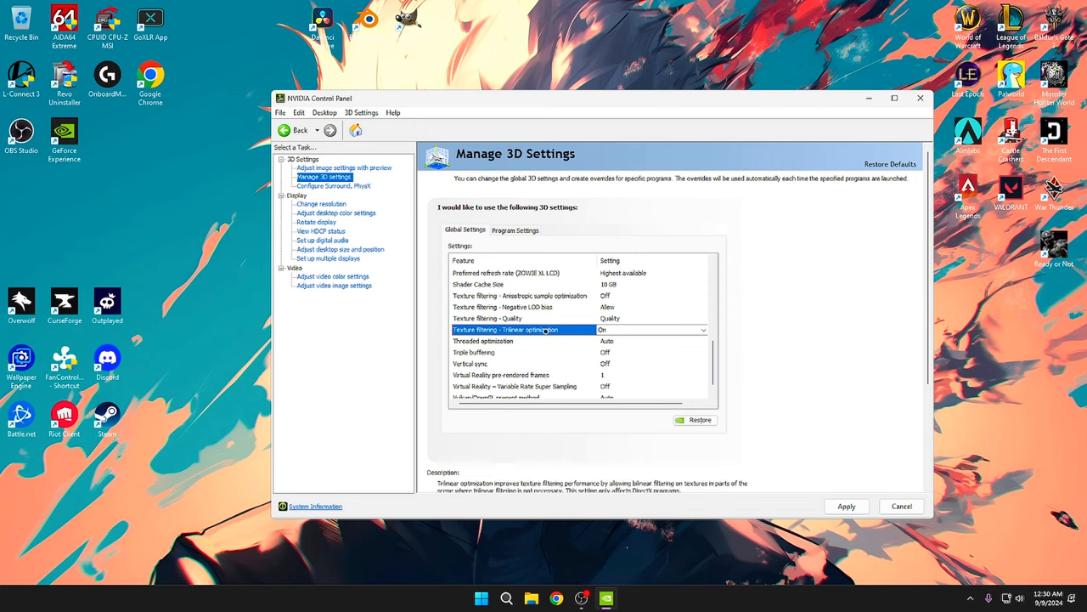
click(484, 340)
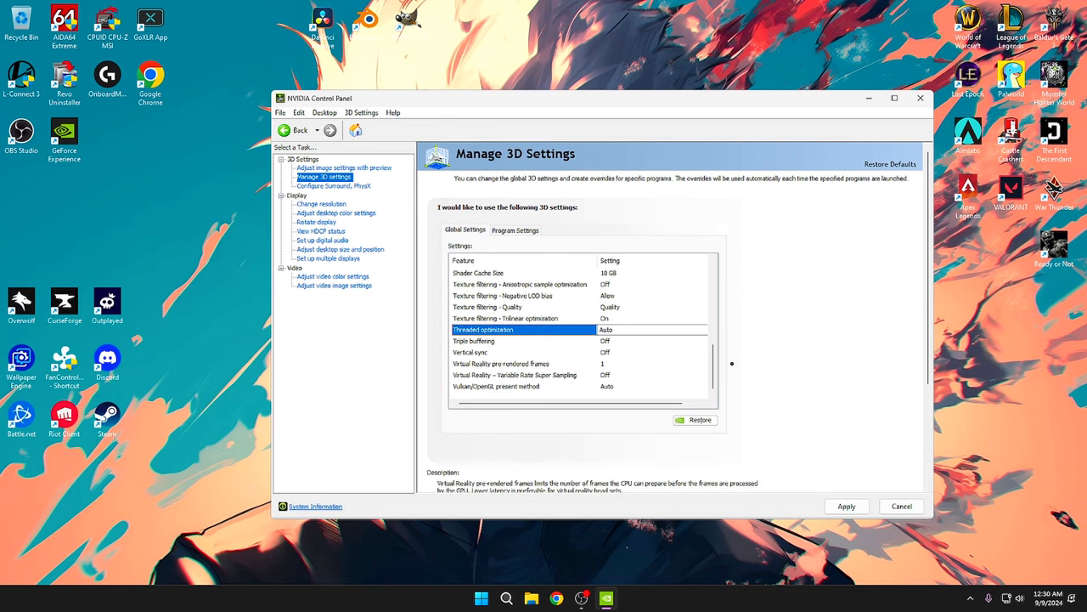
click(321, 204)
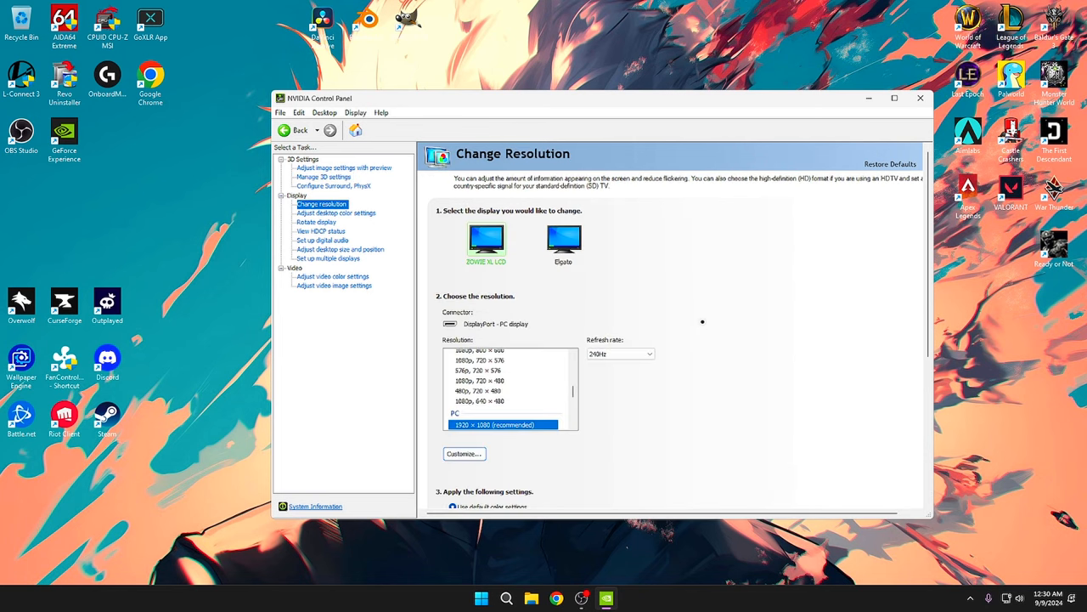
Scroll the Change Resolution page toward the Customize button
scroll(down, 3)
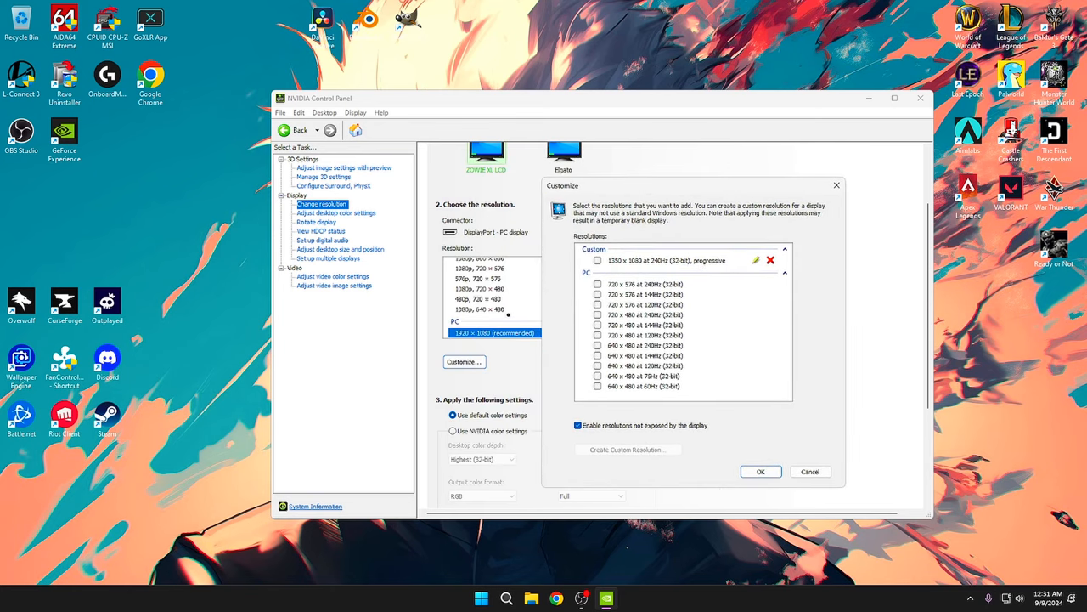
mouse_move(533, 166)
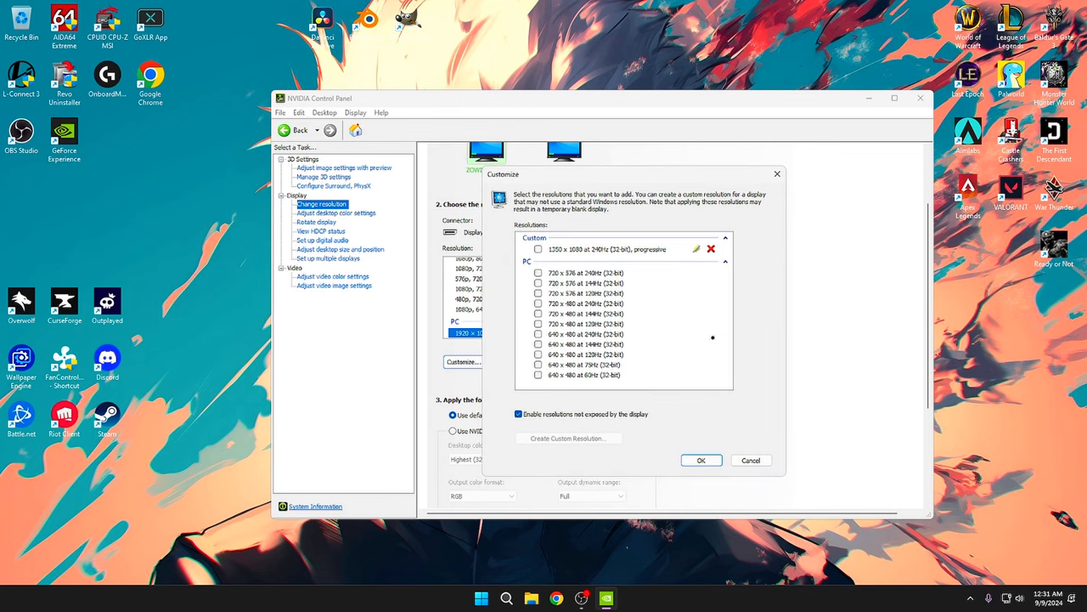
mouse_move(639, 452)
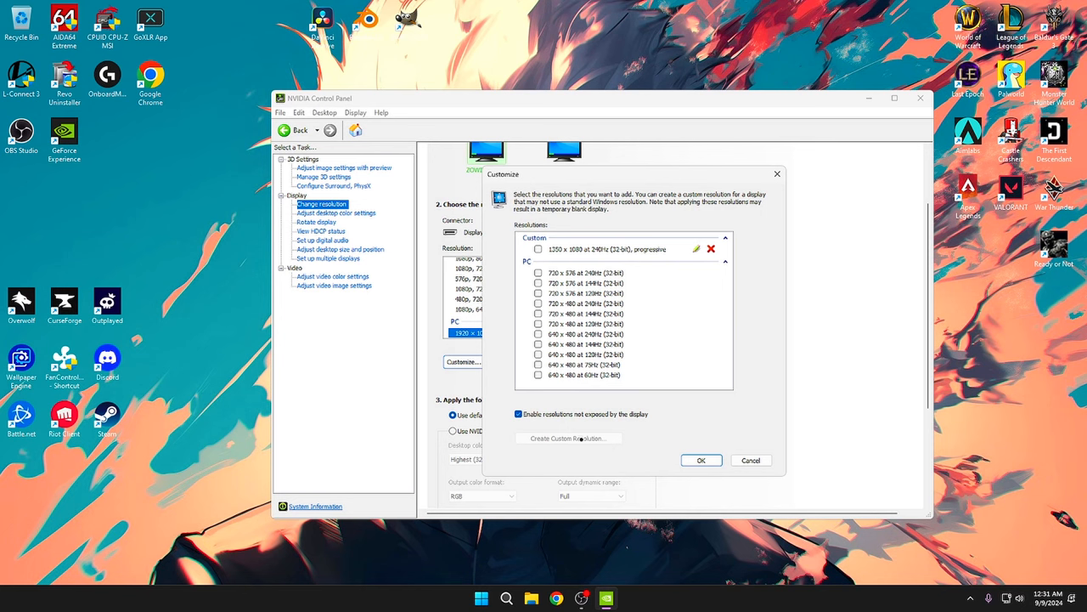
Edit and test the 1350 x 1080 at 240Hz custom resolution, dismiss the duplicate notice, and cancel out
click(697, 248)
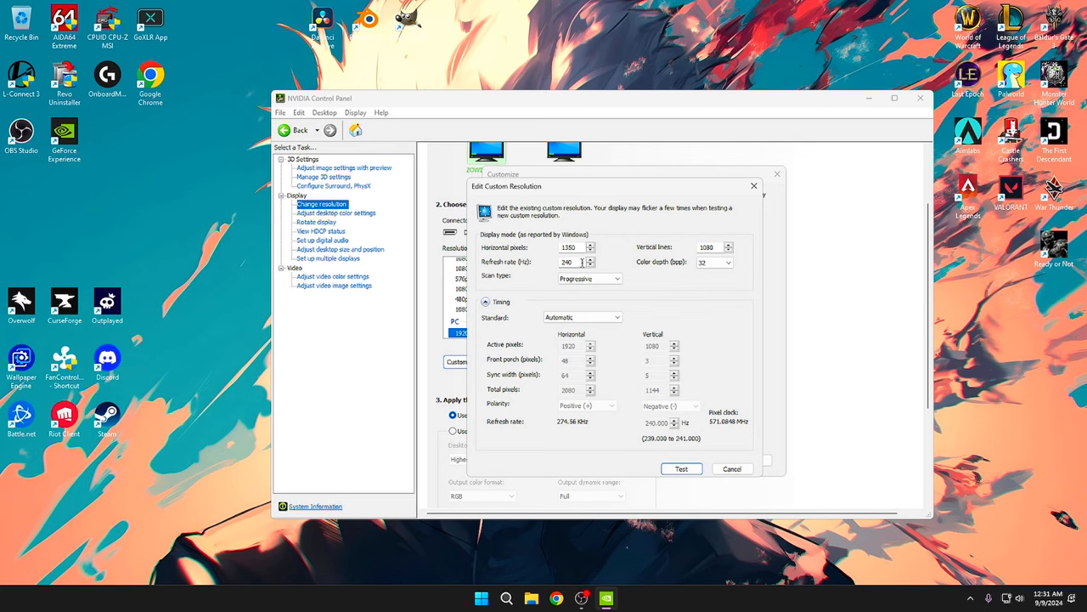
click(681, 469)
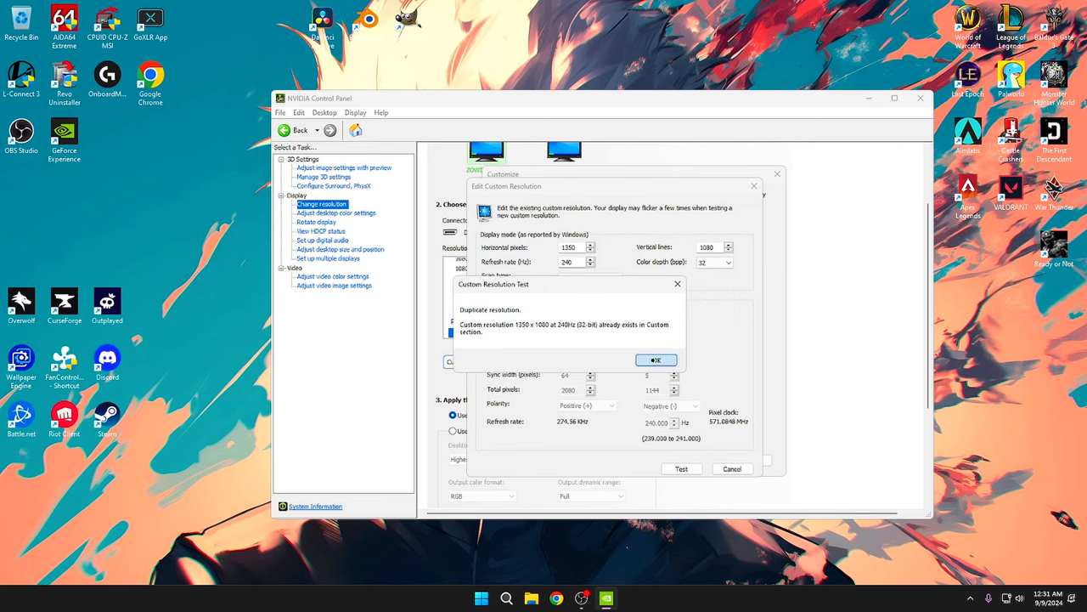
click(655, 360)
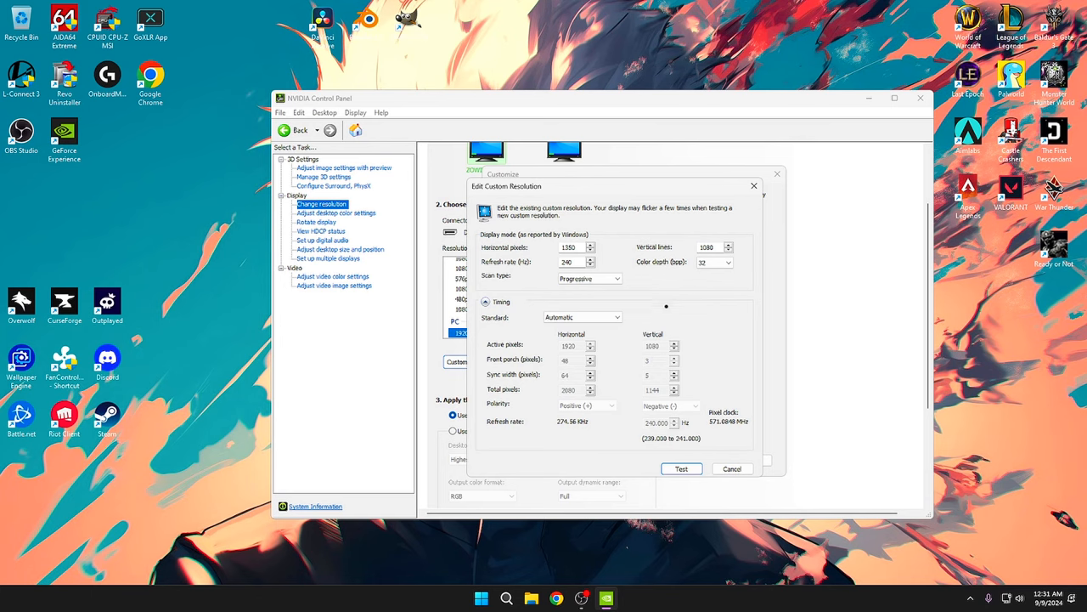
mouse_move(601, 211)
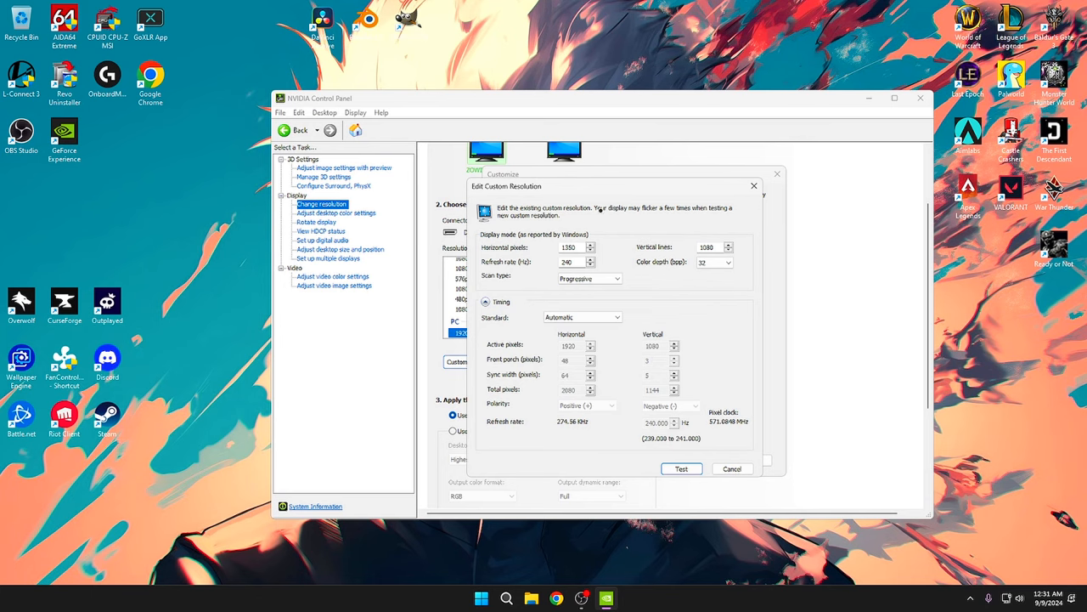
mouse_move(594, 229)
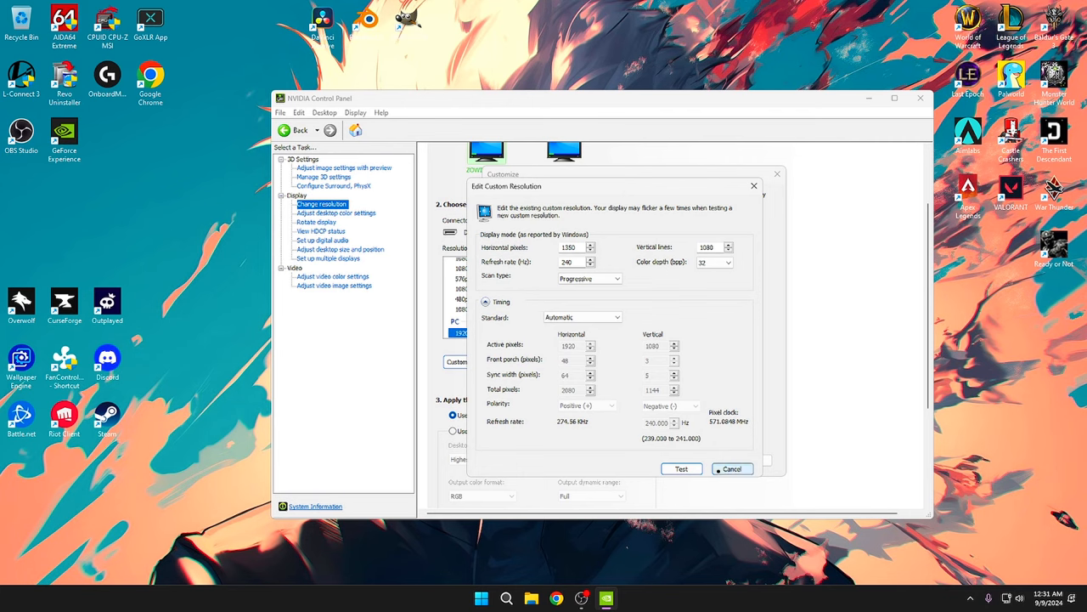
click(730, 469)
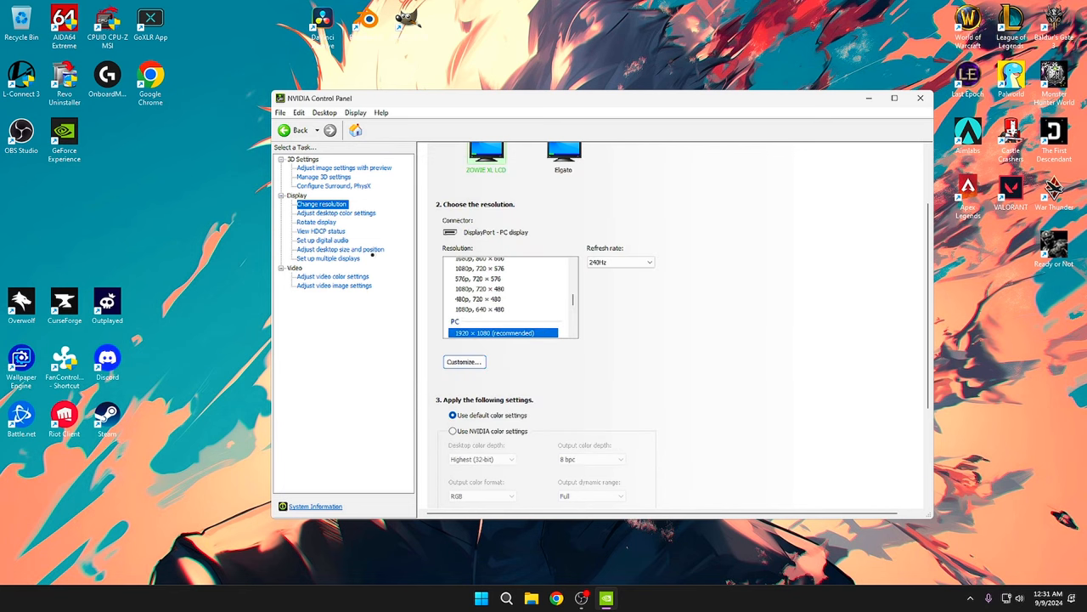
In desktop colour settings, try digital vibrance at 50%, 70%, 80% and return it to 100%
click(336, 212)
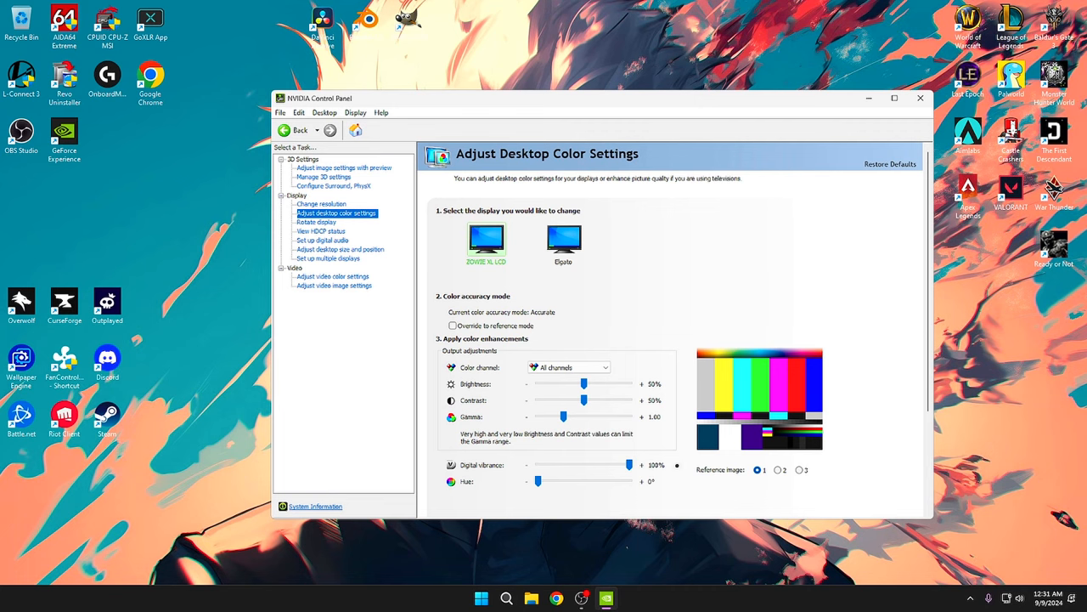
scroll(down, 3)
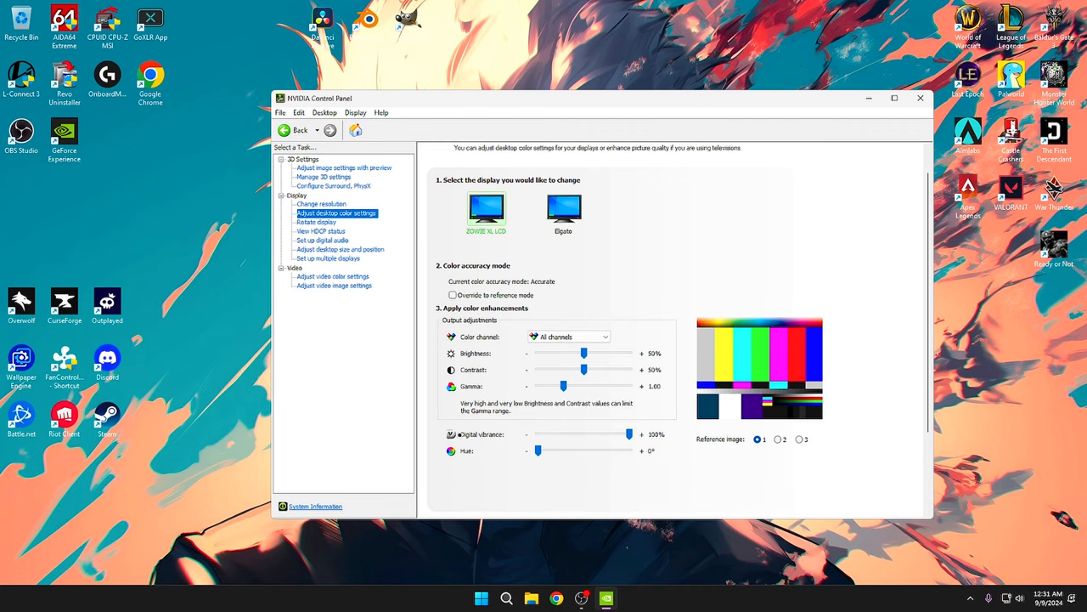
mouse_move(1020, 343)
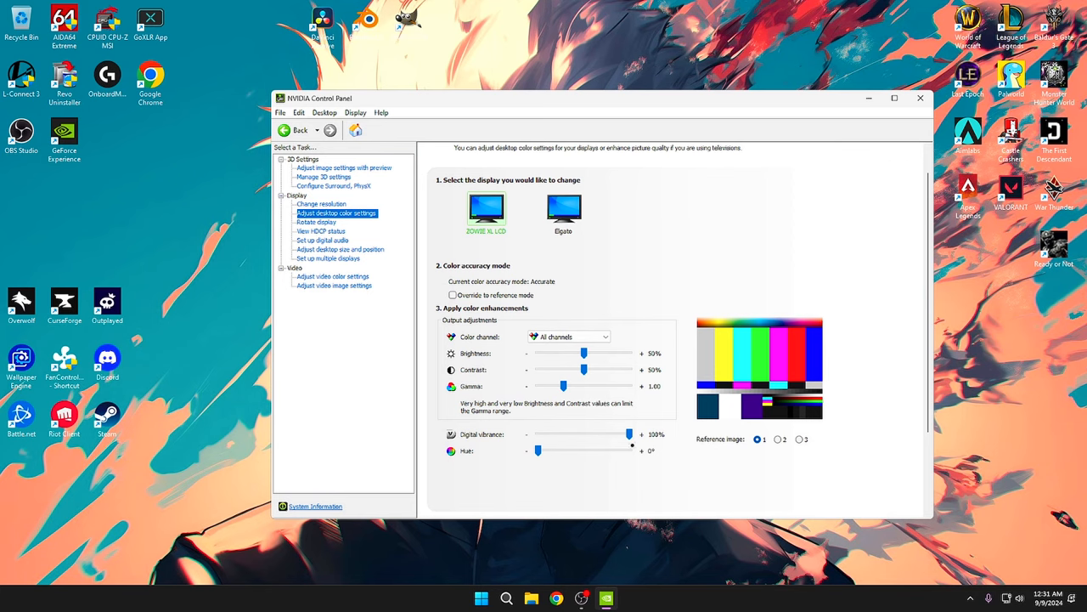
drag(628, 435, 622, 435)
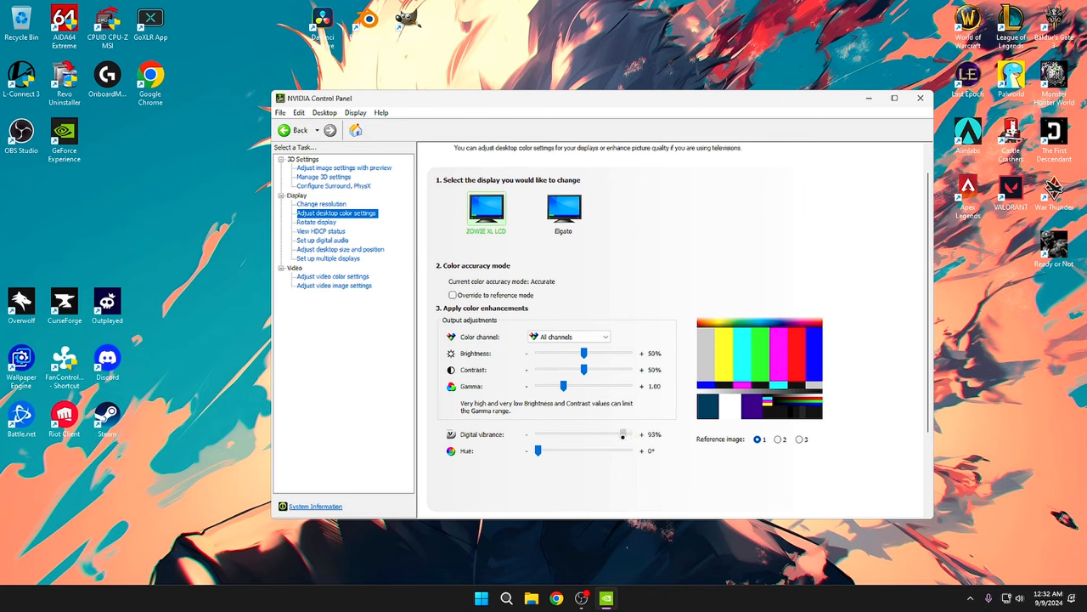
drag(621, 435, 604, 435)
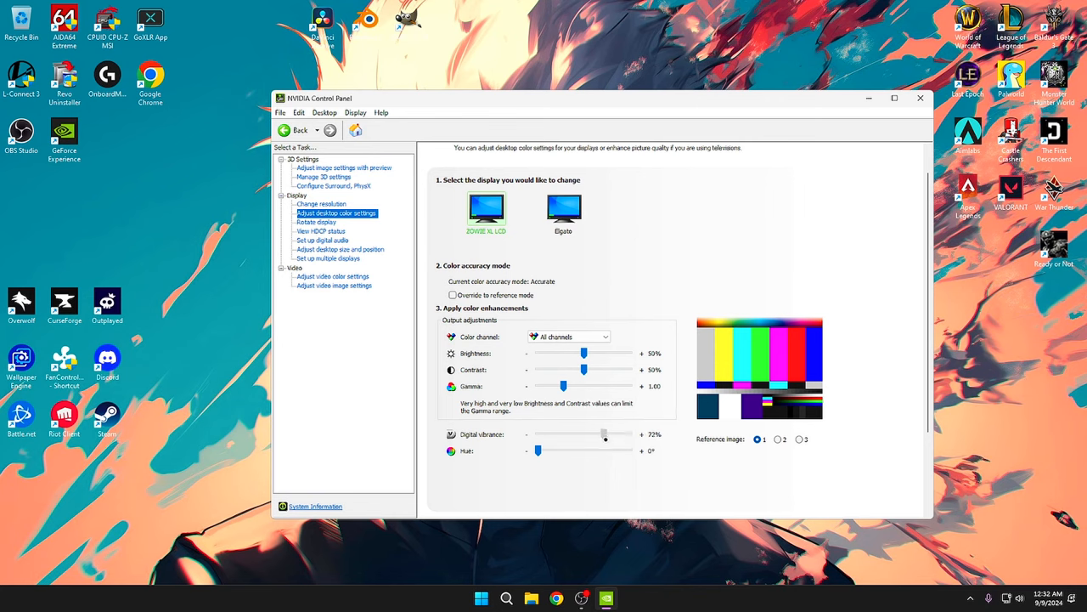
drag(604, 435, 615, 435)
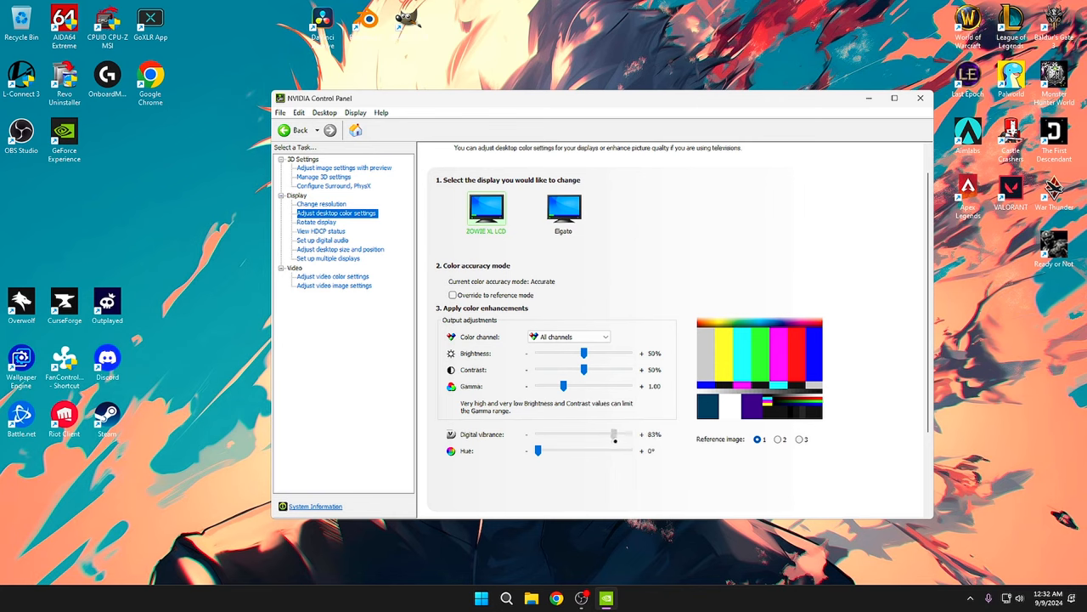
drag(615, 435, 628, 435)
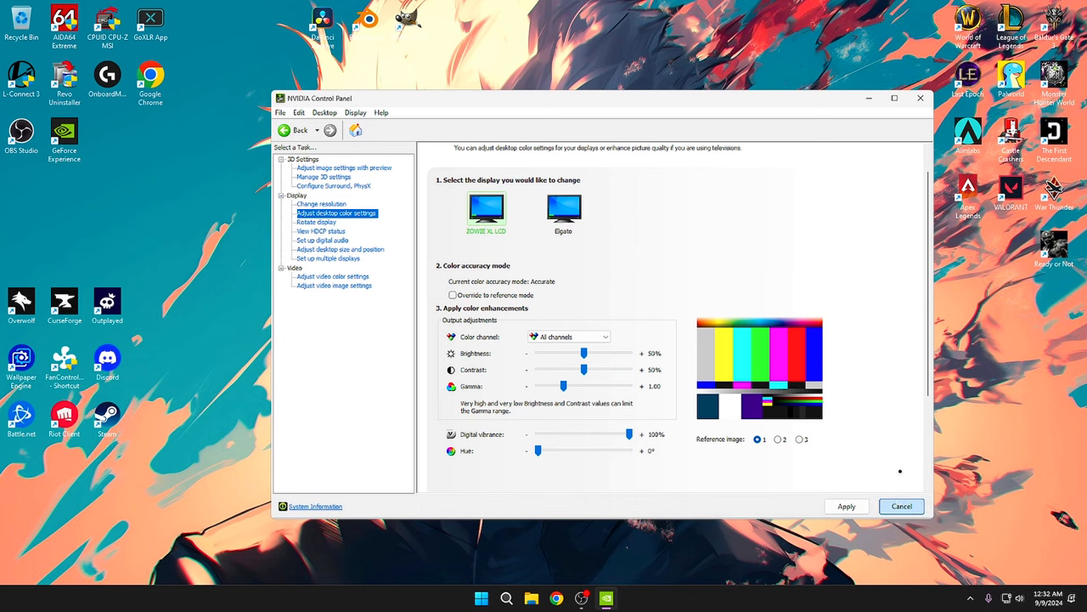
click(340, 248)
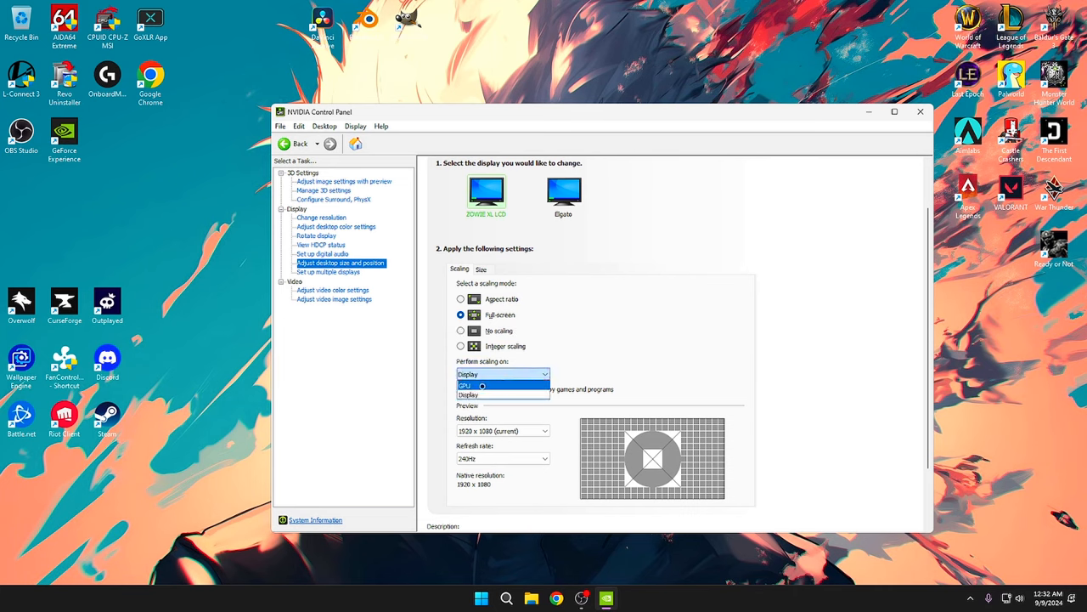
Keep 'Perform scaling on' set to Display in Adjust desktop size and position
click(469, 394)
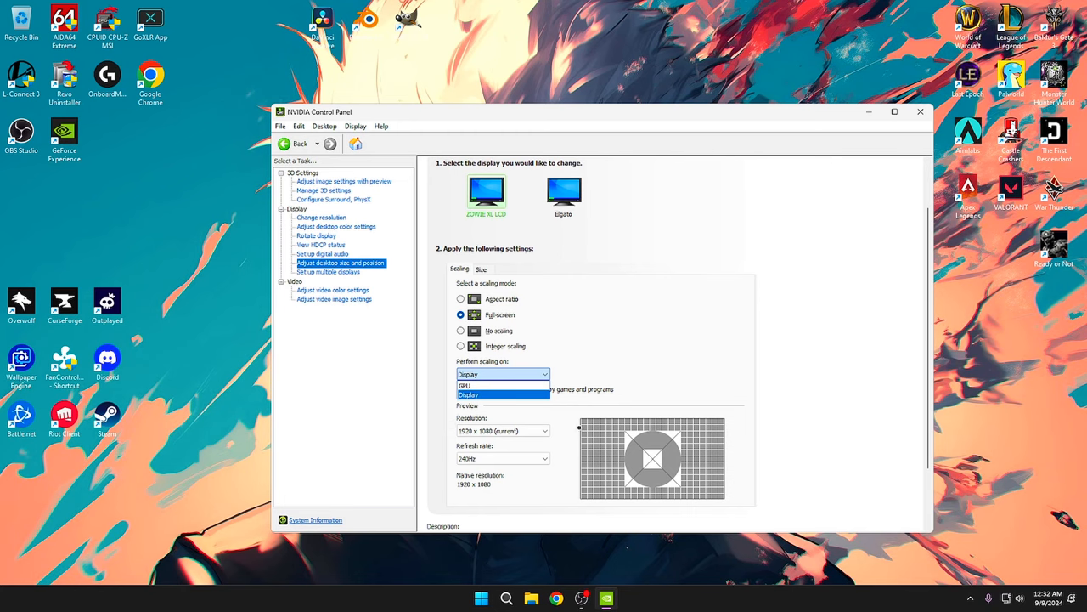
click(469, 394)
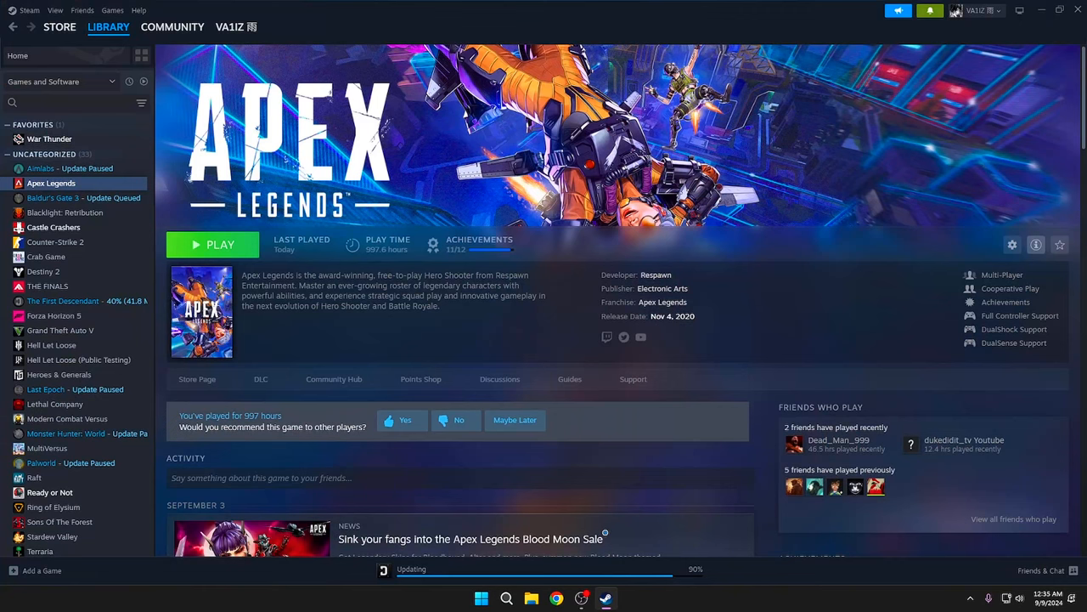
Browse Apex Legends' installed files via Steam Properties and enter the cfg folder
click(1013, 245)
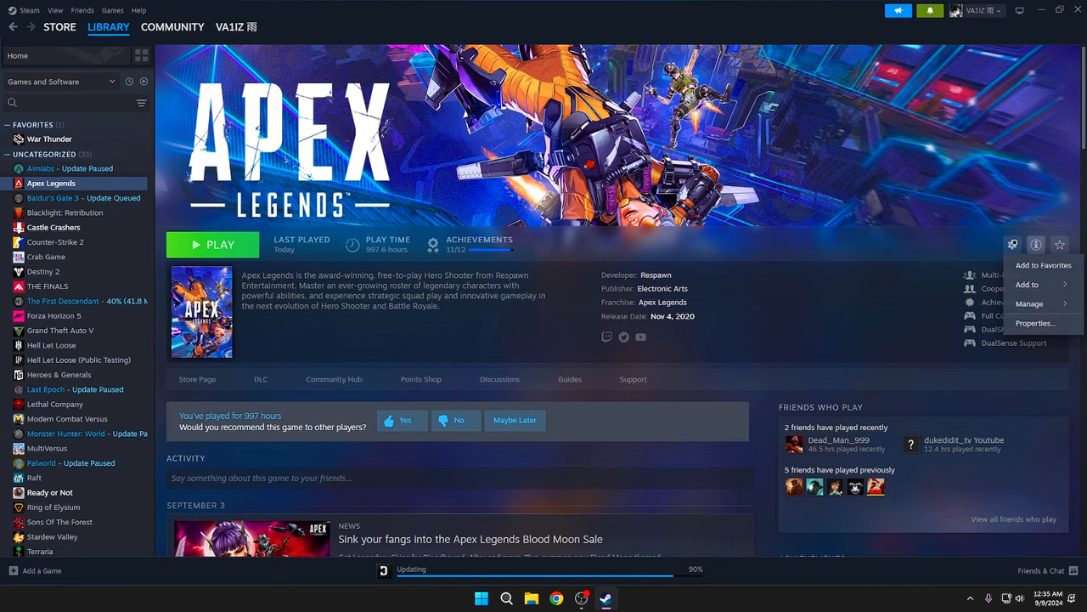
click(1035, 323)
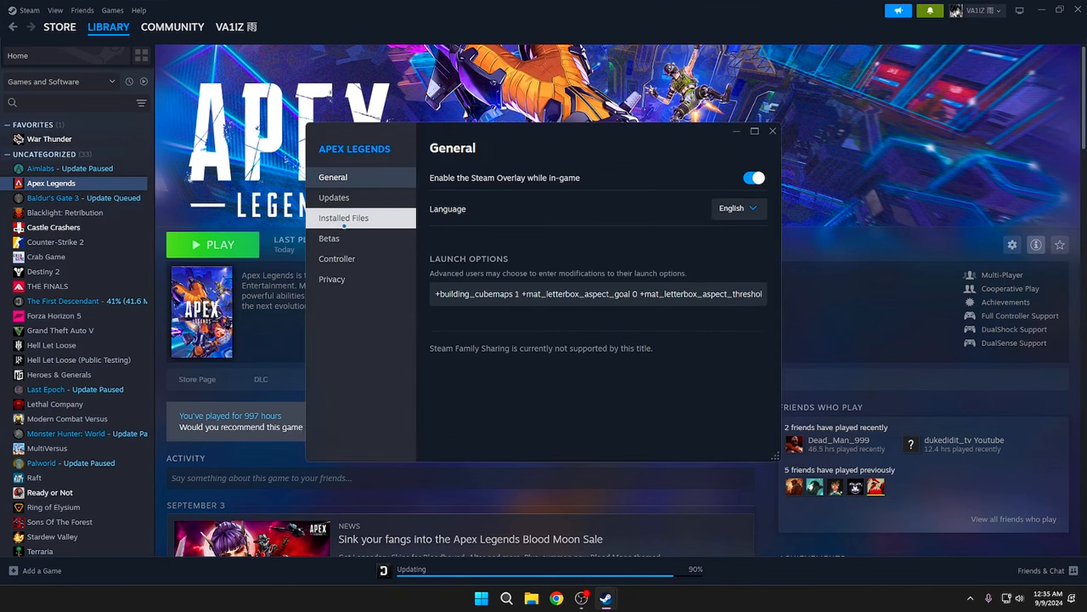
click(343, 218)
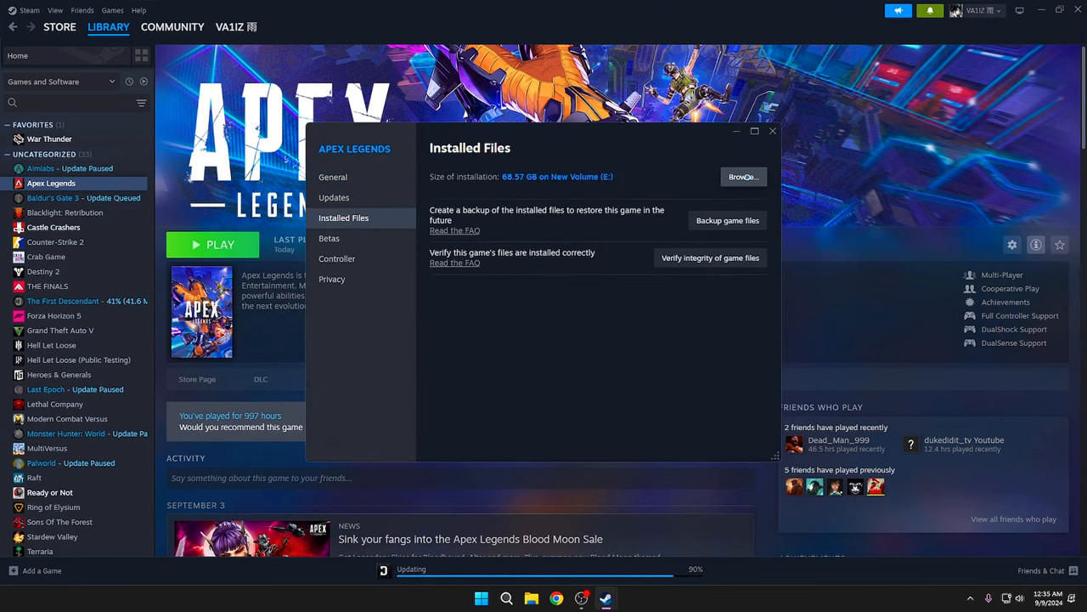
click(742, 176)
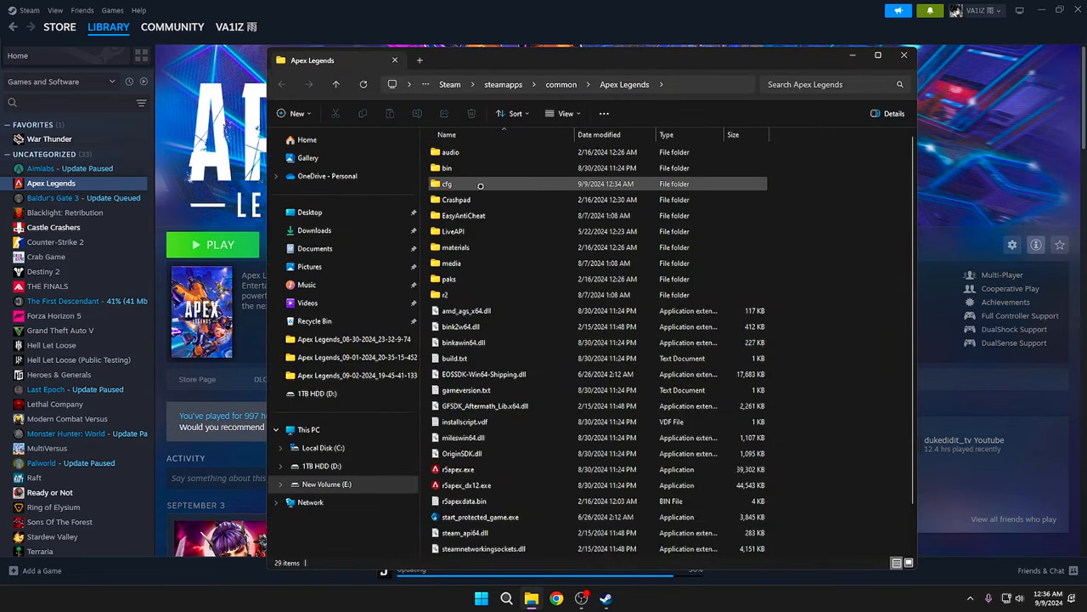
double_click(447, 184)
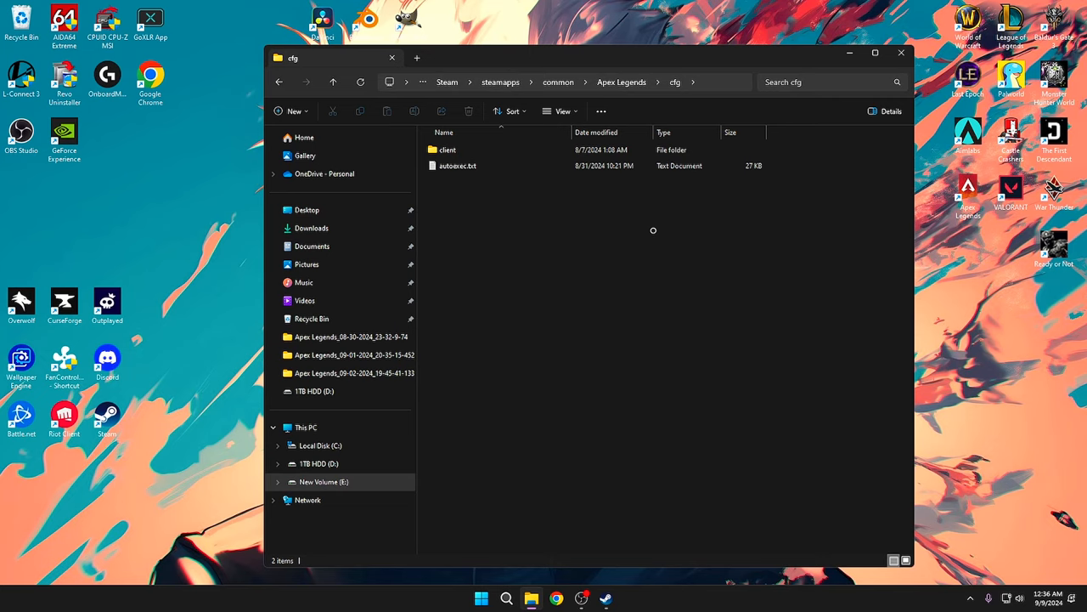
mouse_move(496, 214)
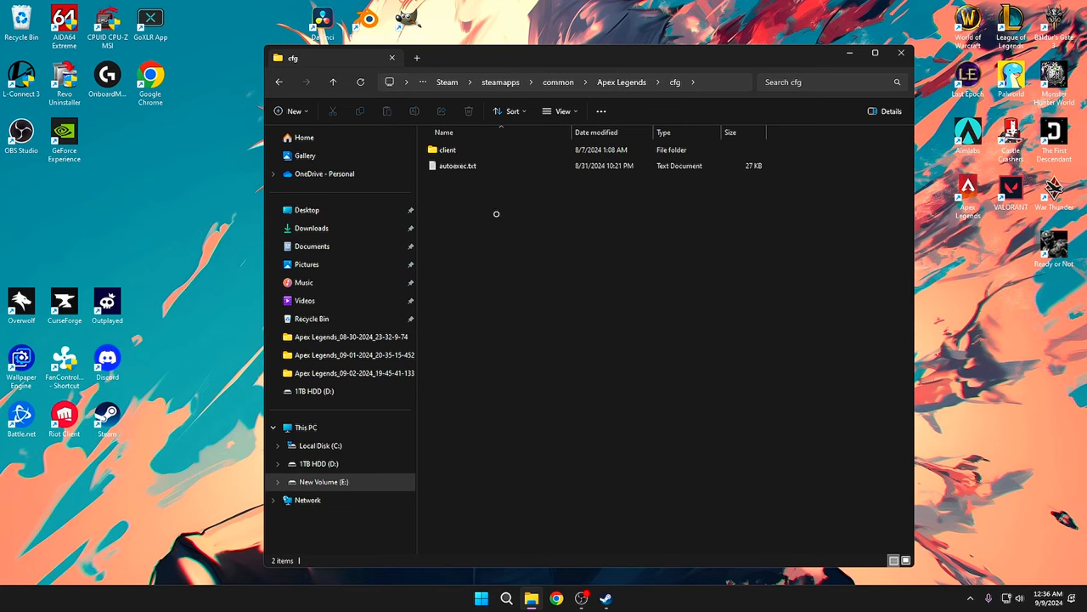
Show the New > Text Document option in the cfg folder, then open autoexec.txt
right_click(496, 214)
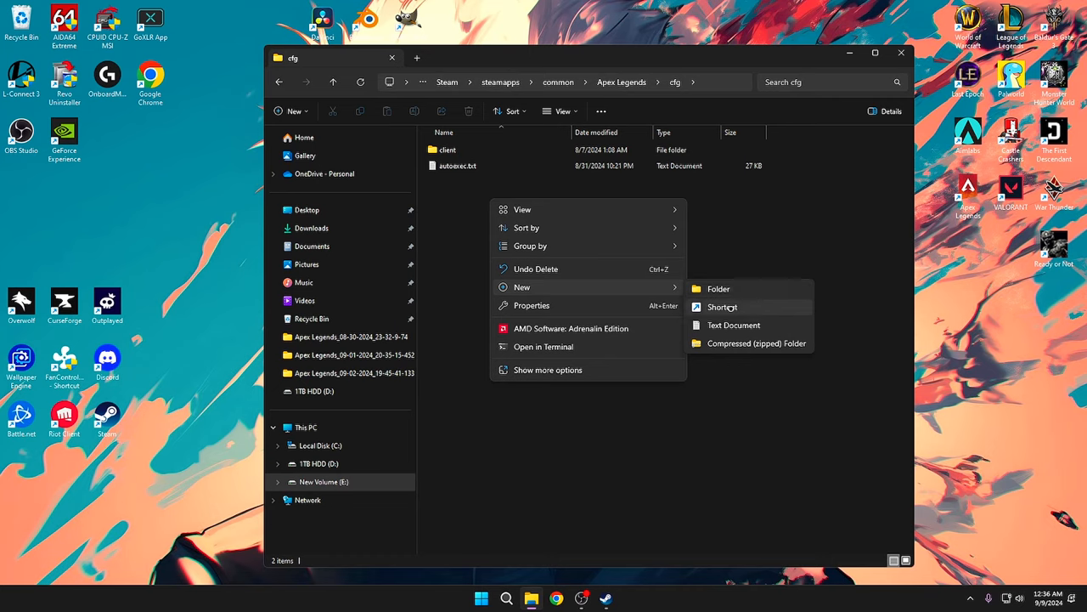
click(734, 325)
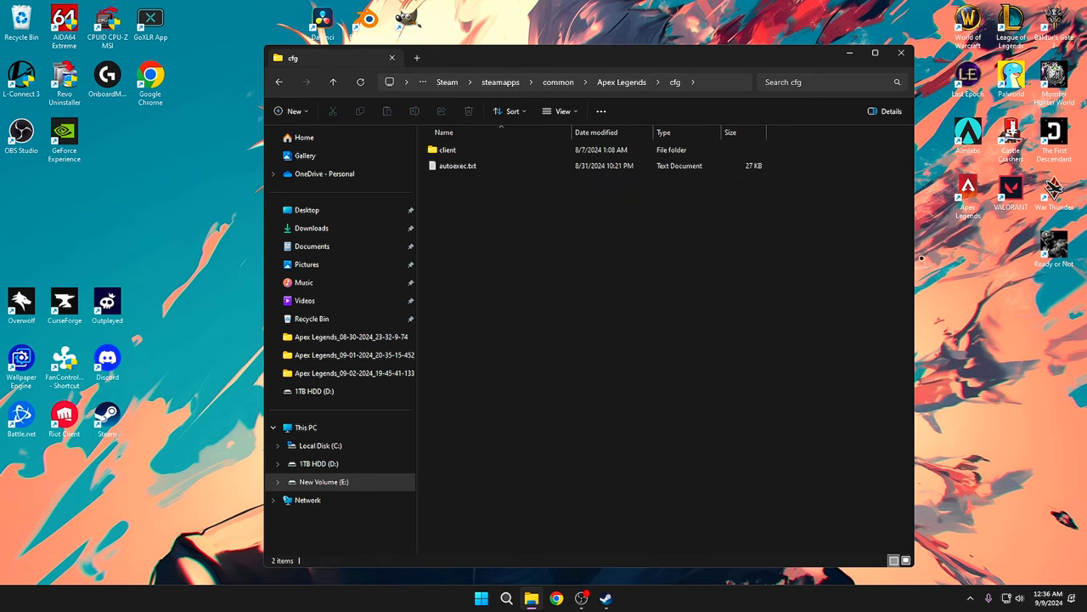
double_click(458, 166)
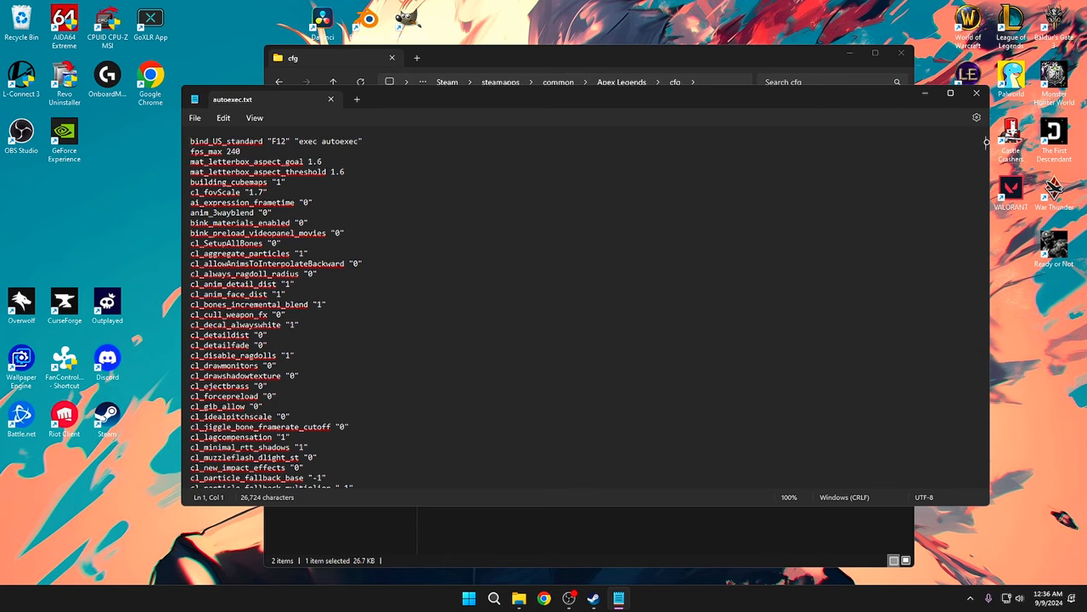
scroll(down, 3)
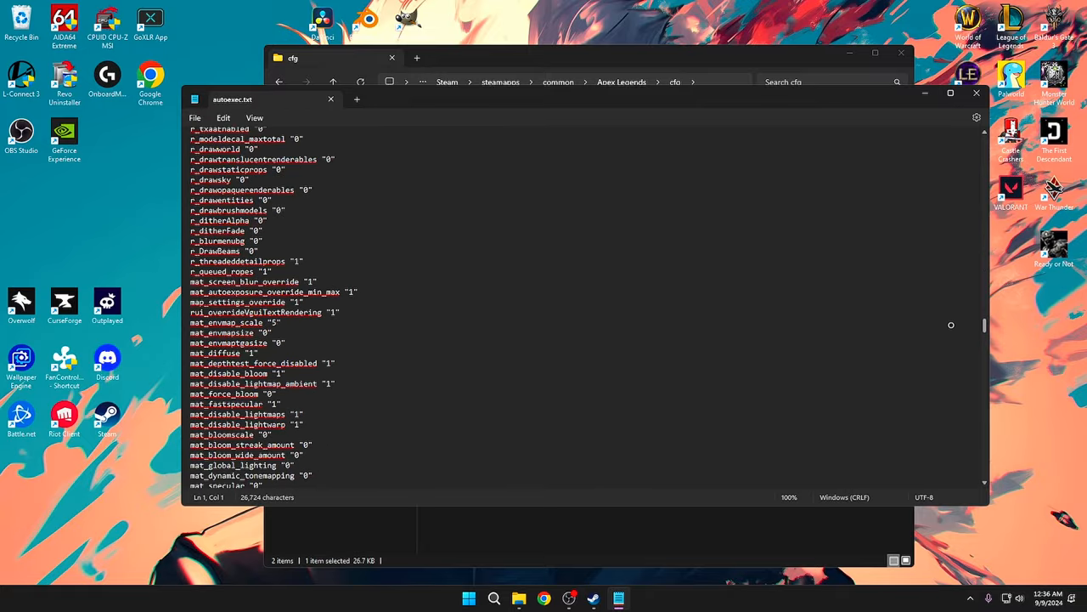
scroll(down, 3)
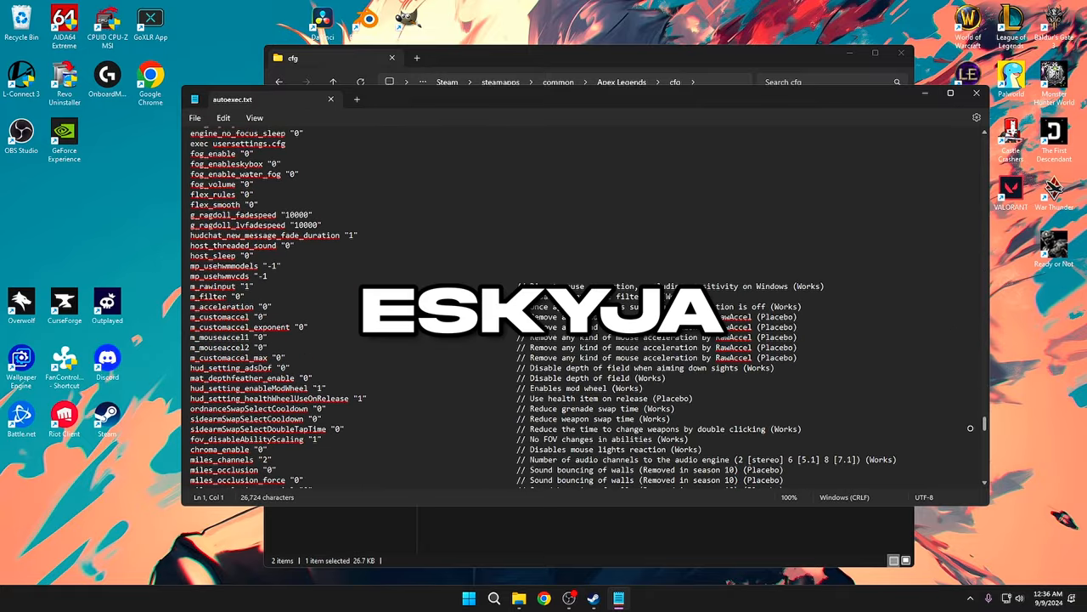
scroll(down, 3)
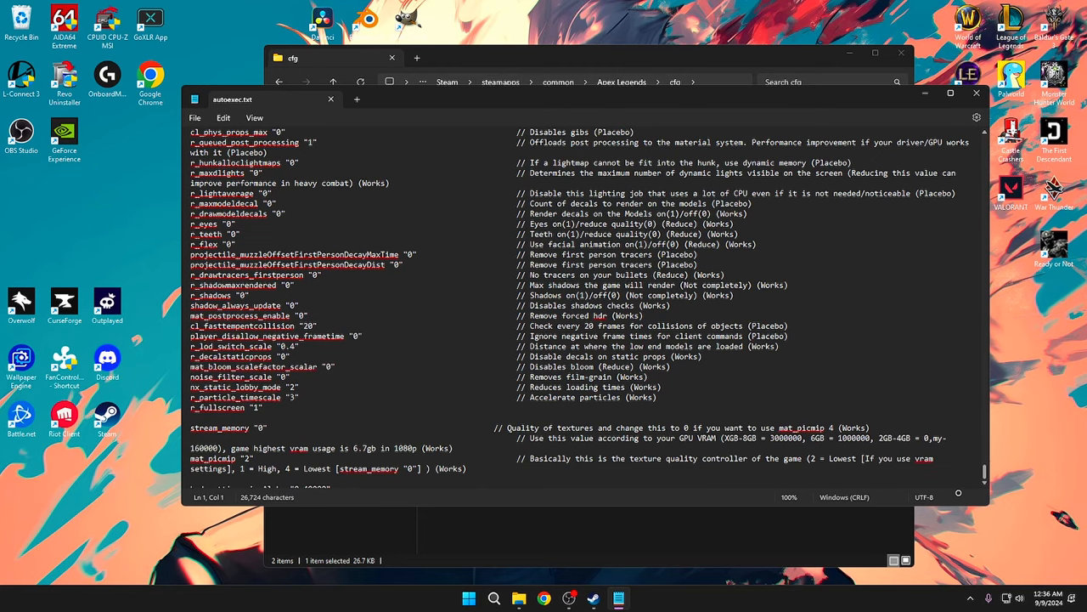
scroll(down, 3)
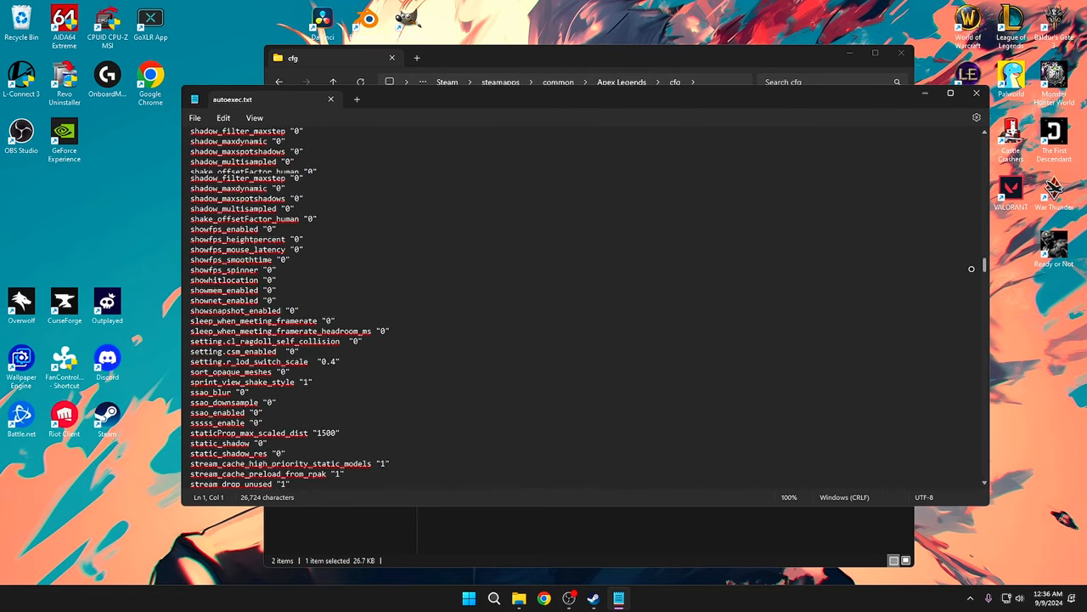
scroll(down, 3)
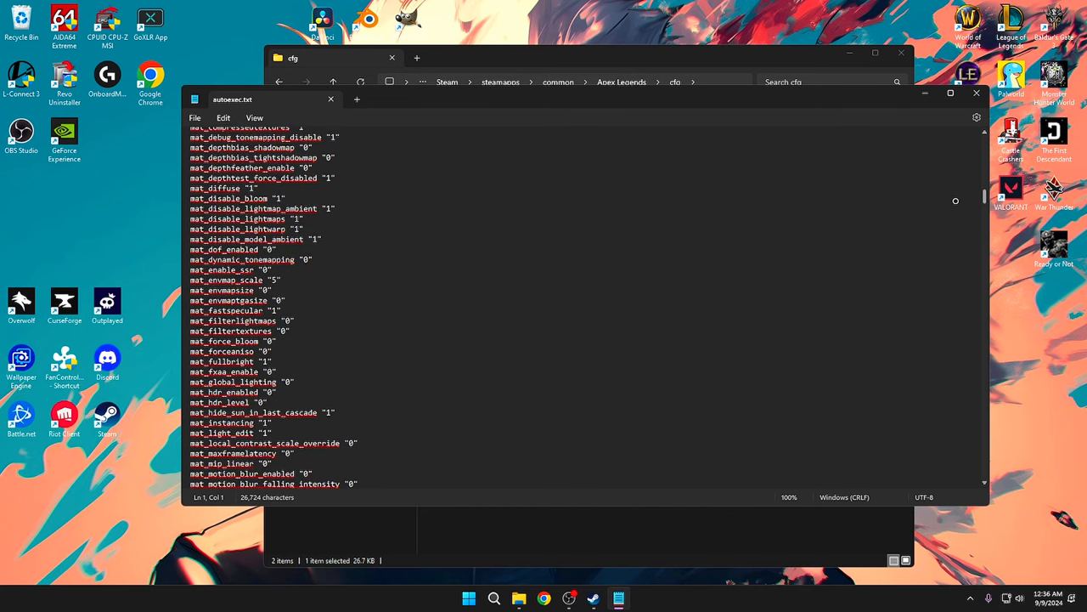
scroll(down, 3)
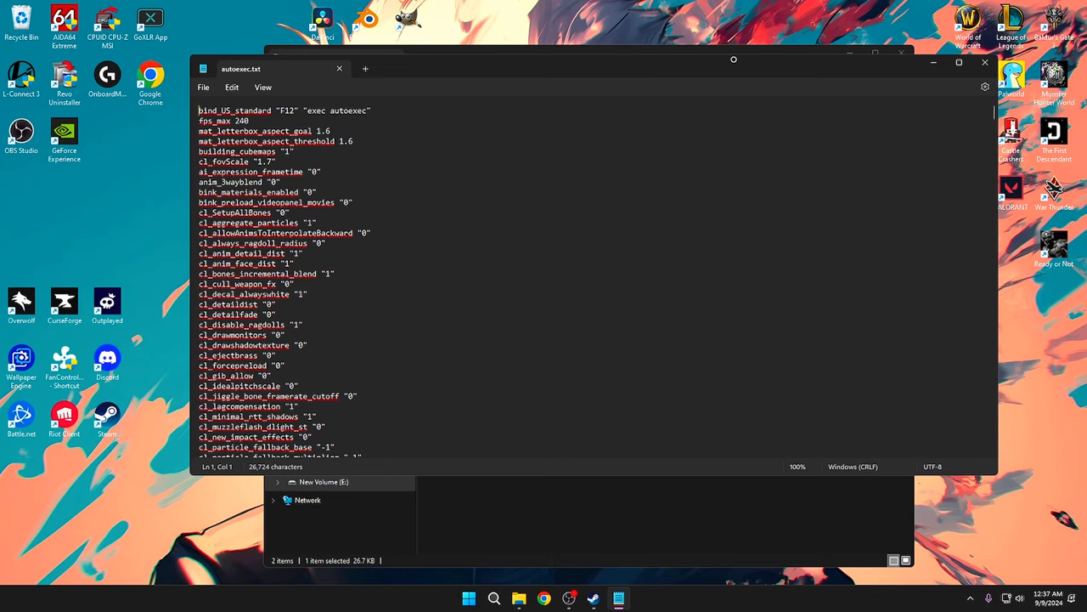
mouse_move(479, 136)
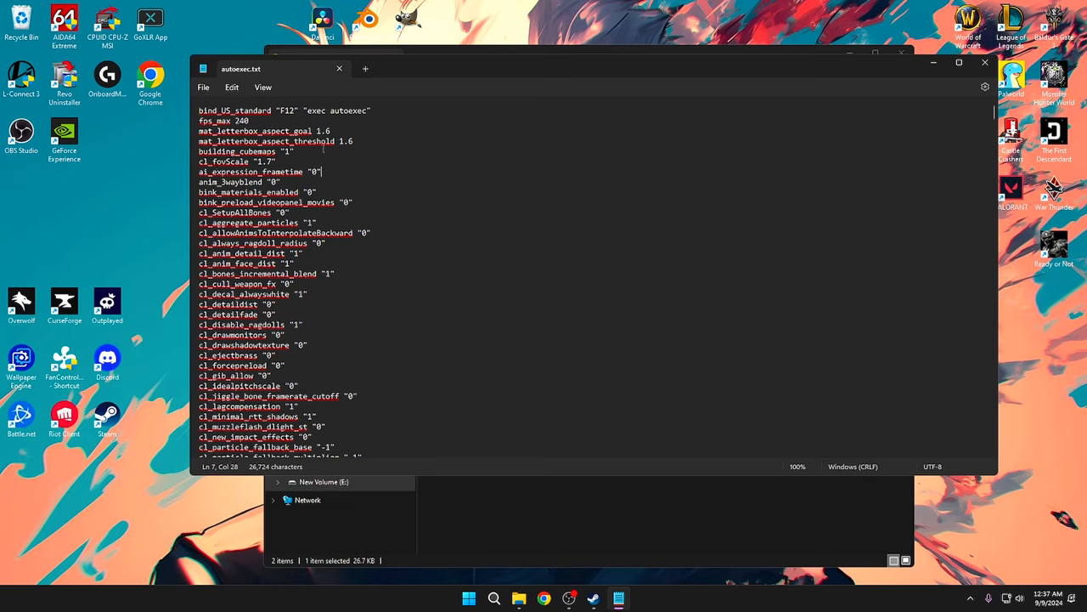
scroll(down, 3)
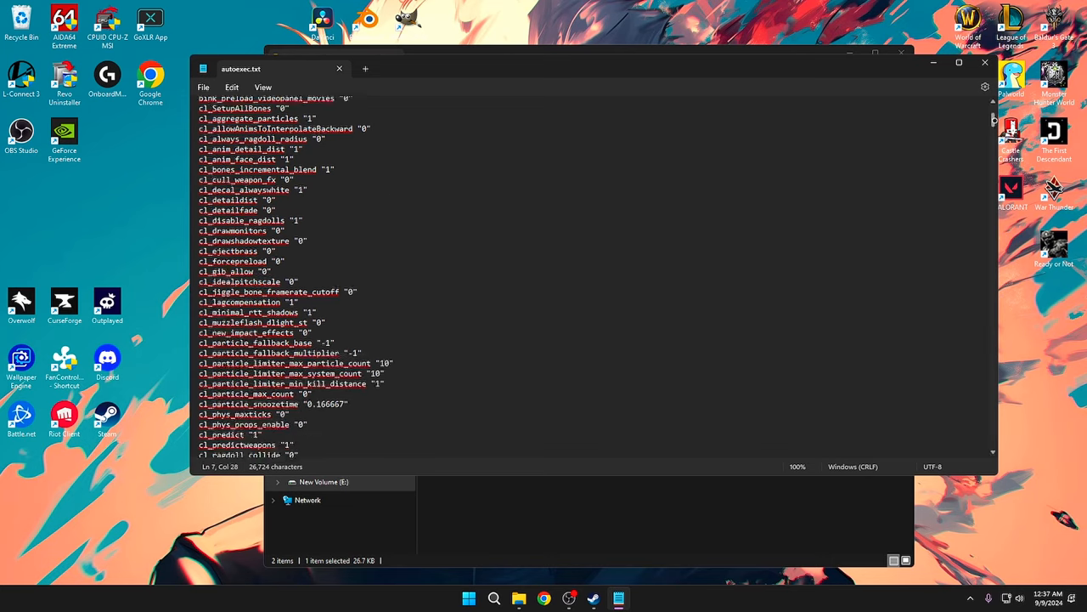
scroll(down, 3)
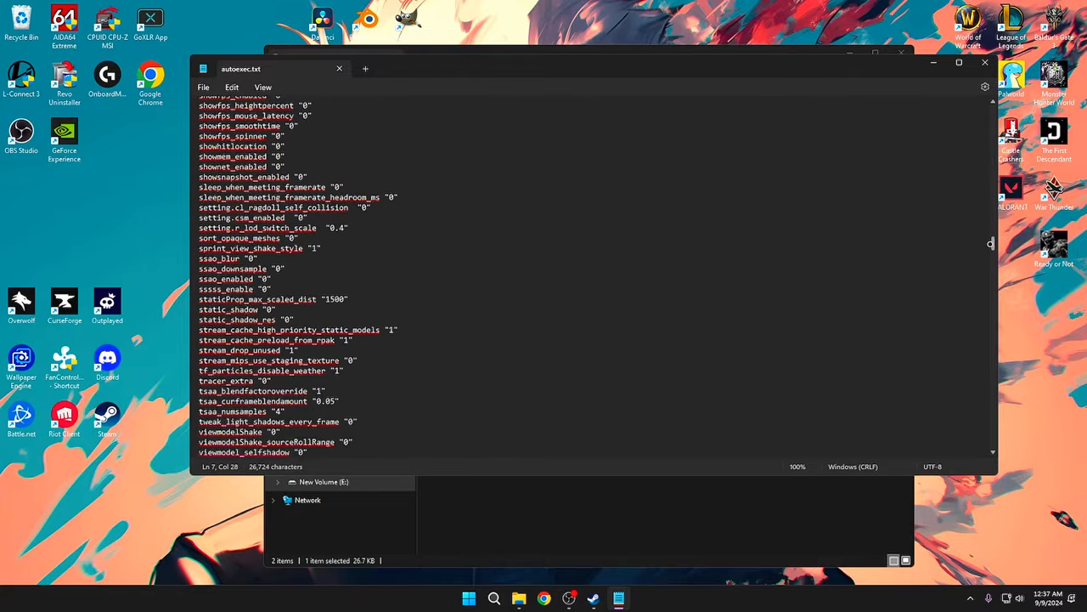
scroll(down, 3)
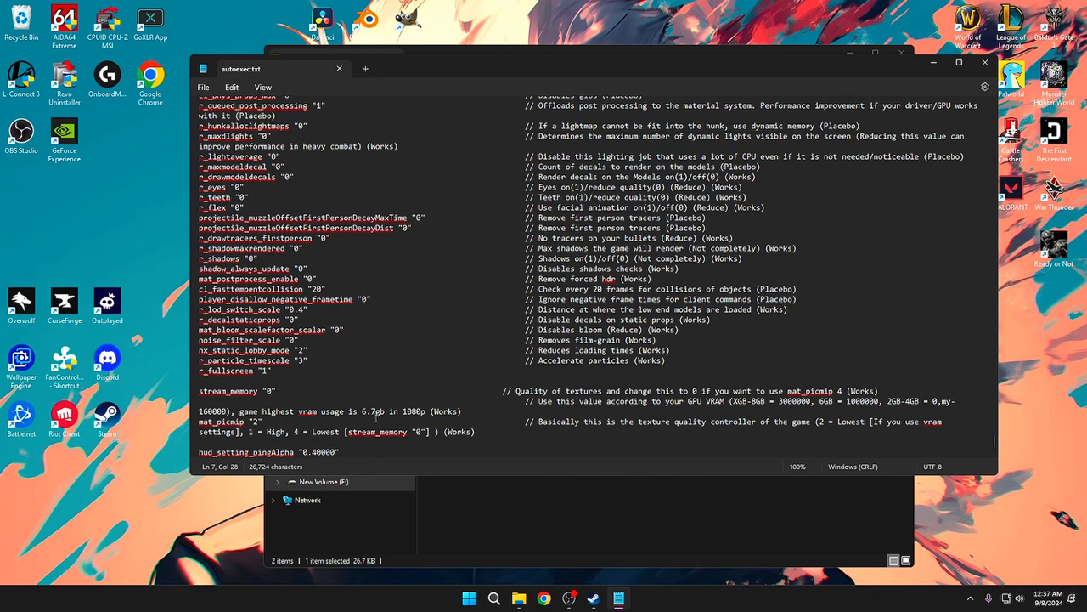
mouse_move(452, 401)
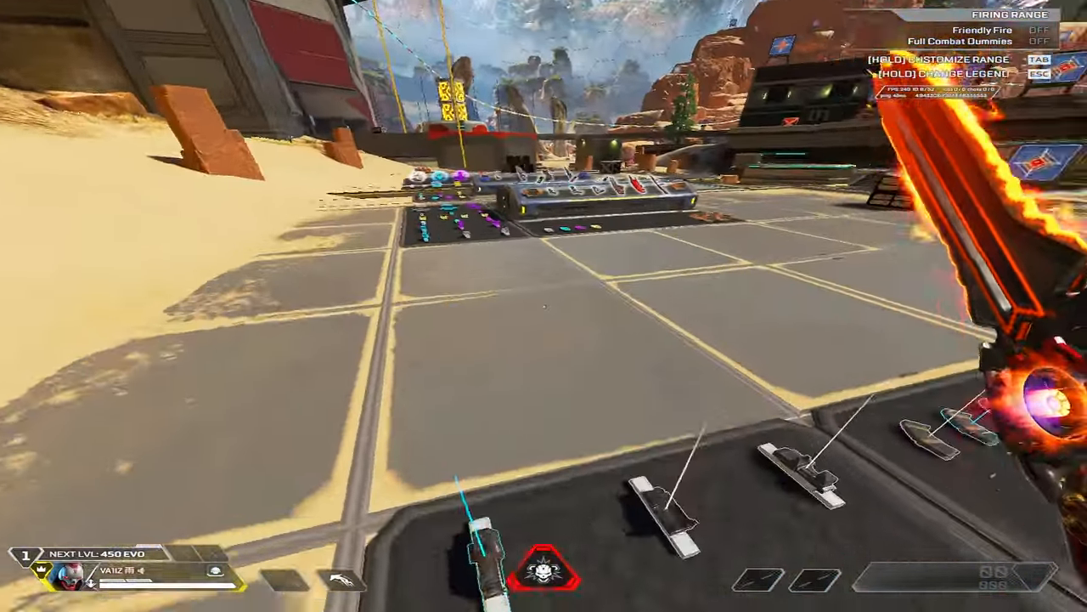
mouse_move(543, 306)
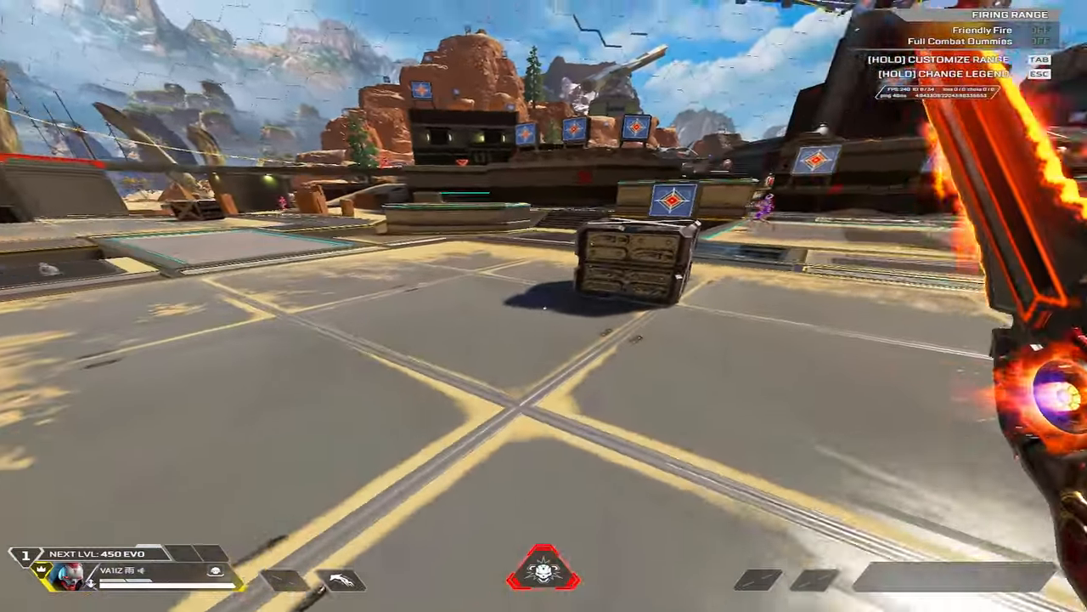